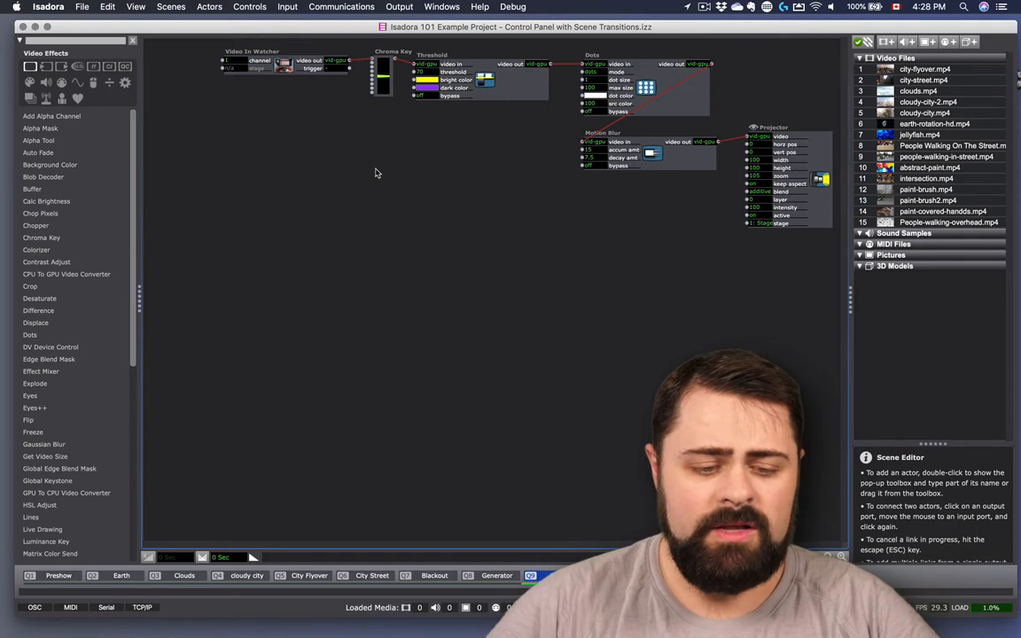
- Choose Show Controls from the View menu to display the scene's empty control panel
click(135, 7)
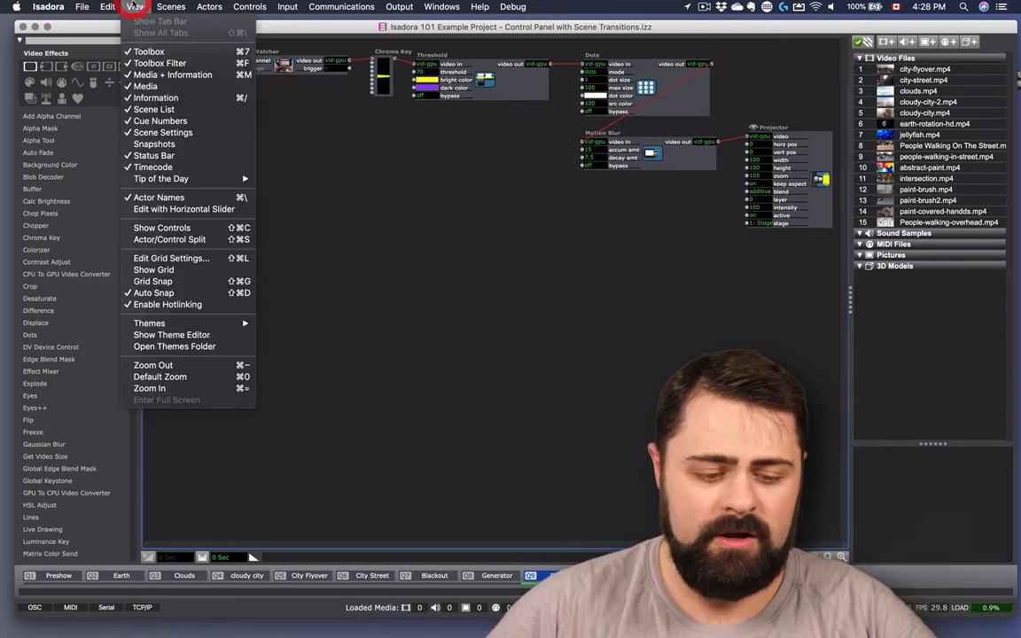
mouse_move(159, 197)
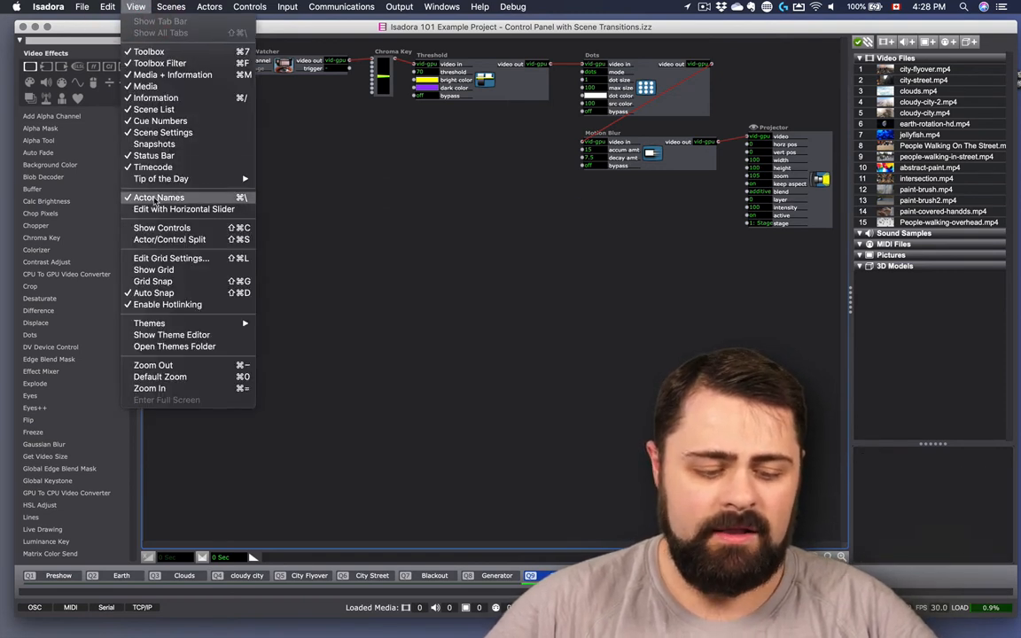
mouse_move(161, 228)
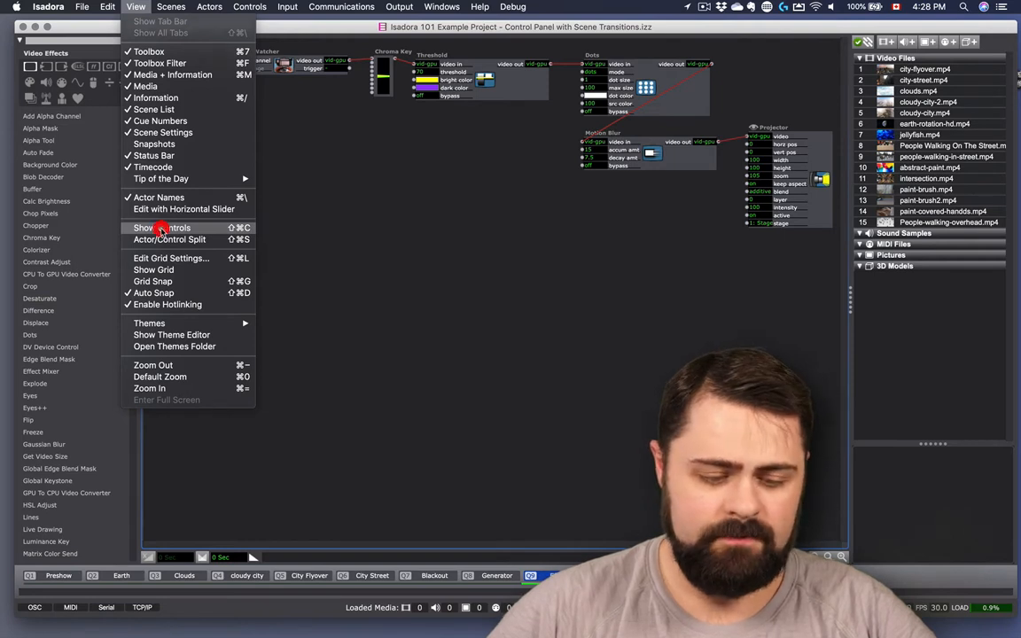
click(162, 228)
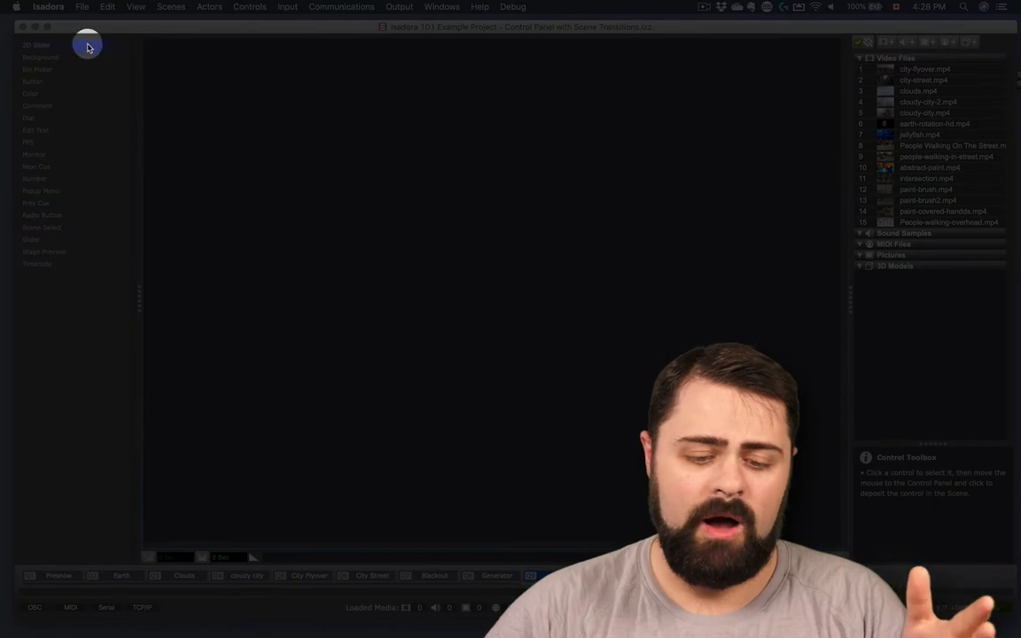
mouse_move(63, 298)
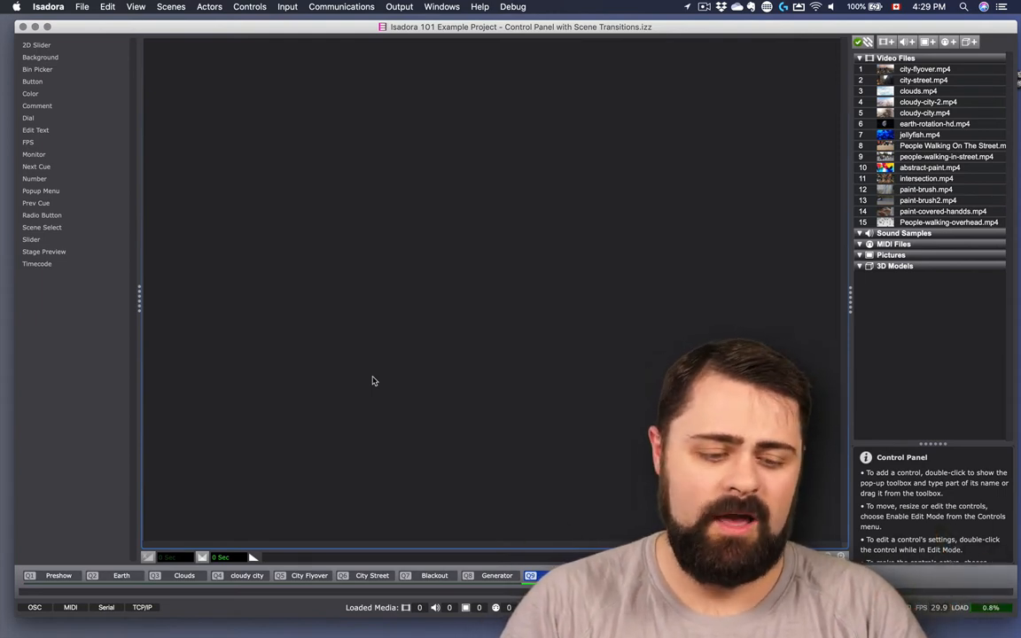
mouse_move(227, 248)
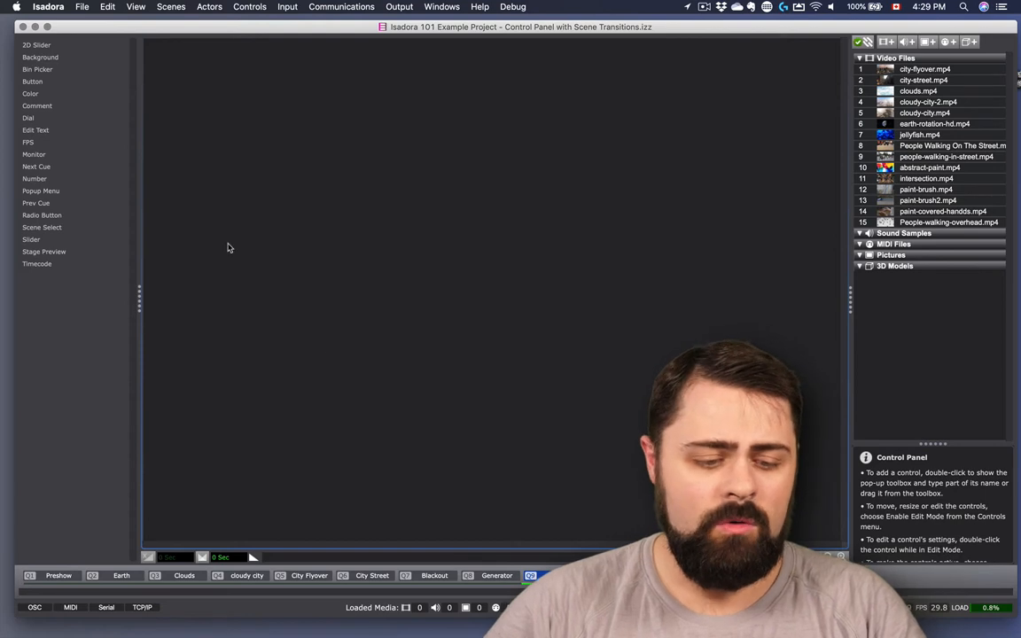
- Hide the controls, then switch the view to Actor/Control Split
click(135, 6)
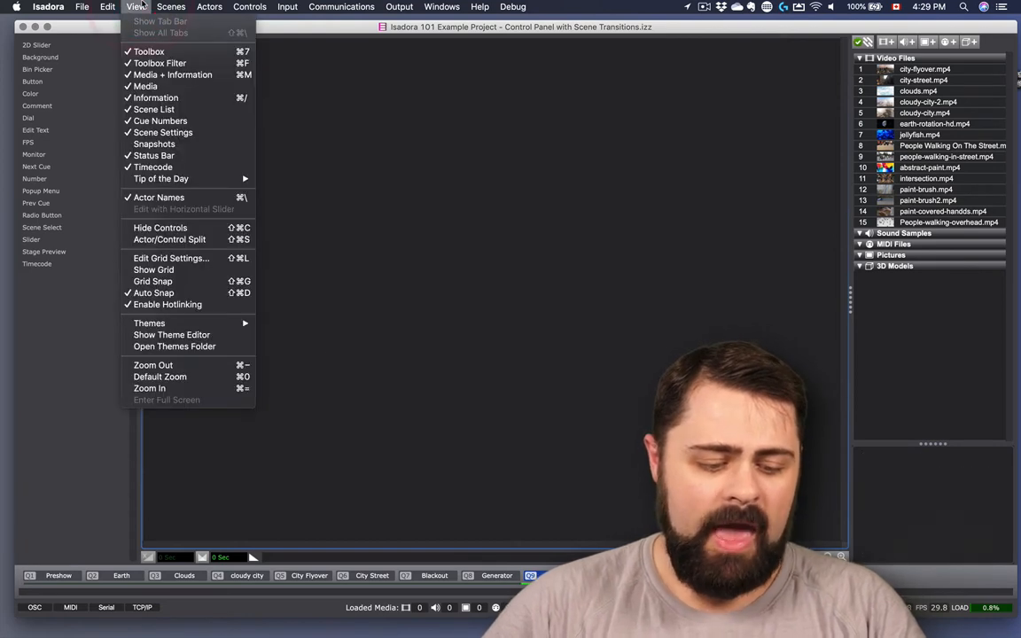
mouse_move(159, 227)
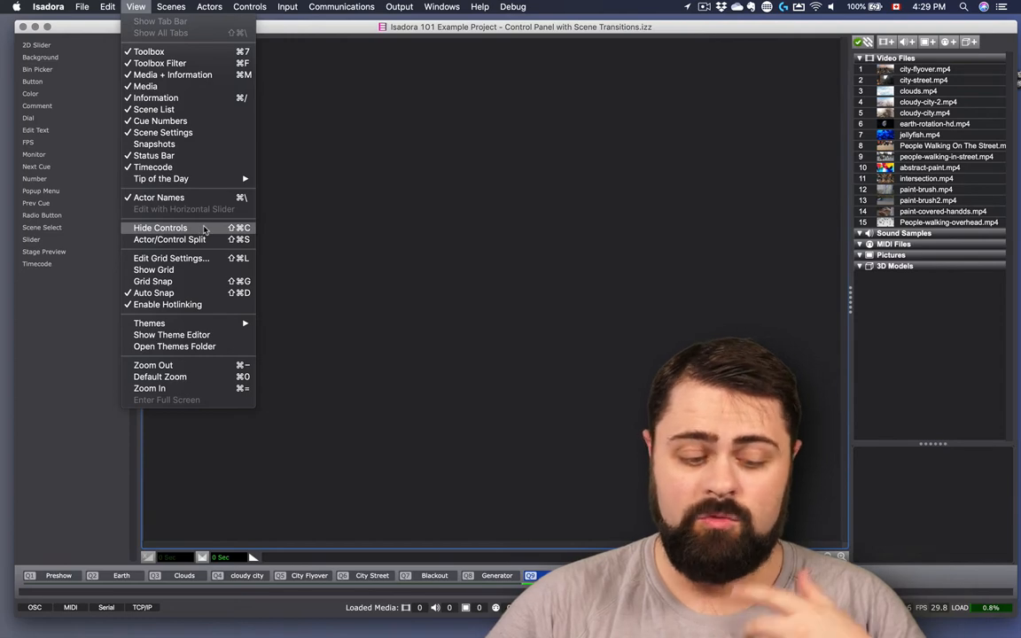
click(161, 228)
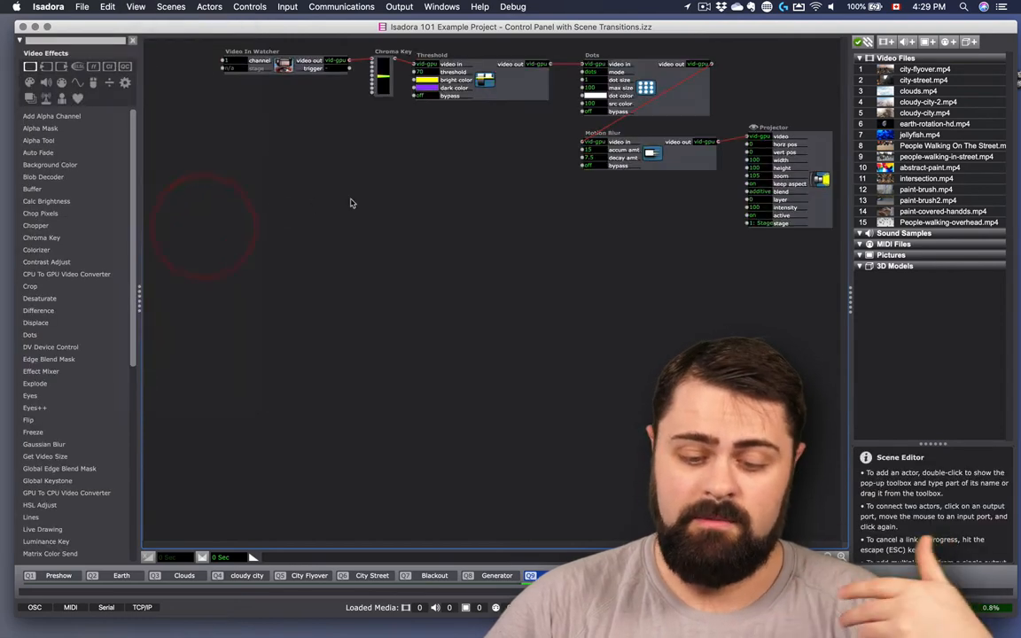
click(136, 6)
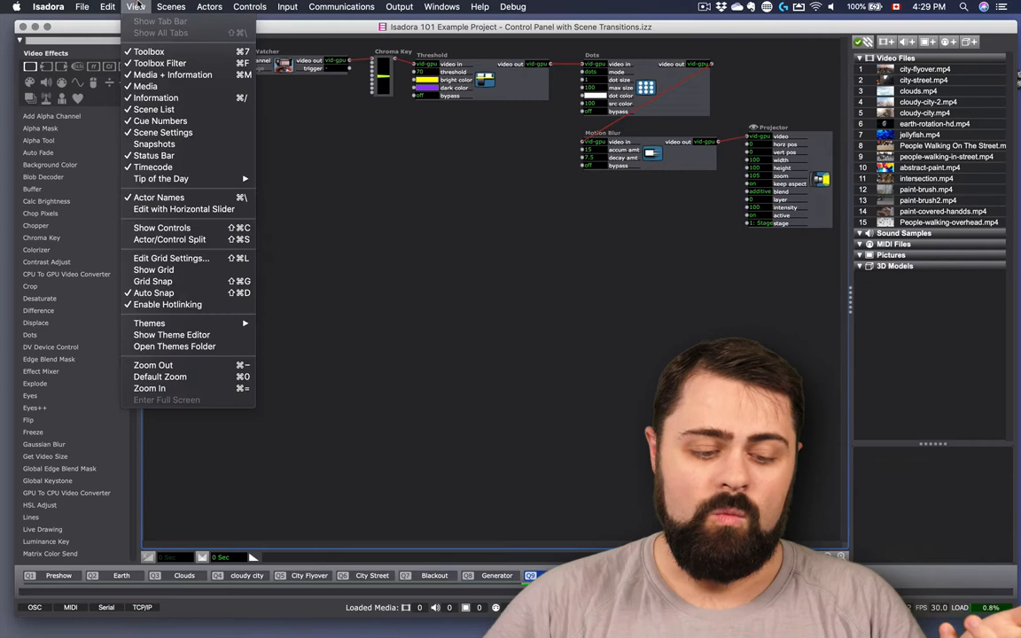
mouse_move(168, 239)
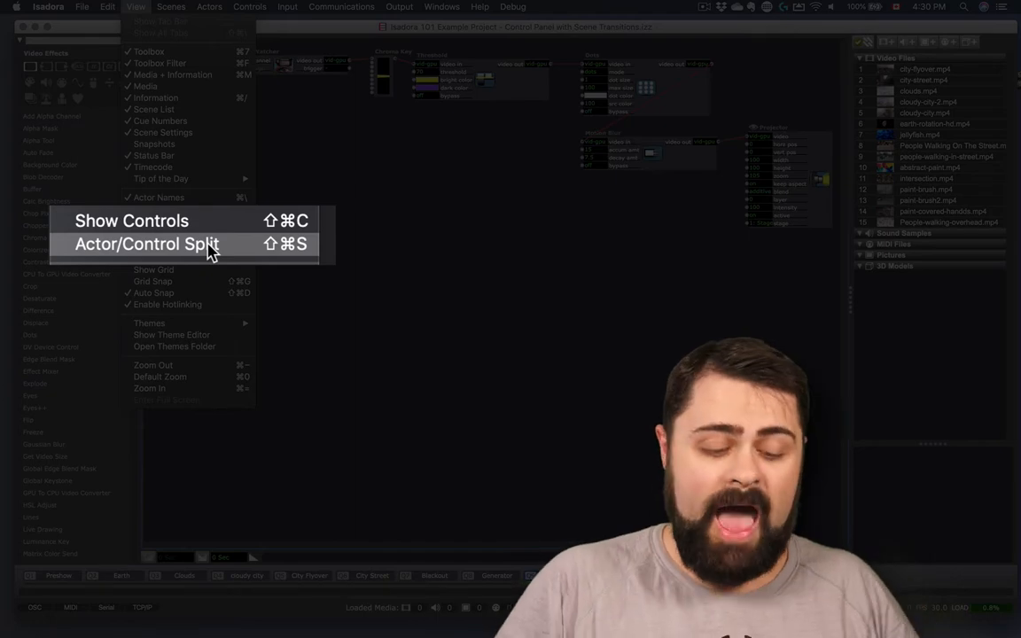
click(146, 244)
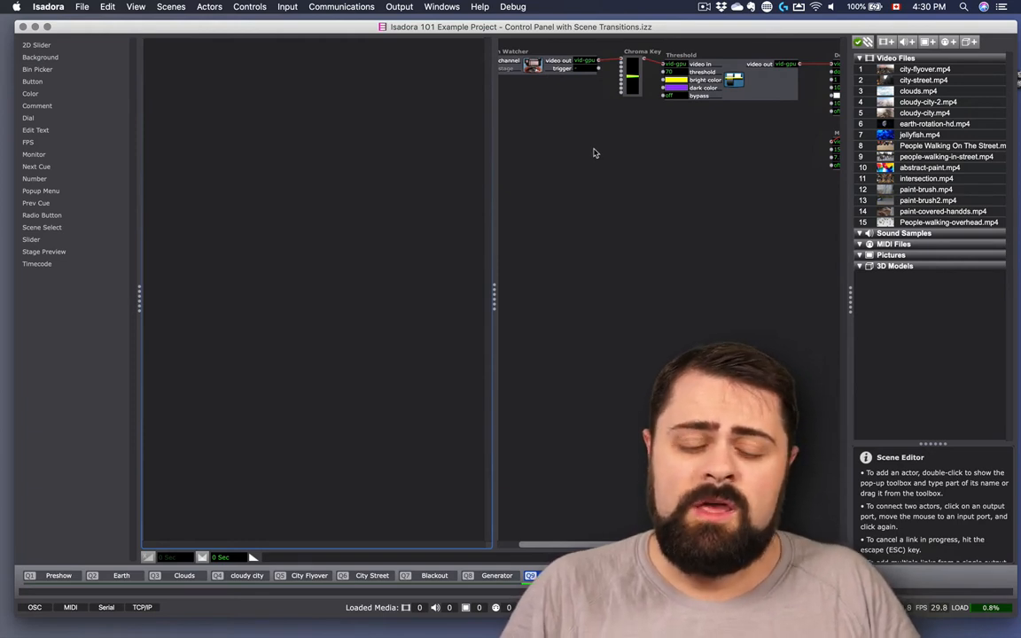
- Show the output stages and start live capture of the webcam
click(398, 8)
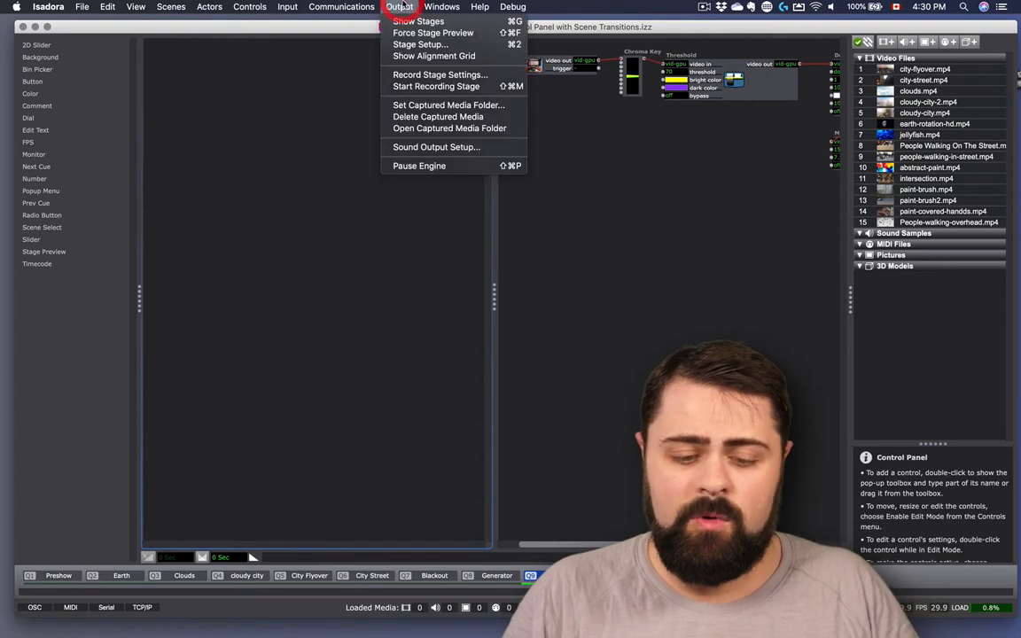
click(287, 7)
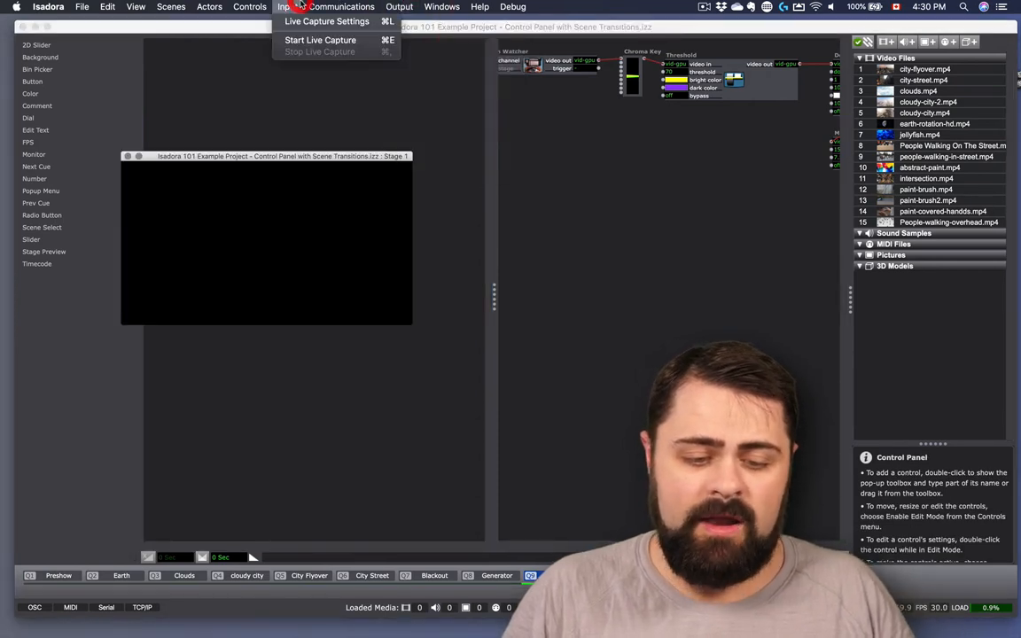
click(286, 7)
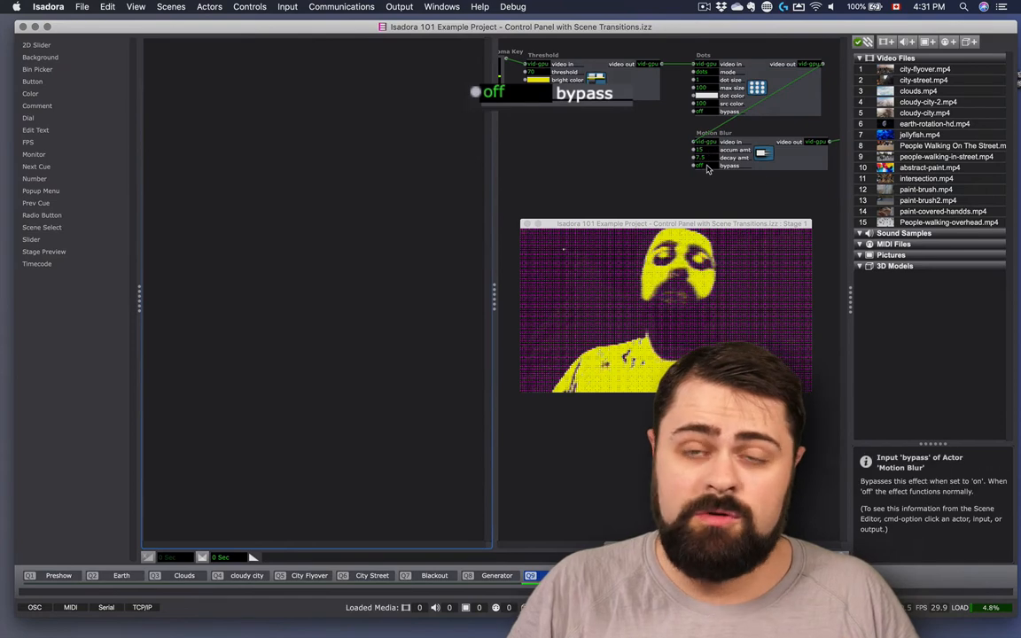
mouse_move(709, 167)
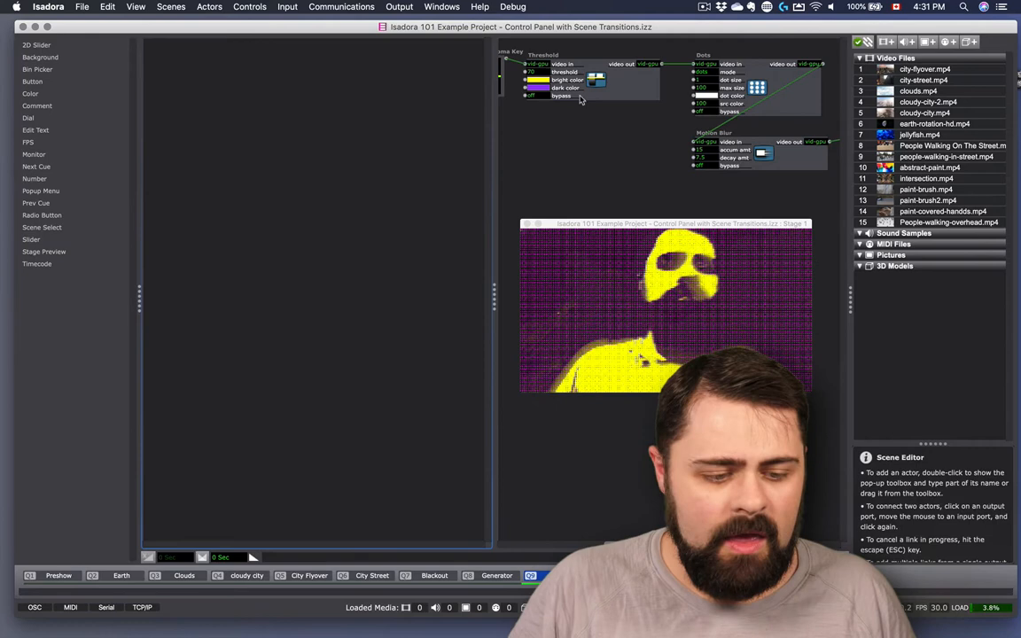
- Place Button controls from the toolbox on the control panel and enlarge them
click(32, 81)
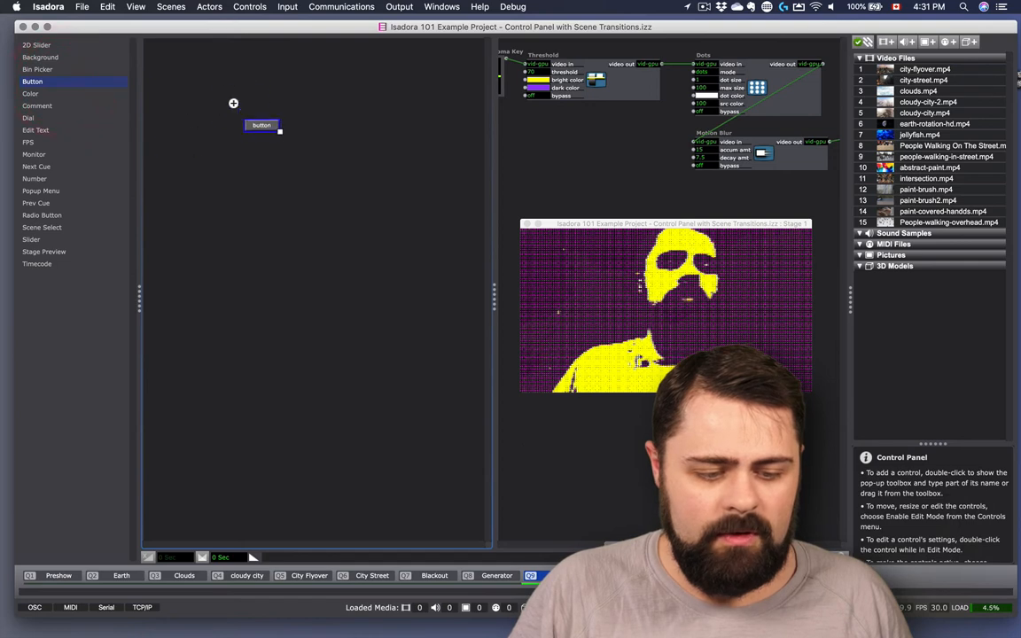
drag(260, 125, 244, 99)
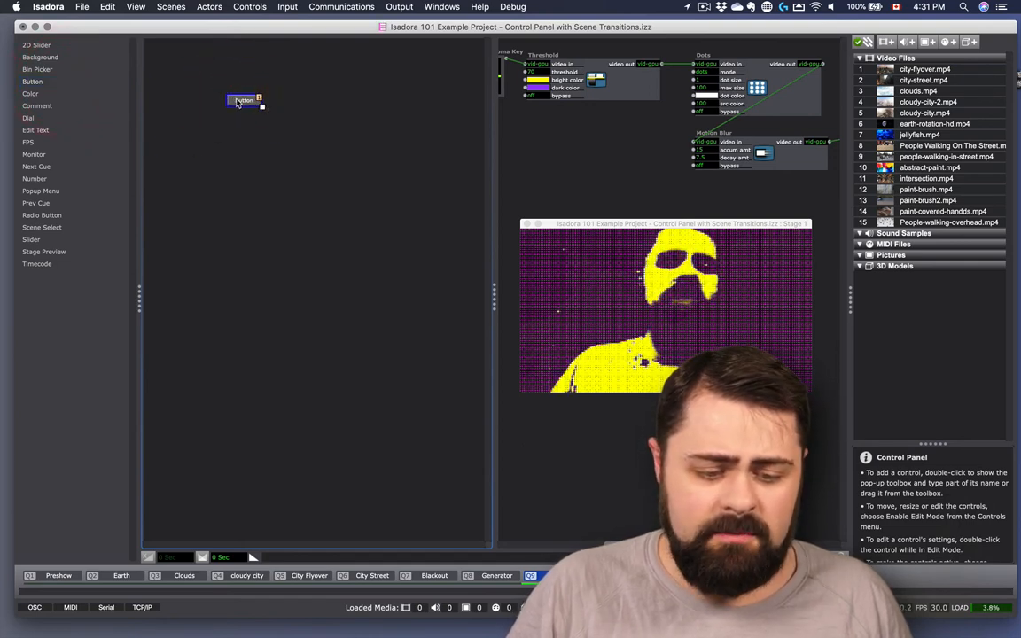
click(32, 80)
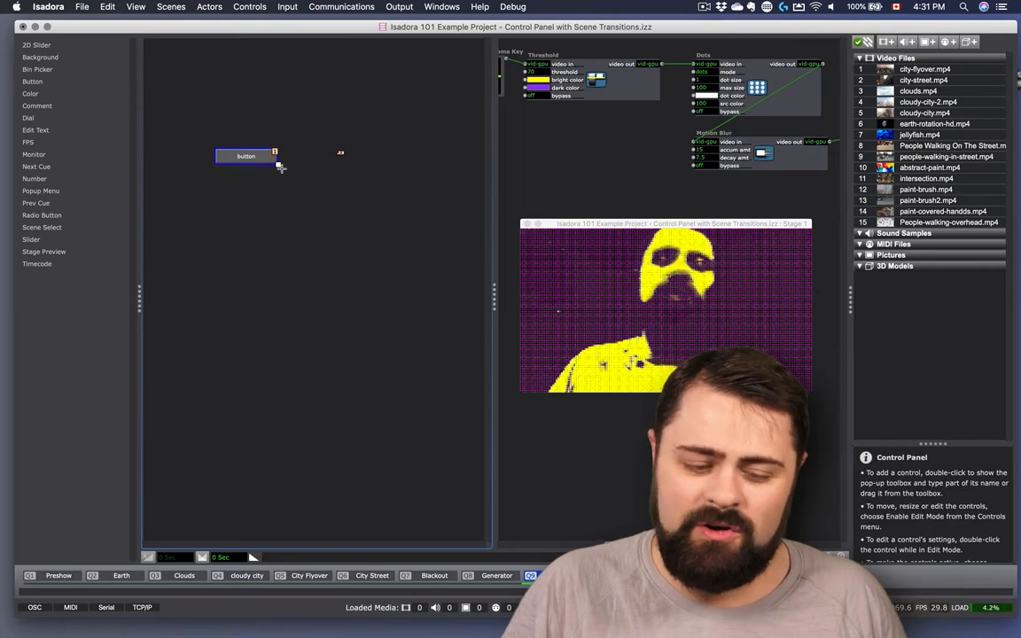
drag(246, 156, 330, 162)
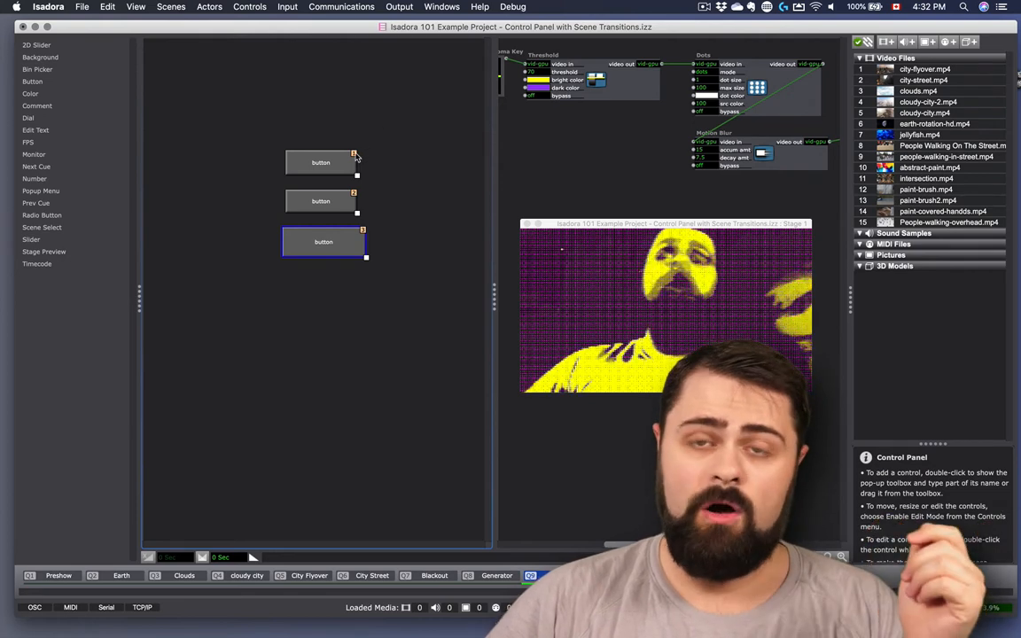
- Assign control IDs 1, 2 and 3 to the Threshold, Dots and Motion Blur bypass inputs
drag(354, 152, 418, 195)
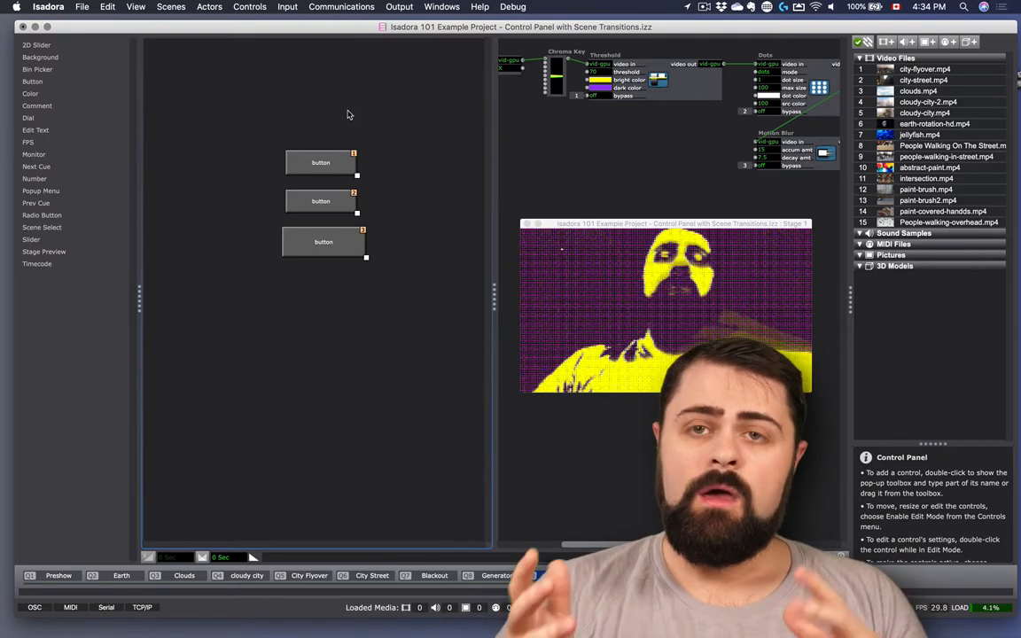
click(320, 162)
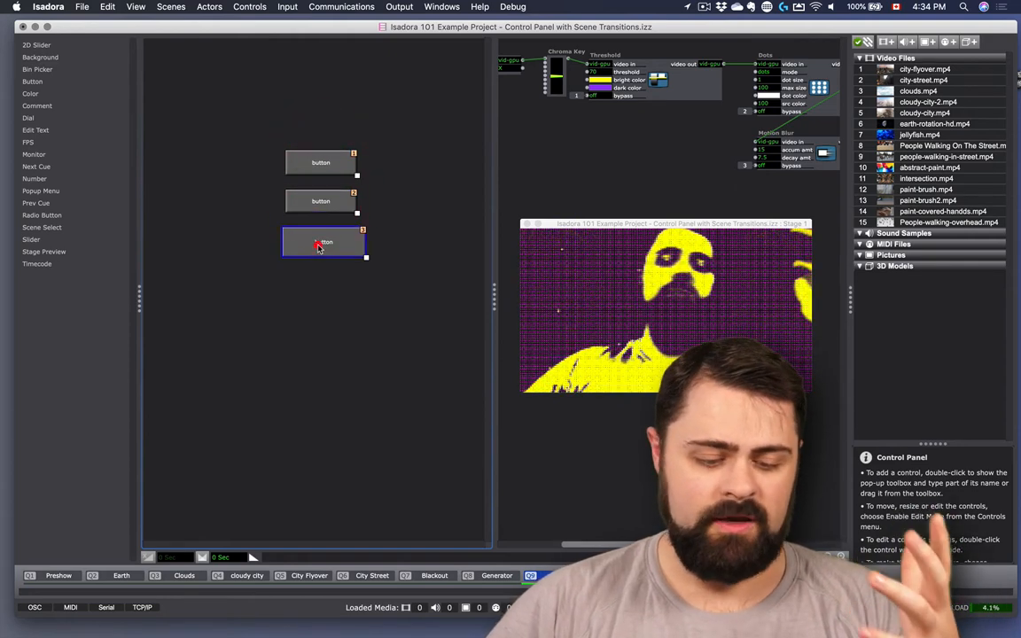
click(321, 162)
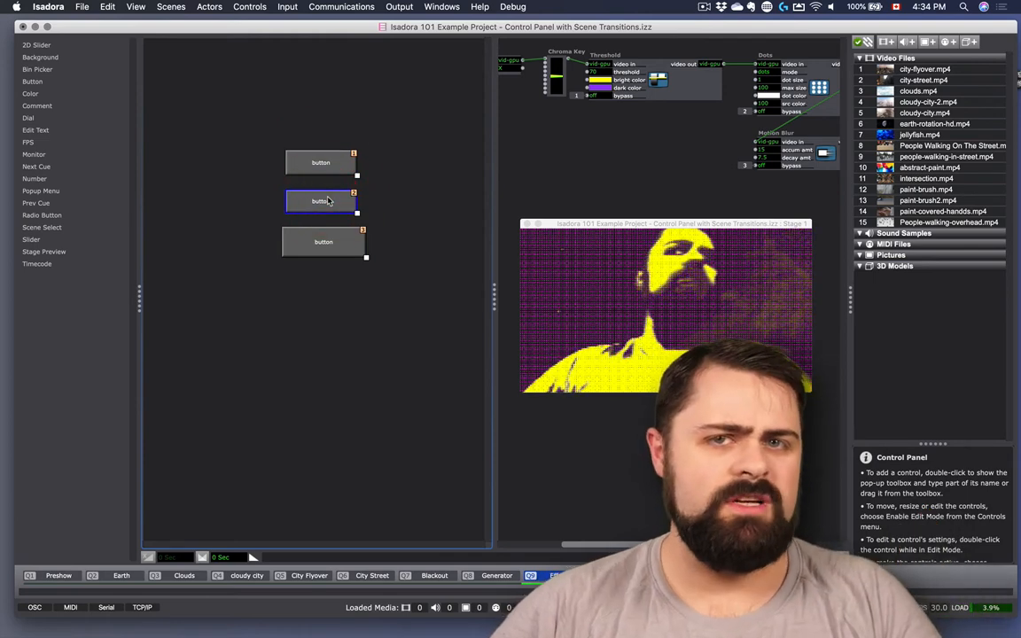
mouse_move(295, 116)
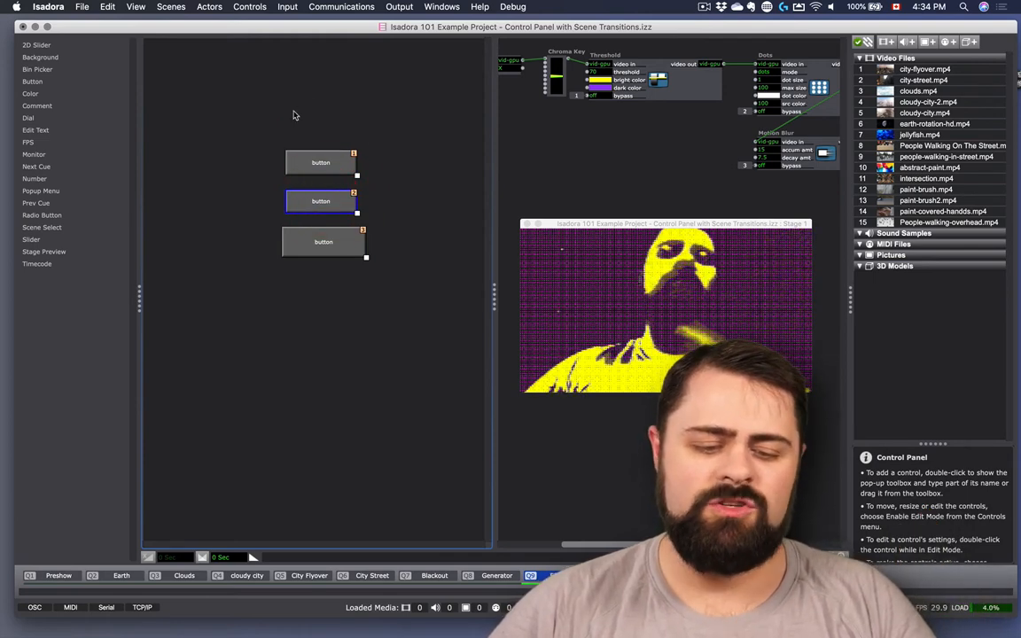
click(249, 6)
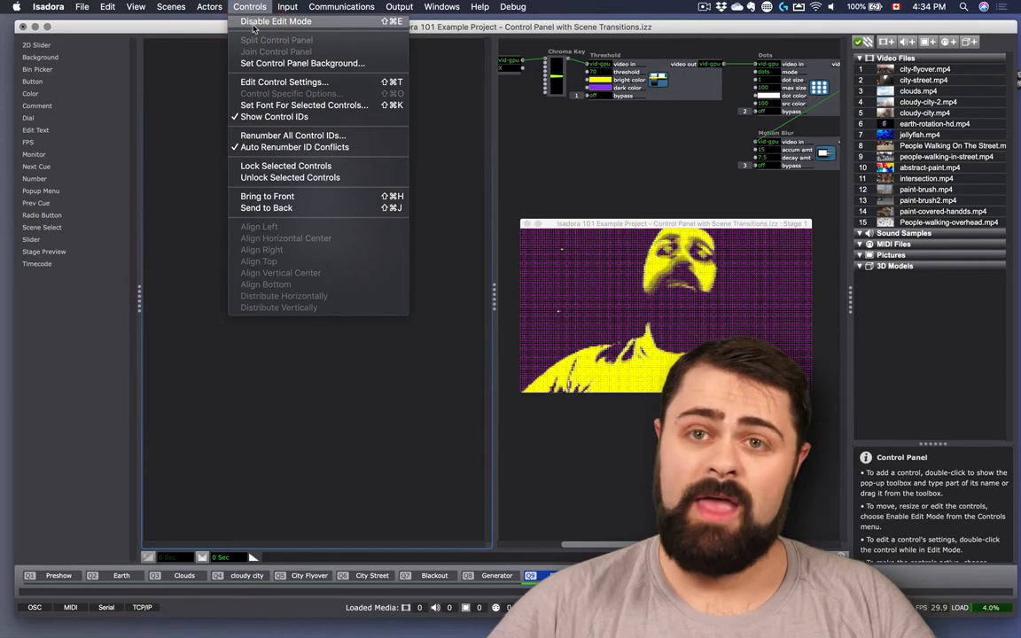
click(275, 22)
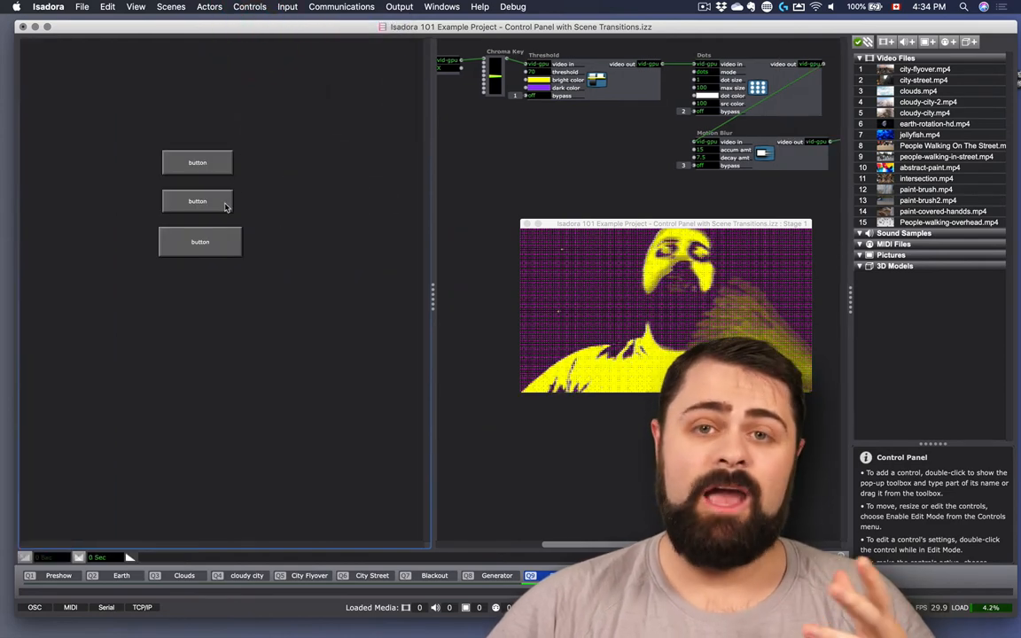
mouse_move(234, 284)
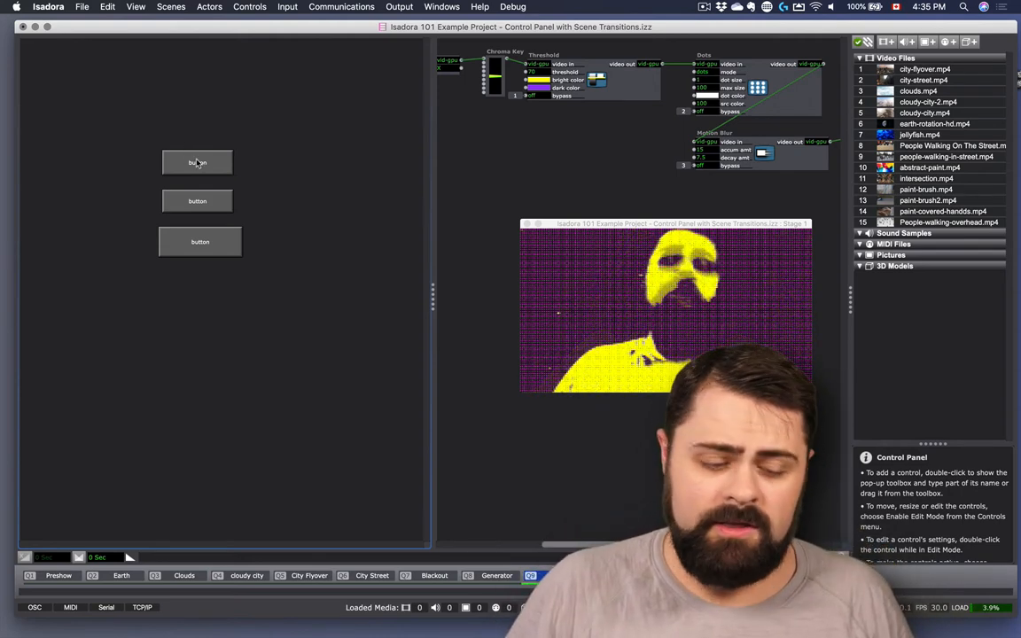
click(197, 162)
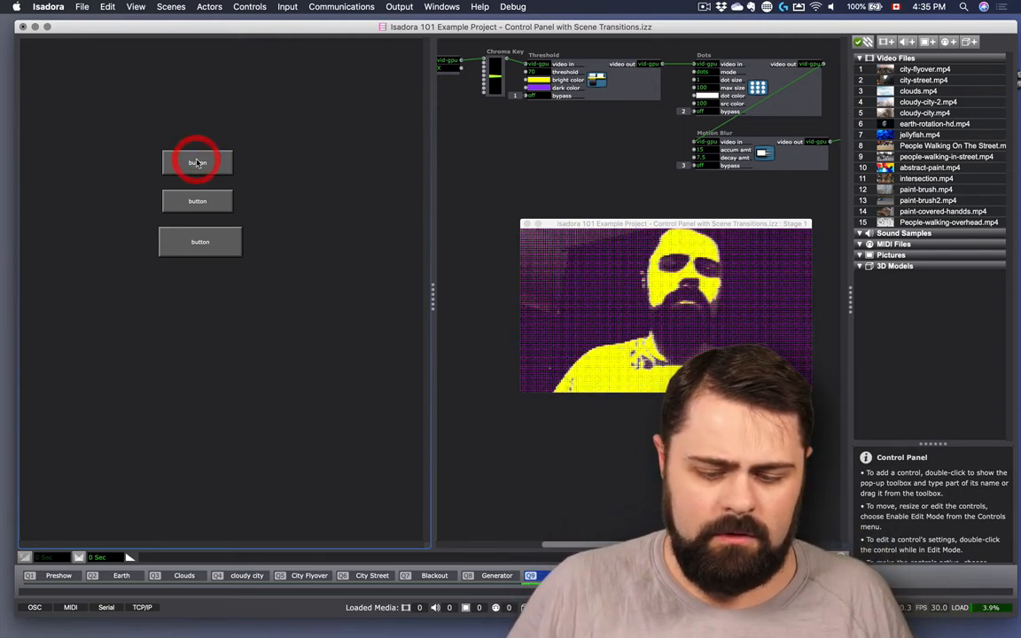
click(196, 162)
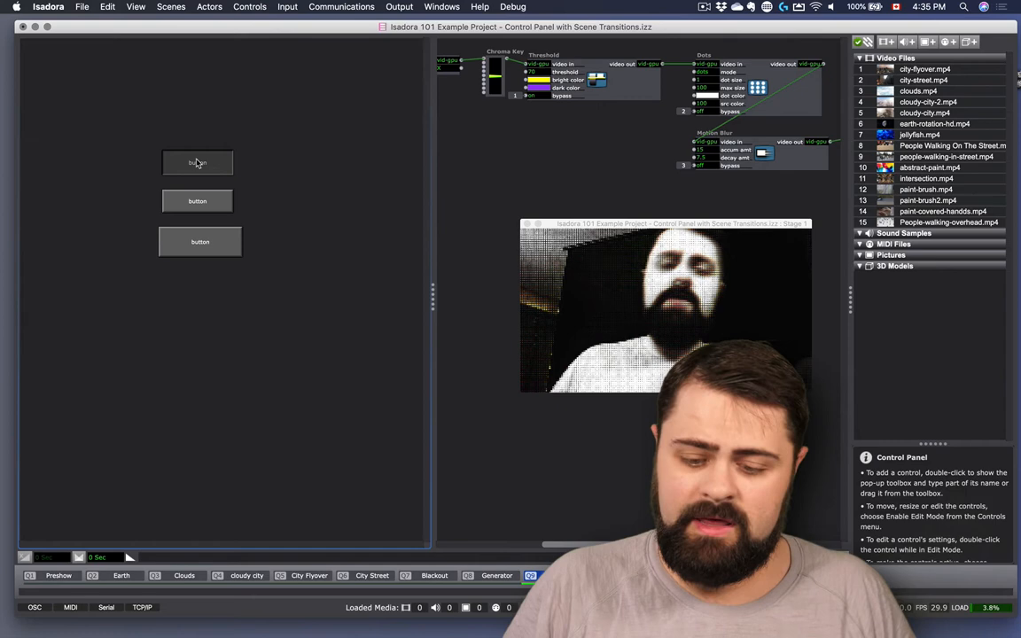
click(197, 163)
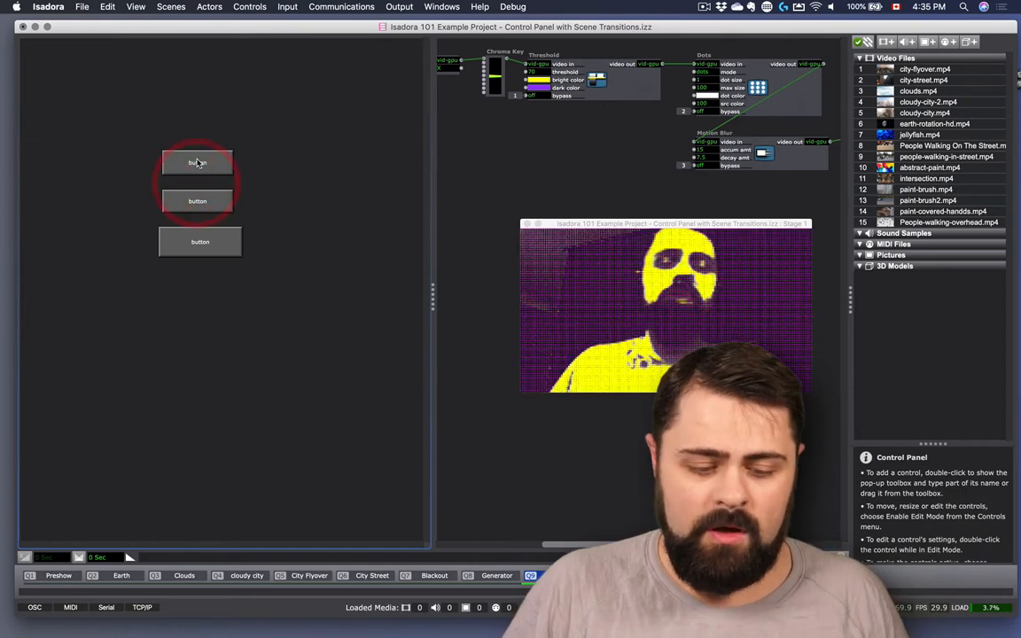
click(197, 200)
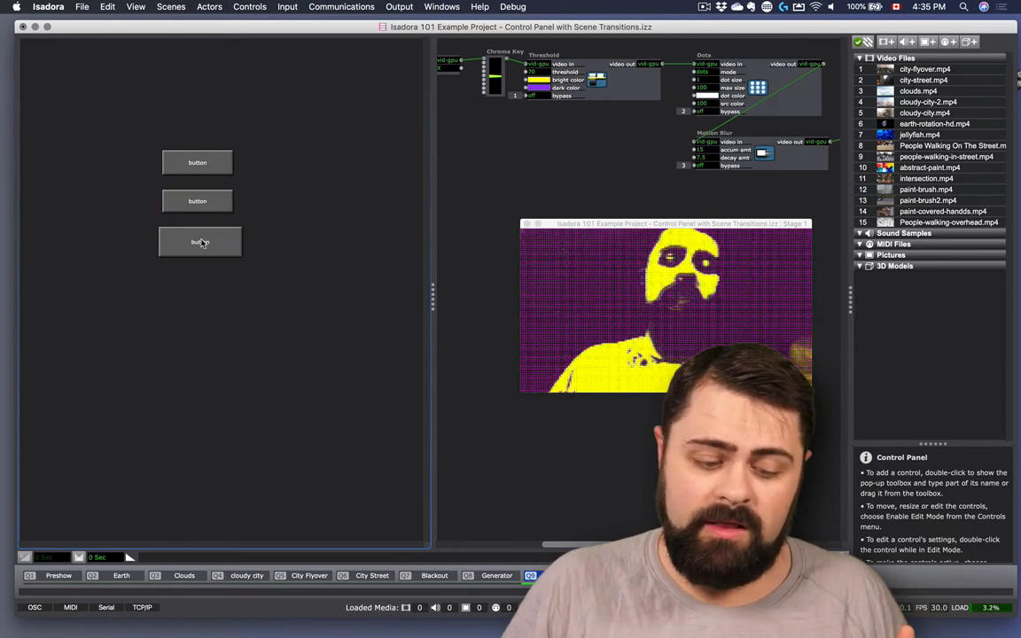
click(200, 242)
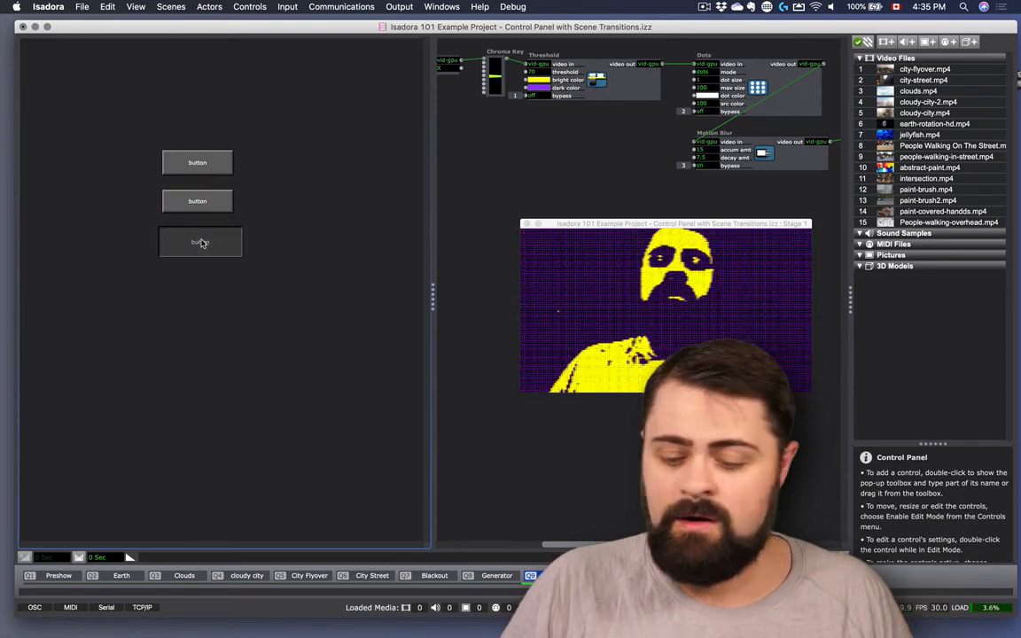
click(199, 242)
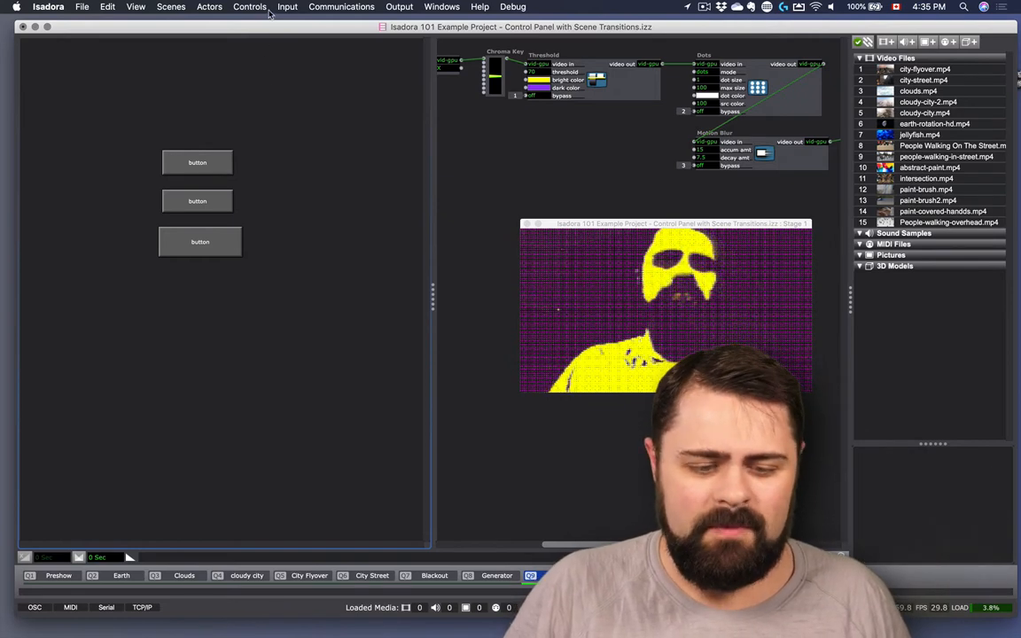
- Enable edit mode and give the first button Arial font and the label 'Threshold'
click(249, 6)
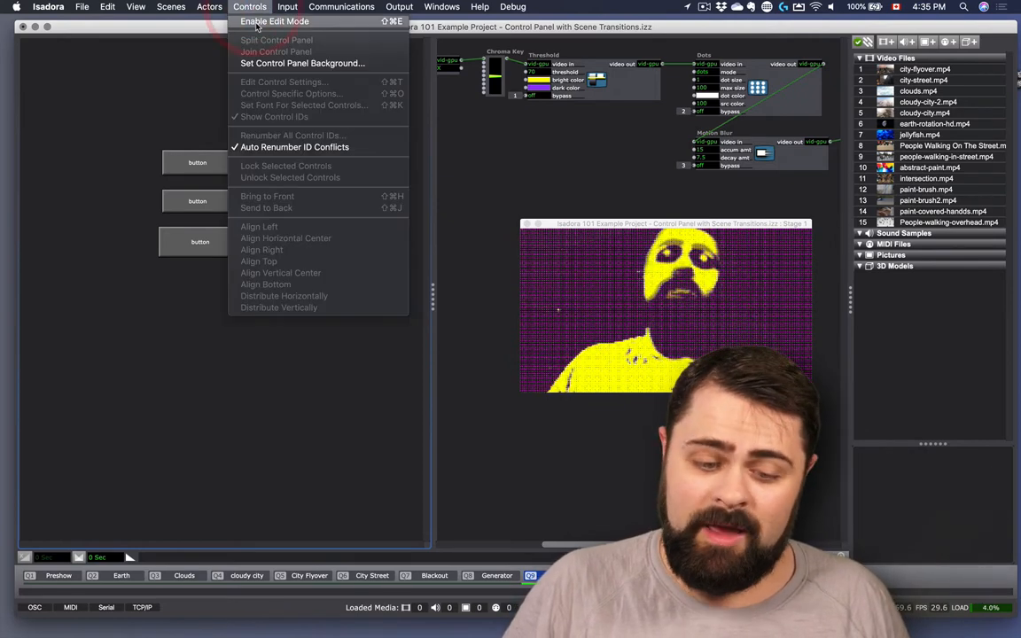
click(273, 21)
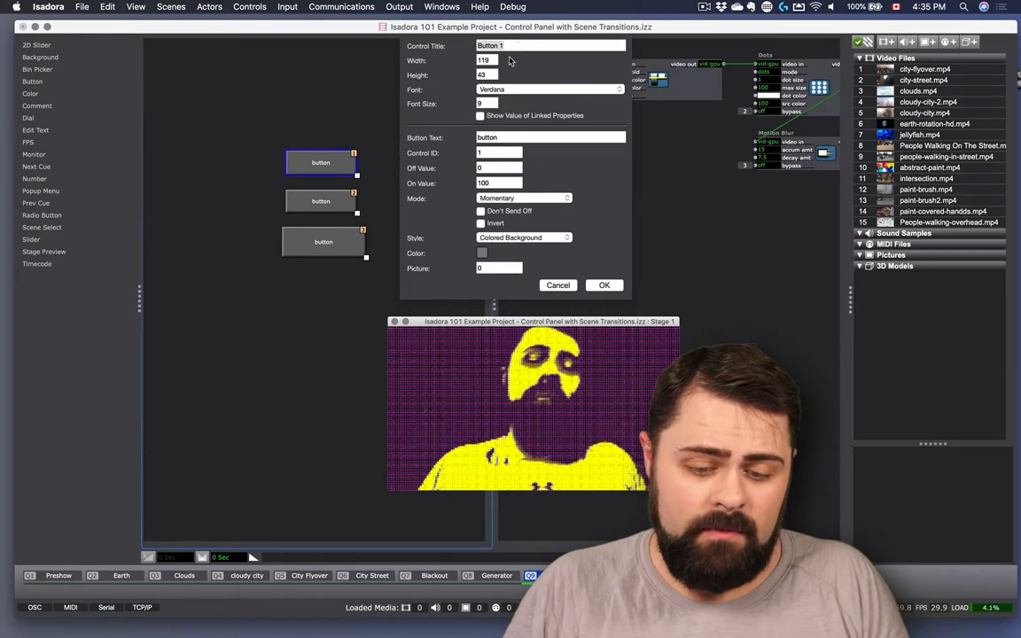
click(549, 89)
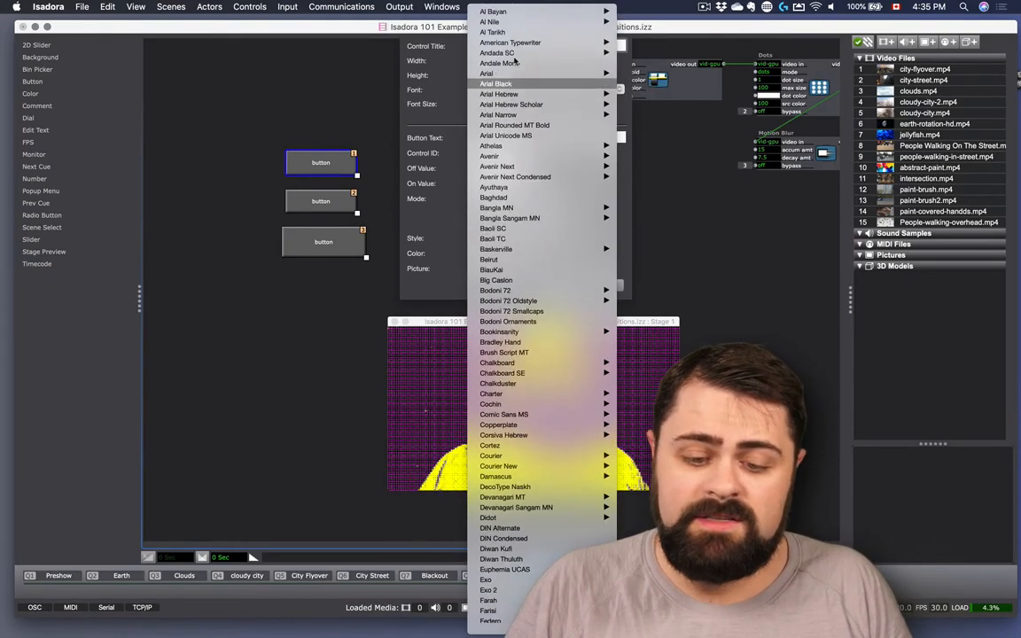
mouse_move(485, 73)
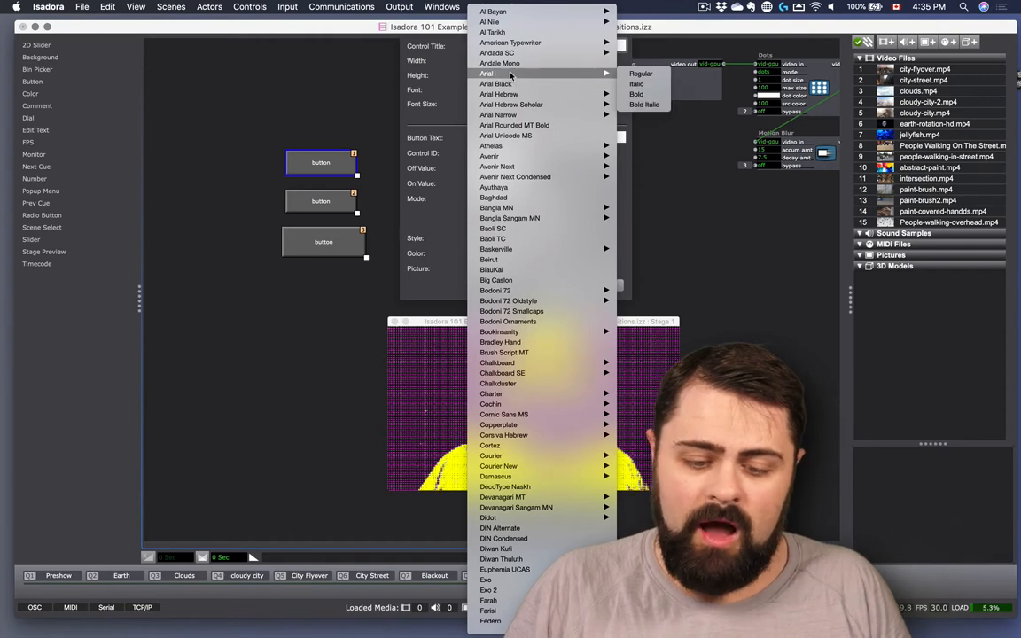
click(487, 74)
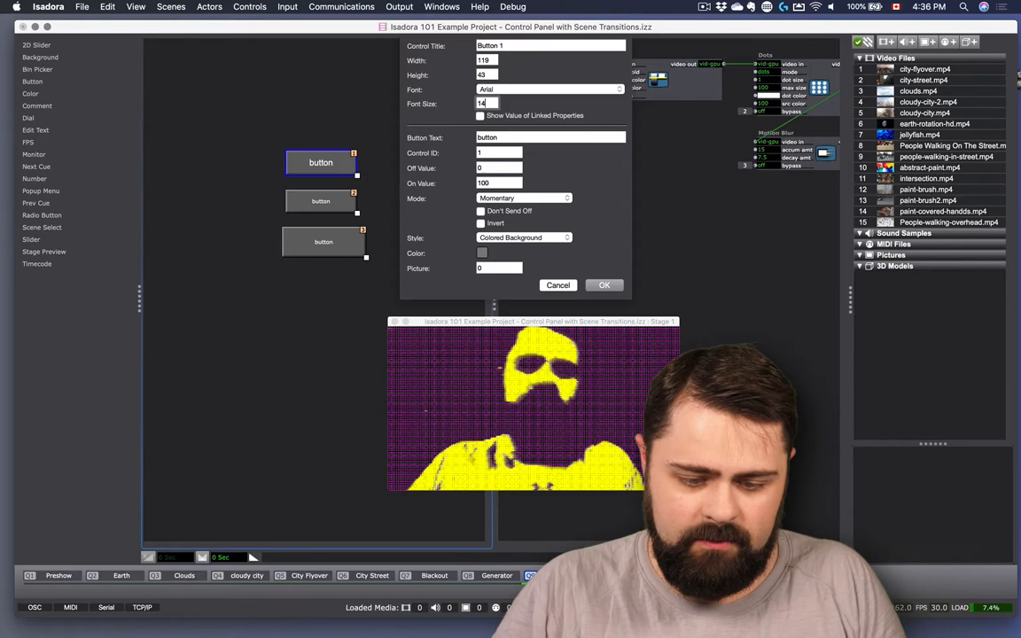
click(550, 137)
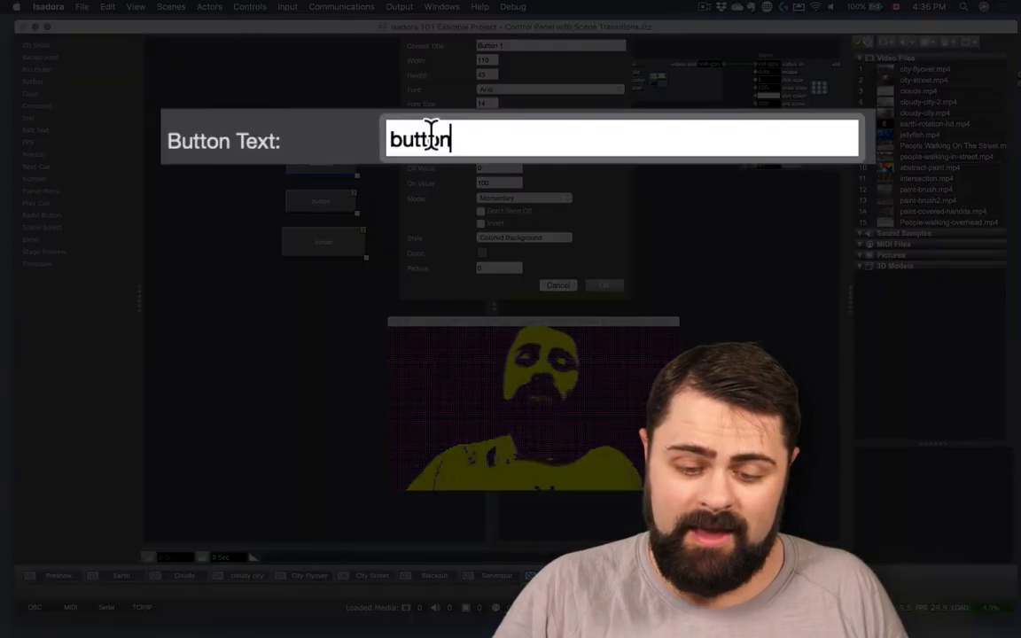
text(Thres)
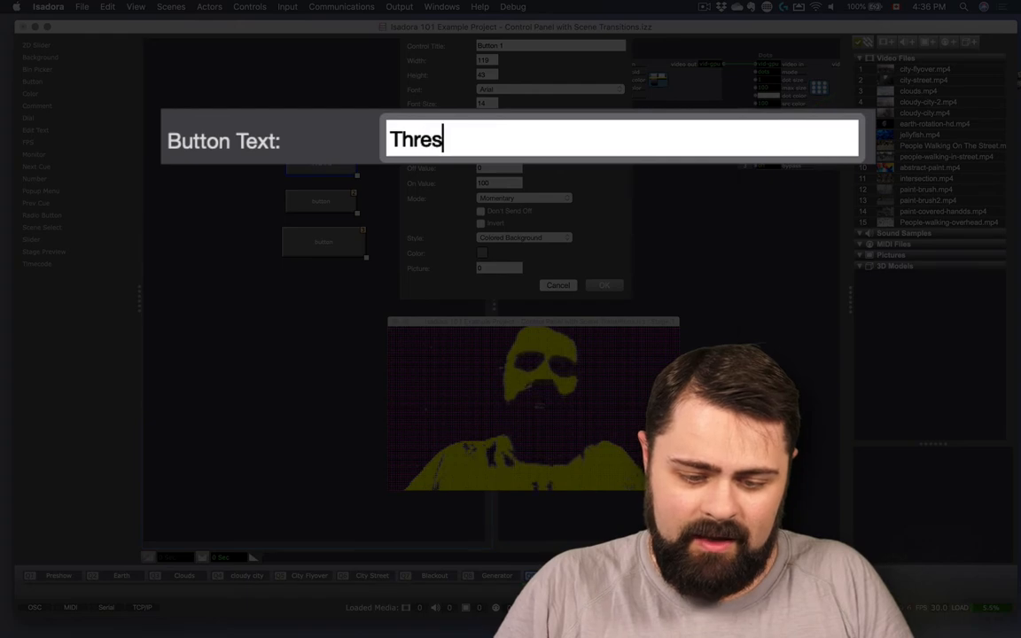
text(hold)
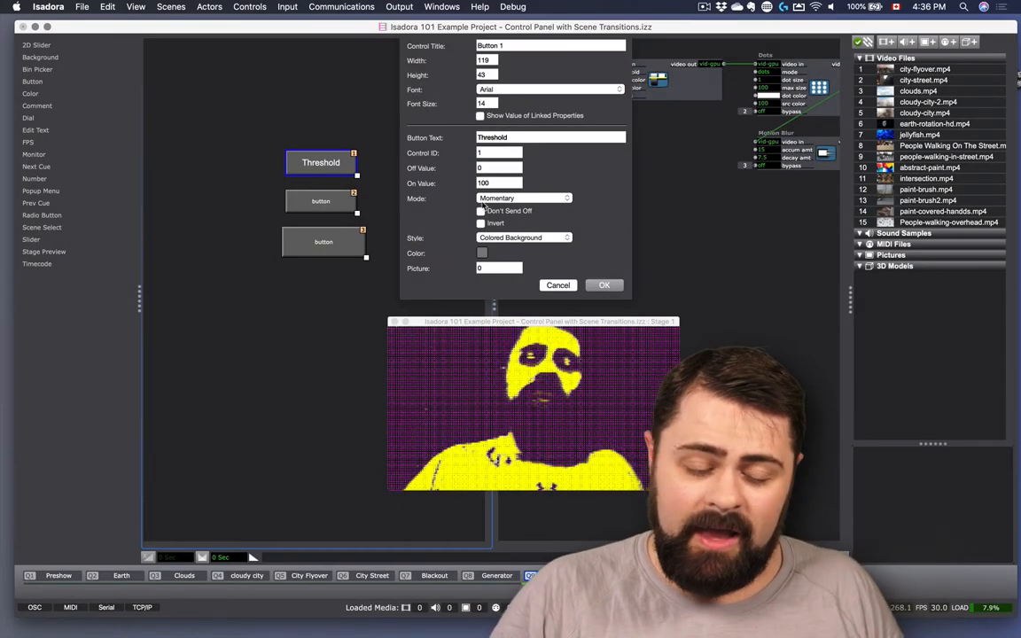
- Set the Threshold button to Toggle mode, confirm, and drag it up-left
click(523, 198)
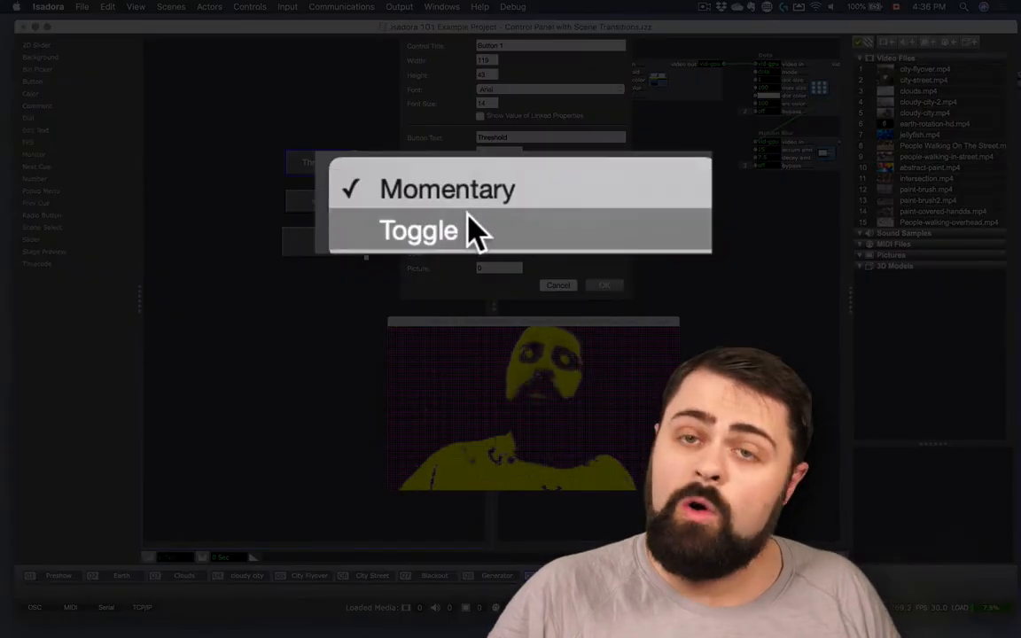
click(447, 189)
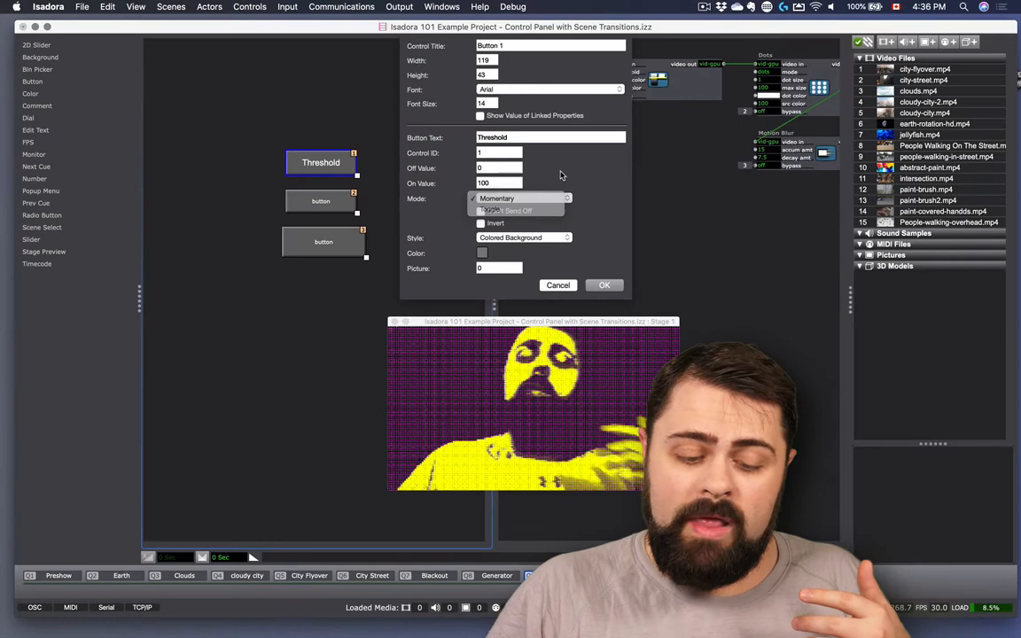
click(496, 197)
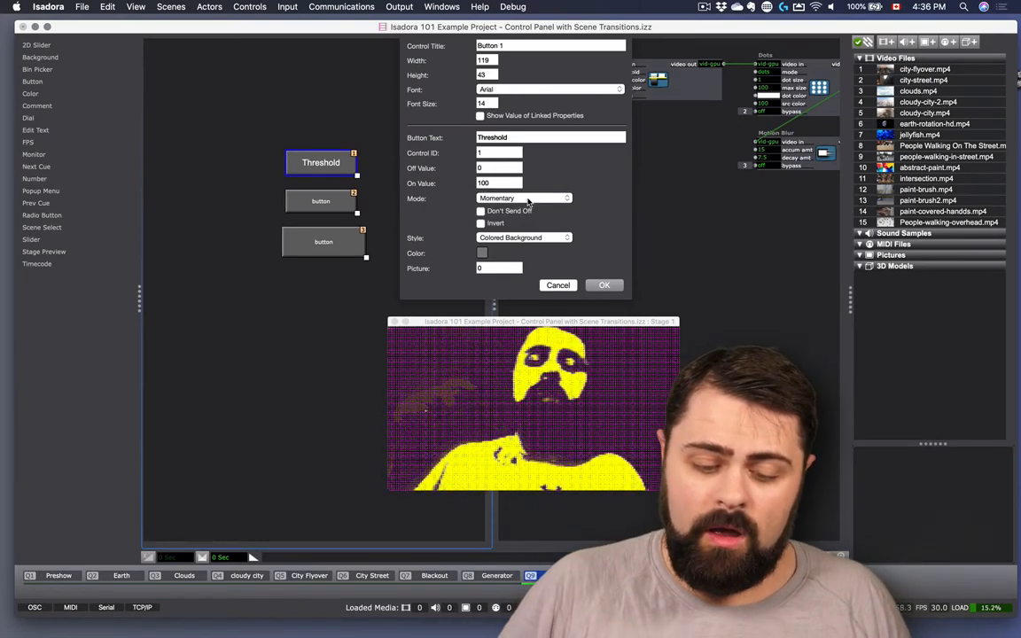
click(523, 197)
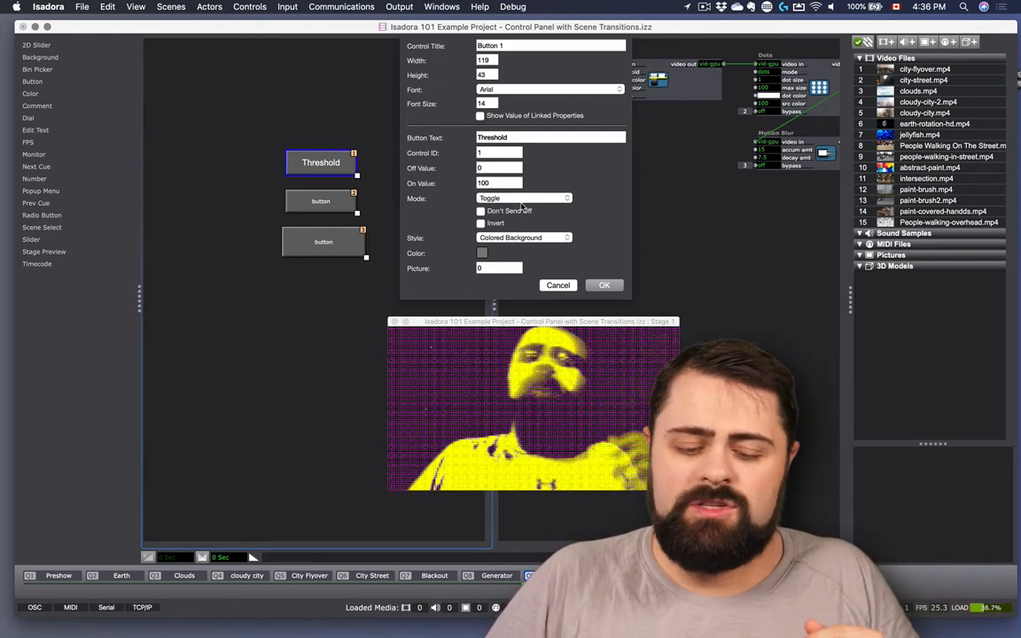
click(523, 198)
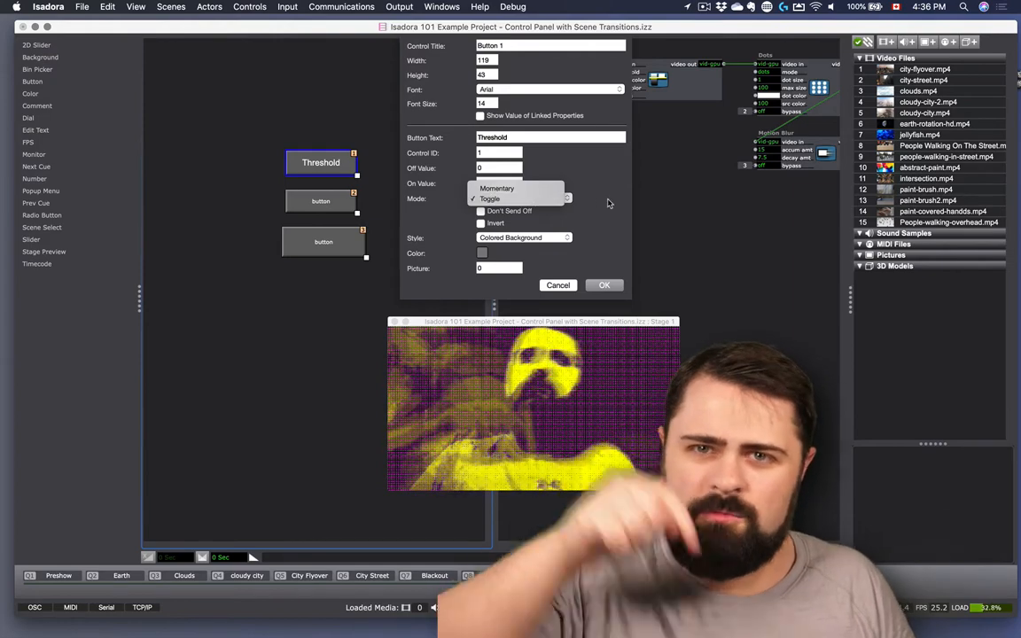
click(490, 198)
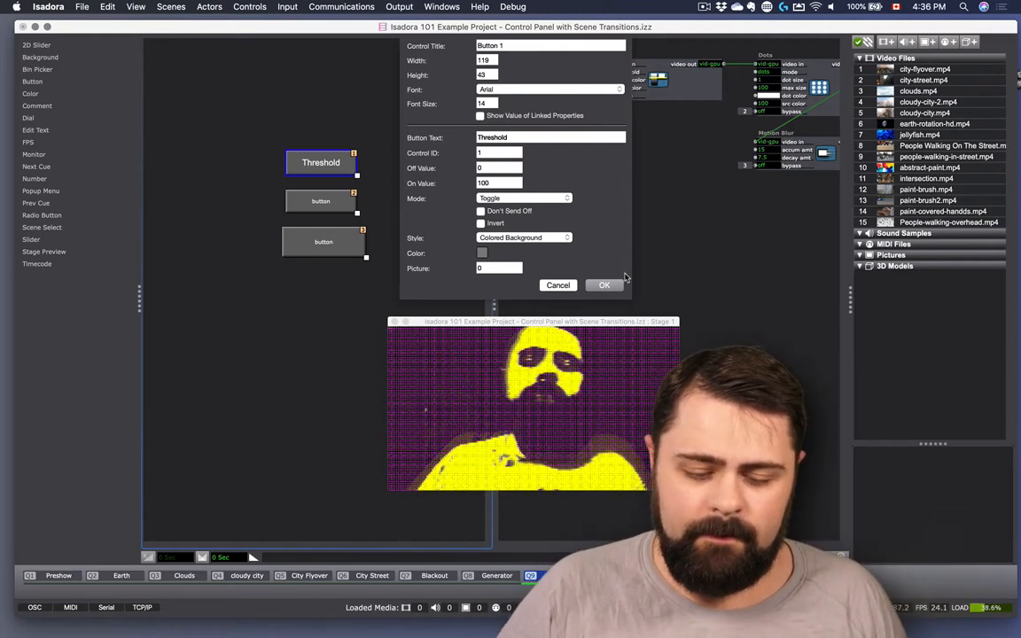
click(604, 284)
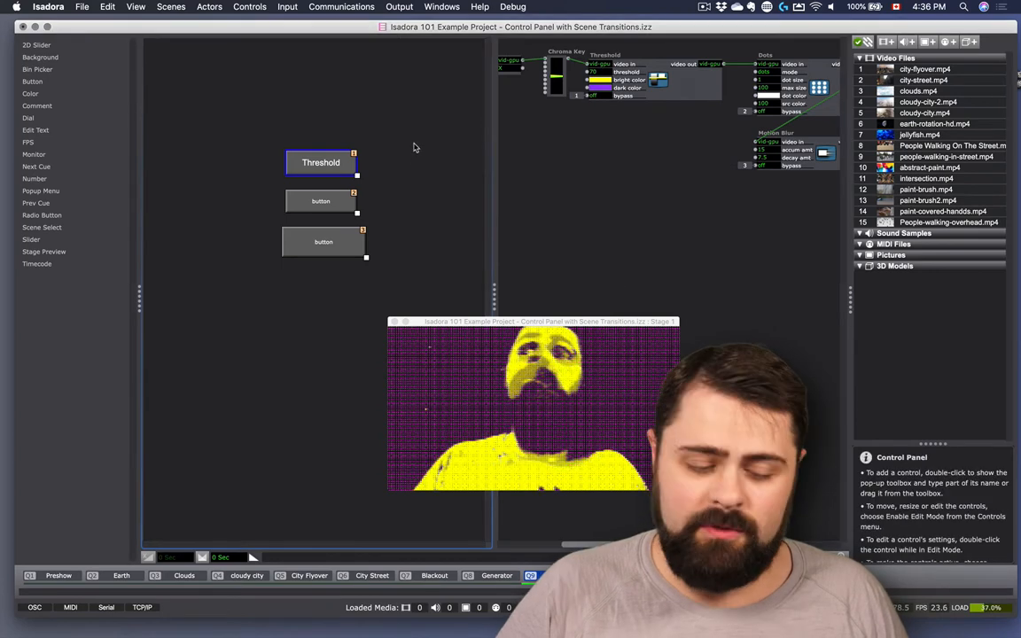
drag(321, 162, 253, 123)
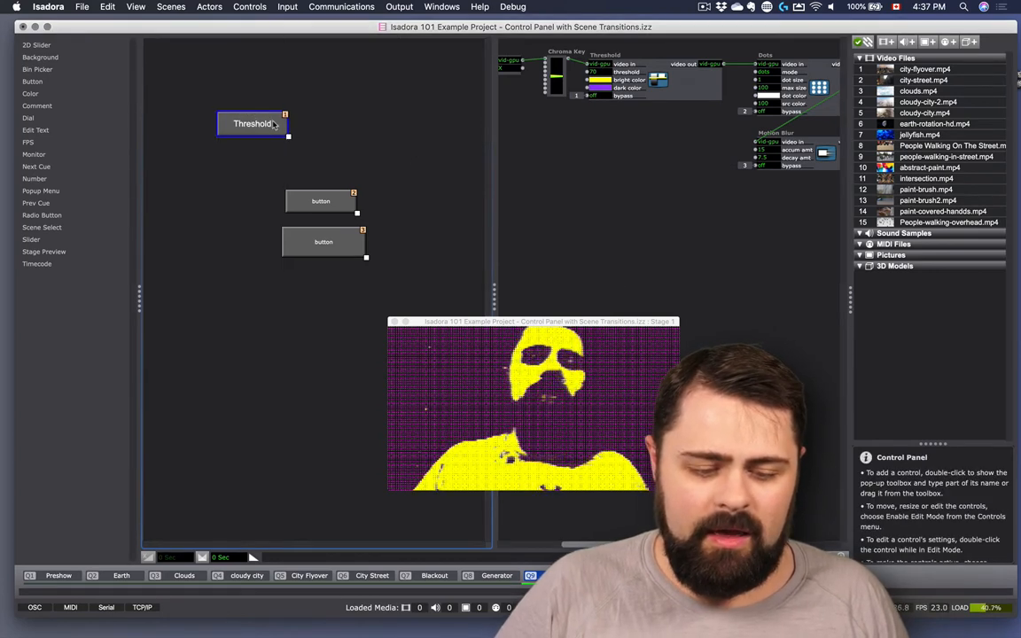
- Move the second button under Threshold, label it 'Dots' and make it a toggle
drag(321, 200, 249, 155)
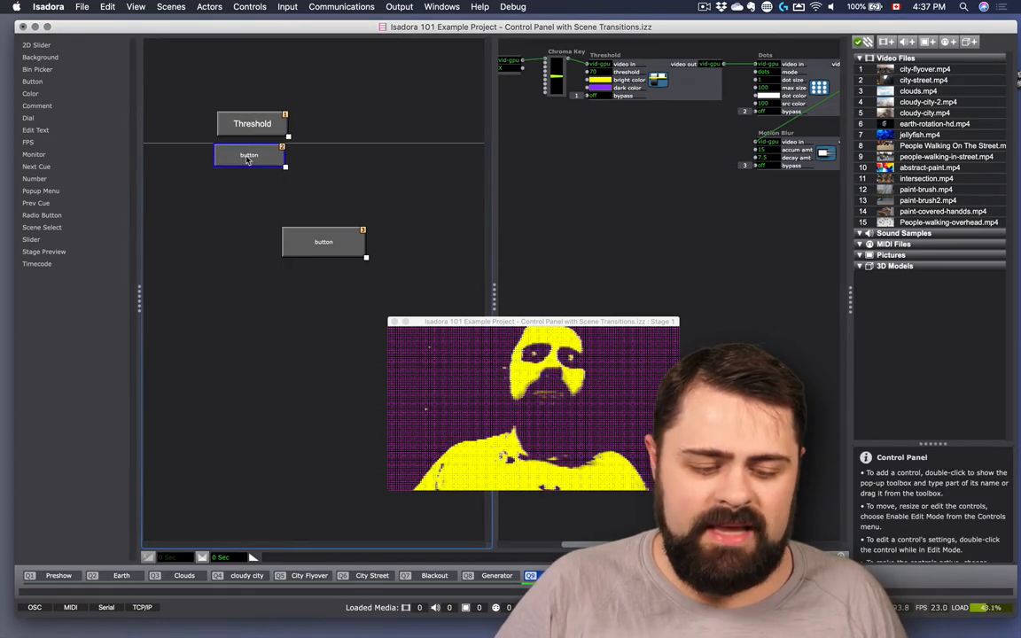
double_click(249, 155)
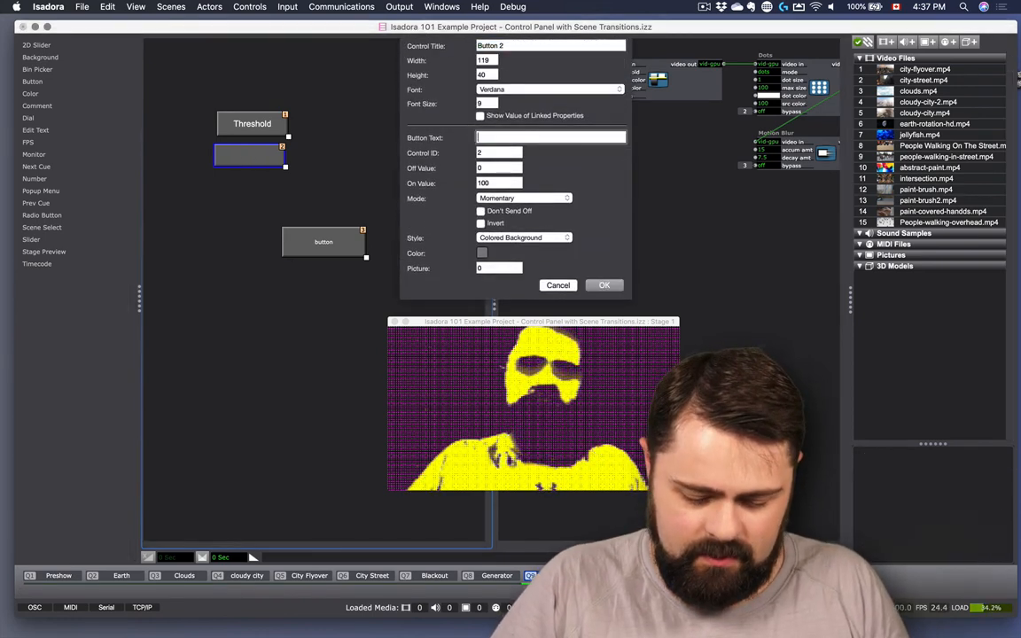
text(DDots)
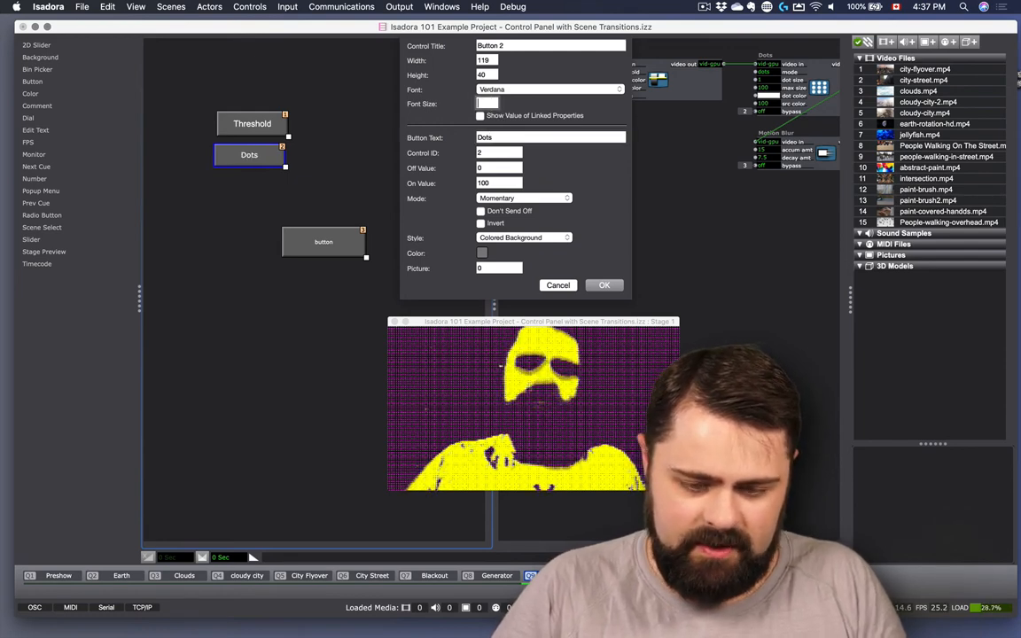
click(522, 197)
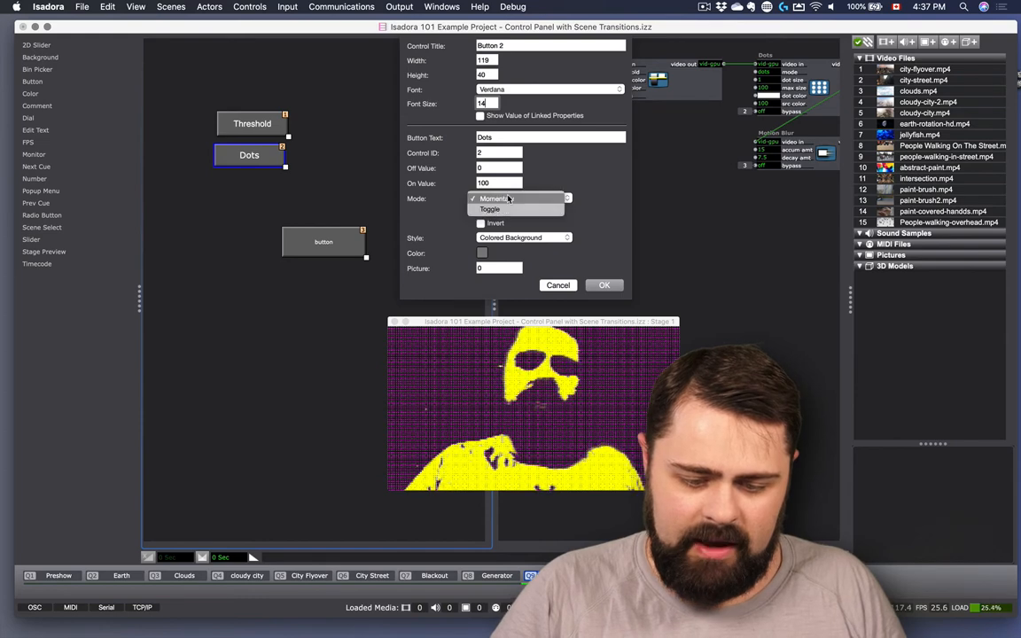
click(518, 209)
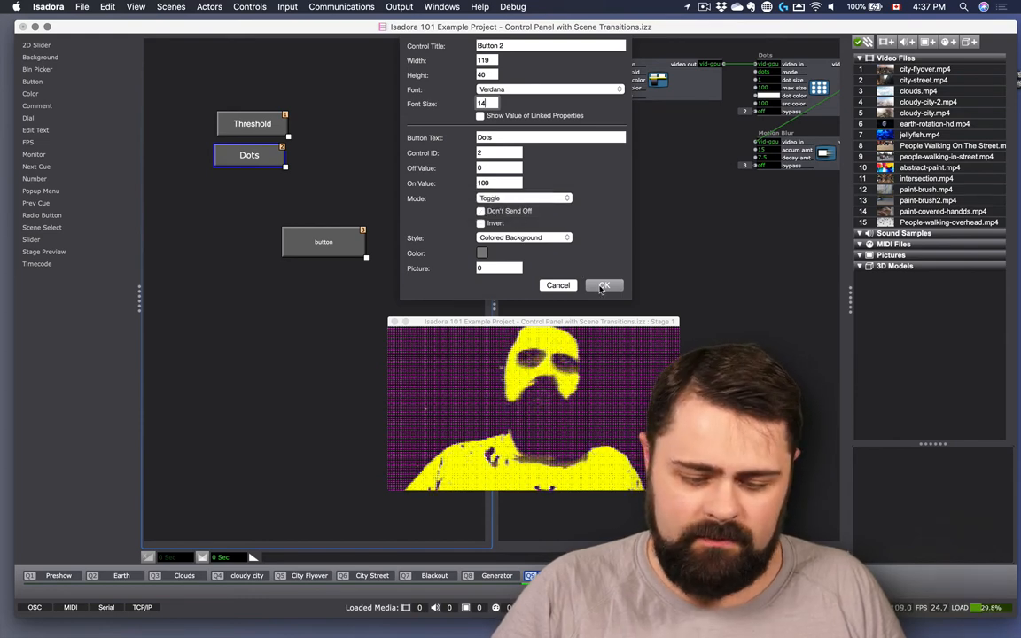
click(603, 285)
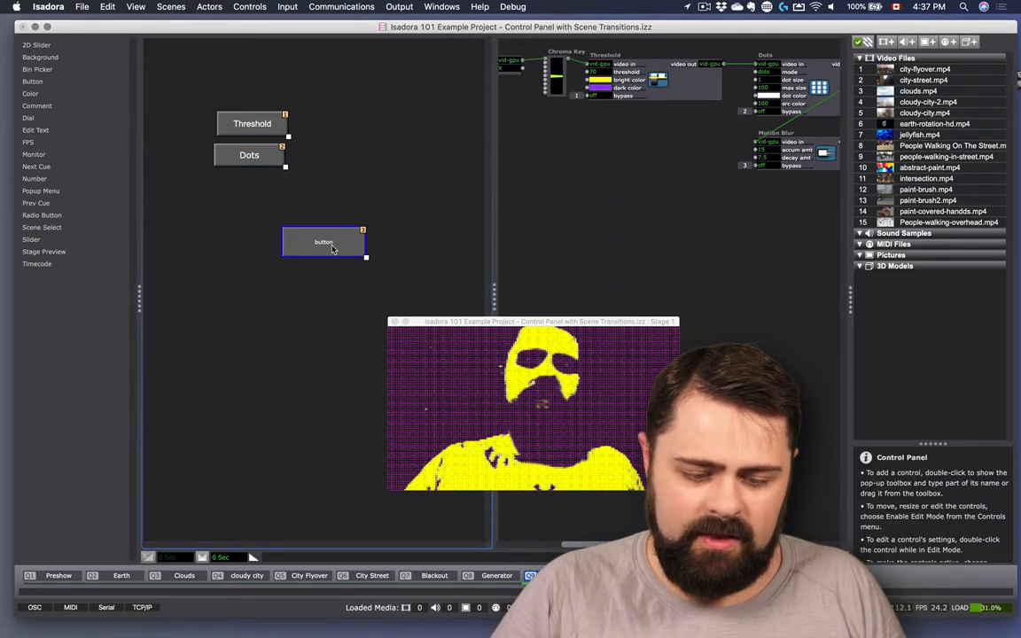
- Label the third button 'Blur' and confirm its settings
double_click(323, 242)
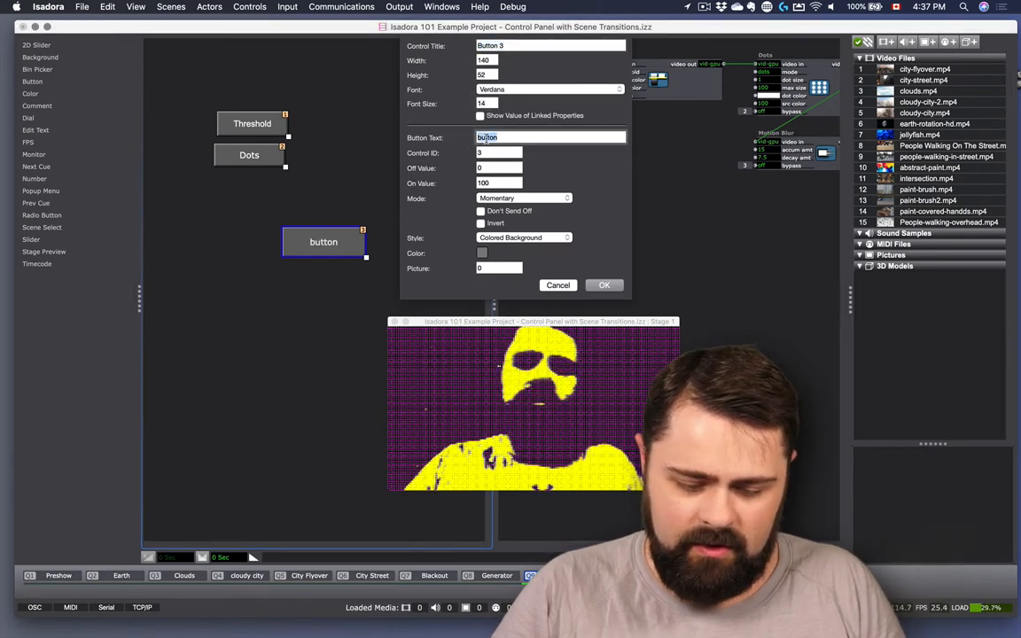
text(Blur)
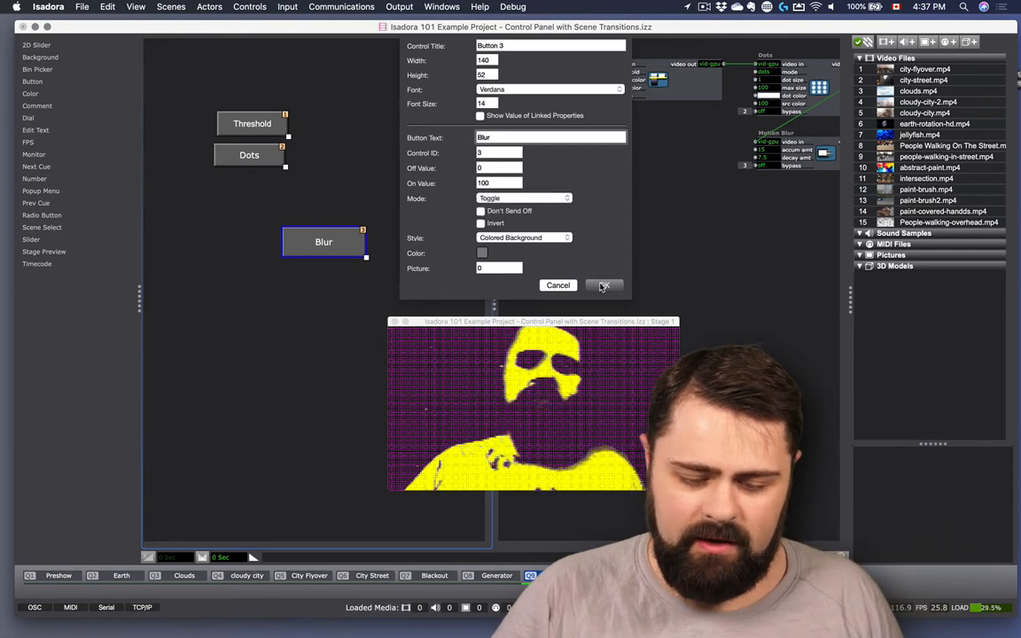
click(604, 284)
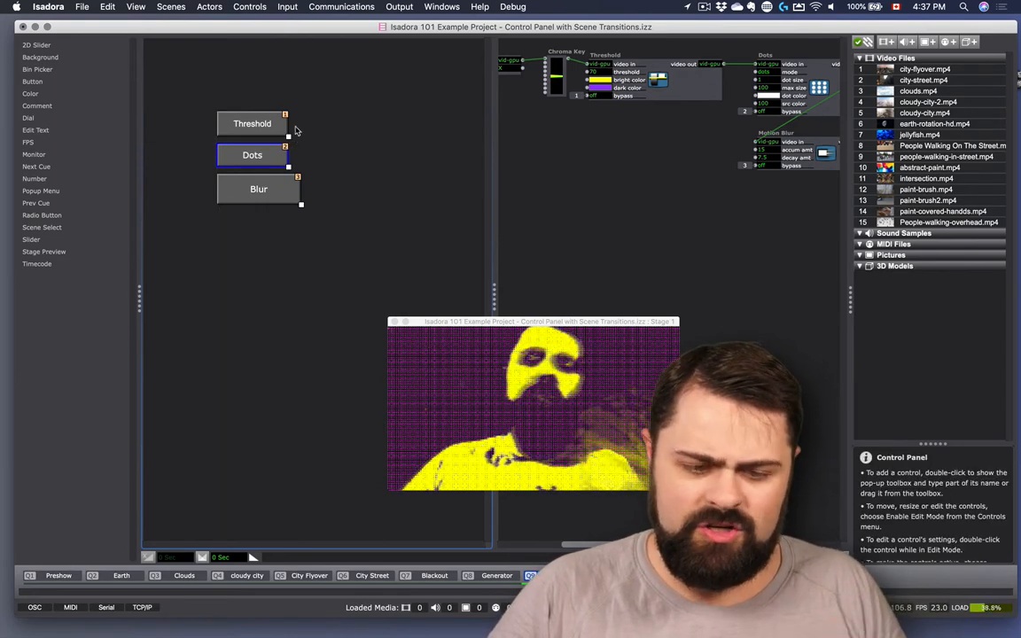
click(287, 7)
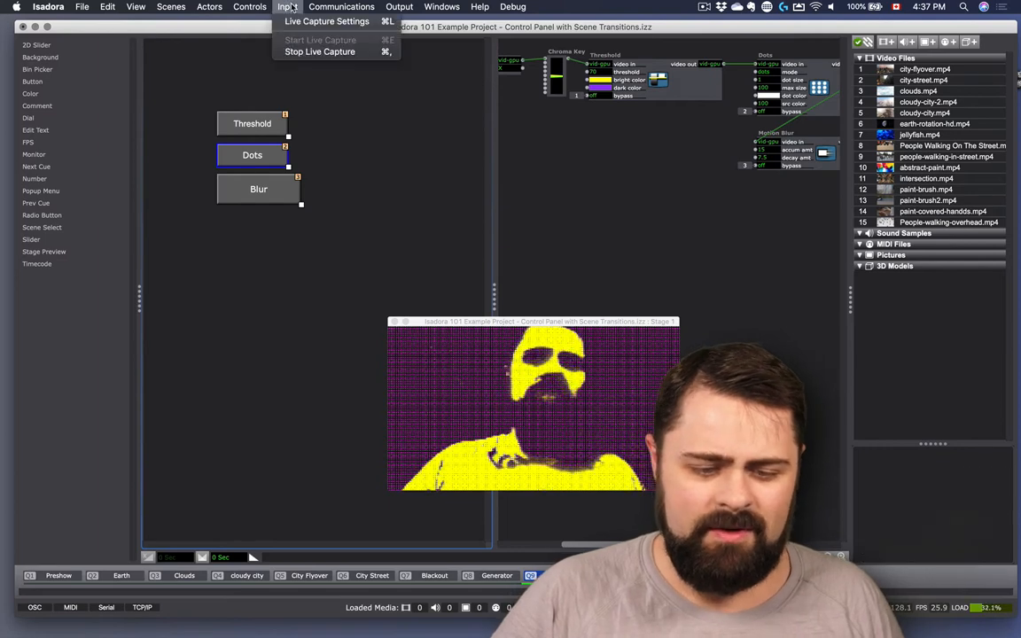
- Disable edit mode and toggle the Threshold, Dots and Blur effects on and off
click(250, 7)
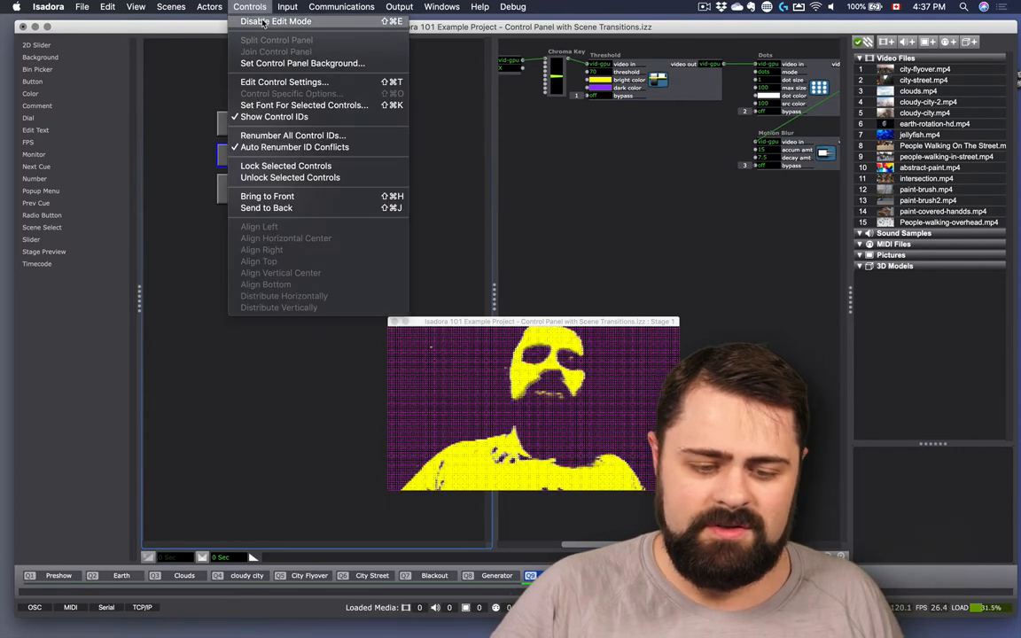
click(276, 22)
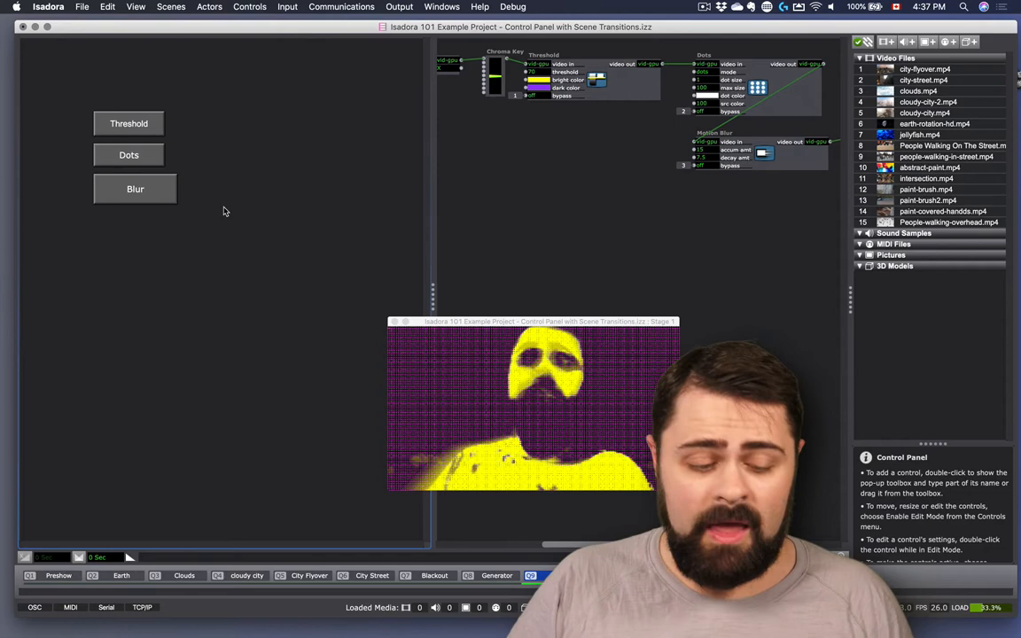
click(128, 123)
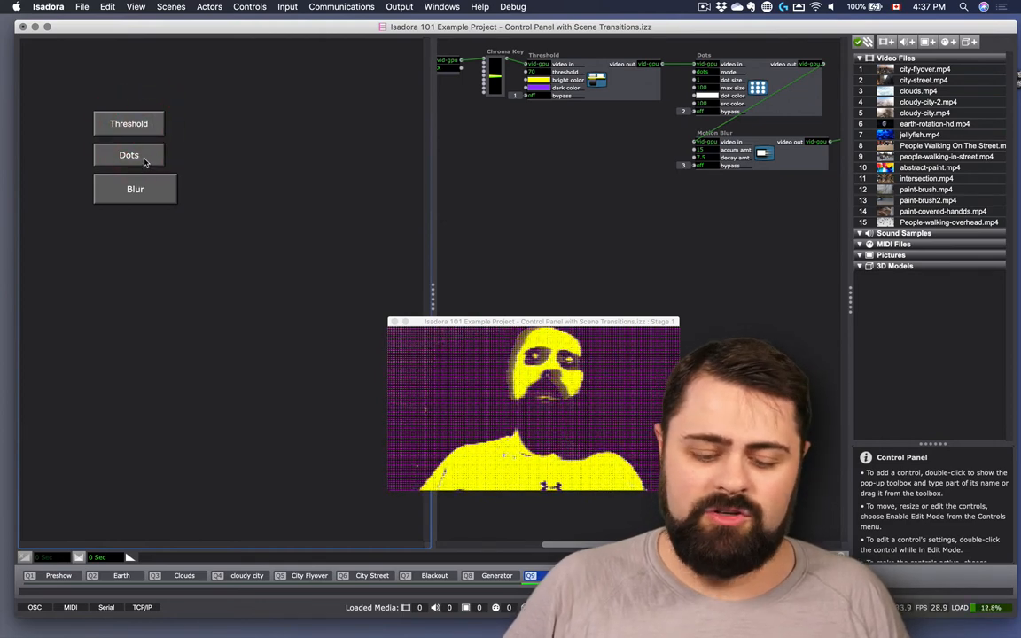
click(128, 155)
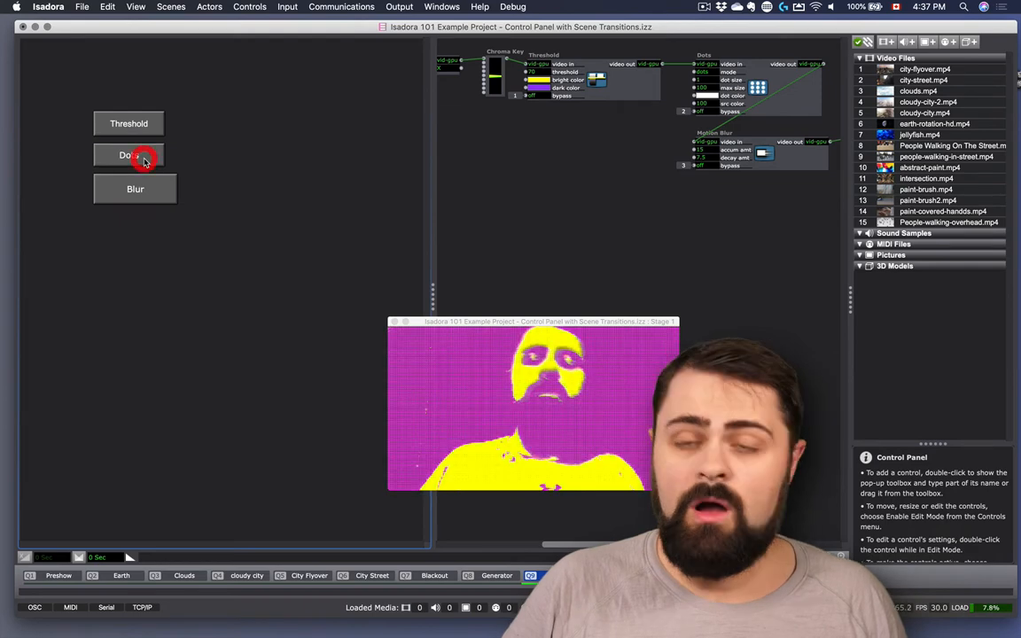
click(128, 154)
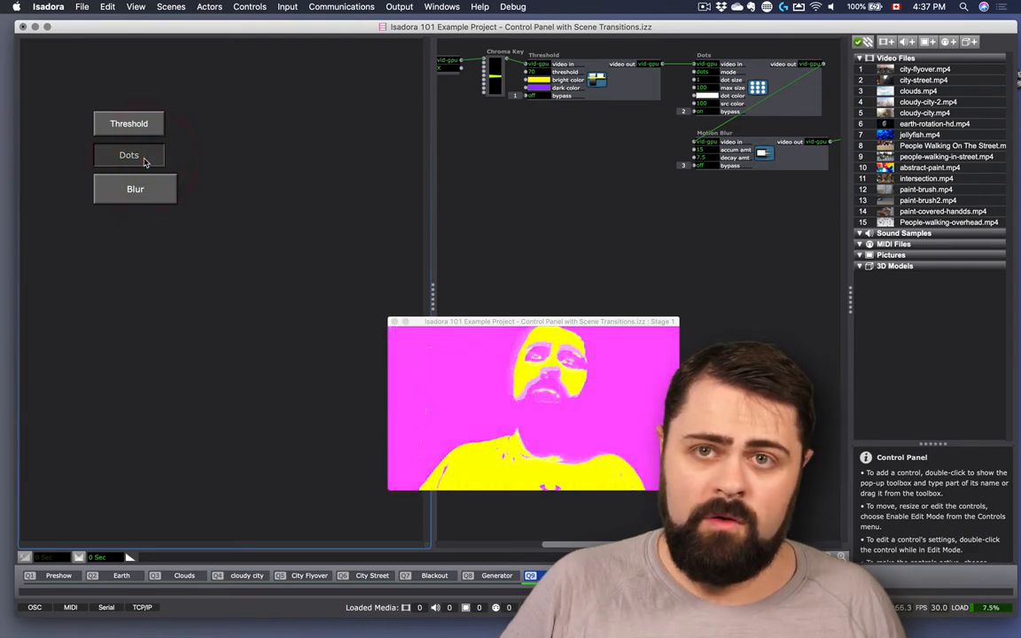
click(135, 189)
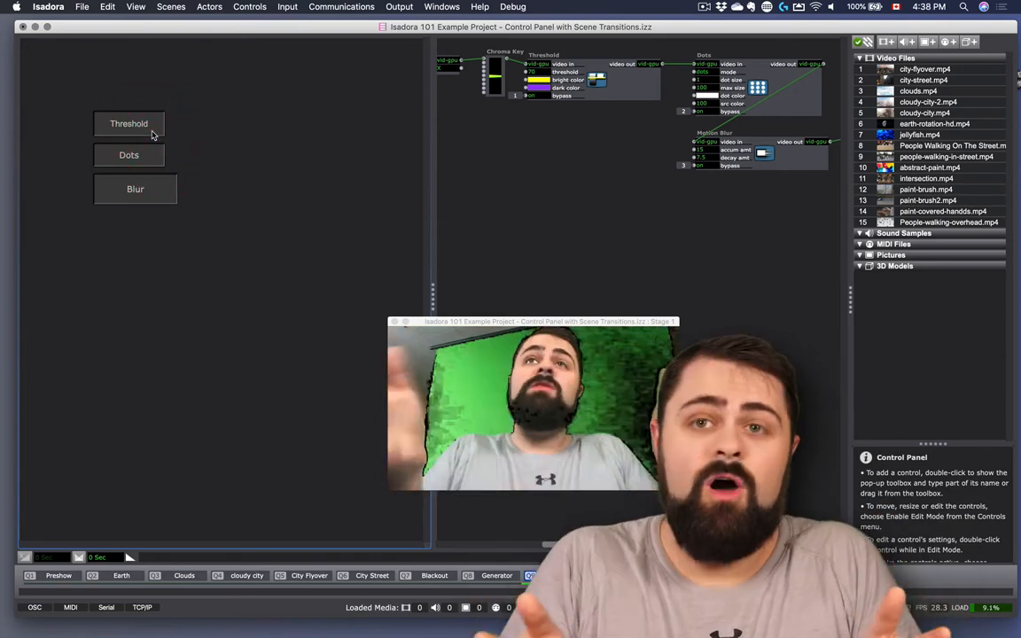
click(129, 155)
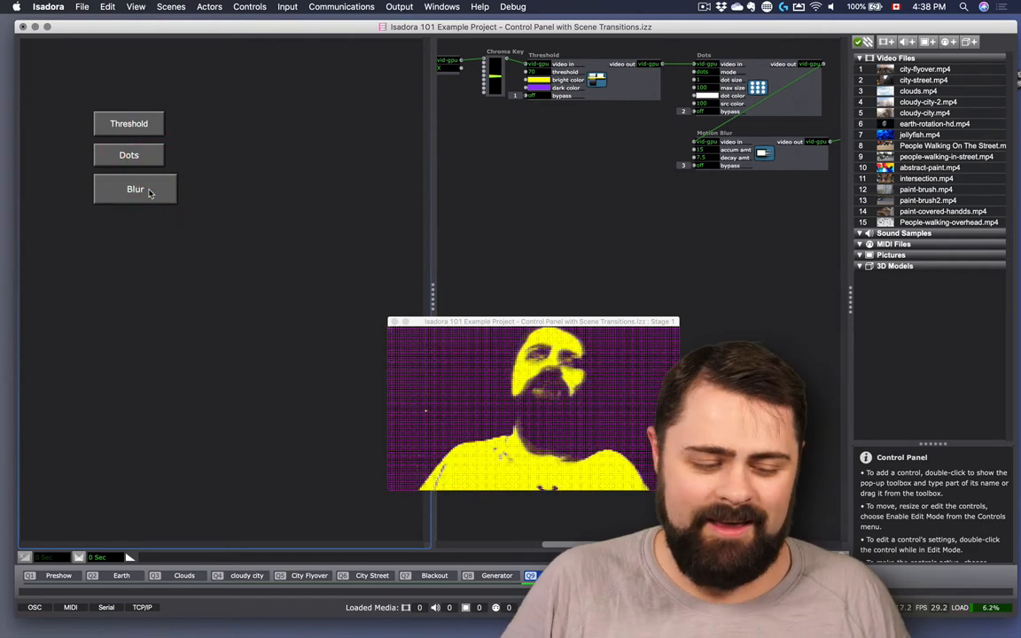
click(128, 123)
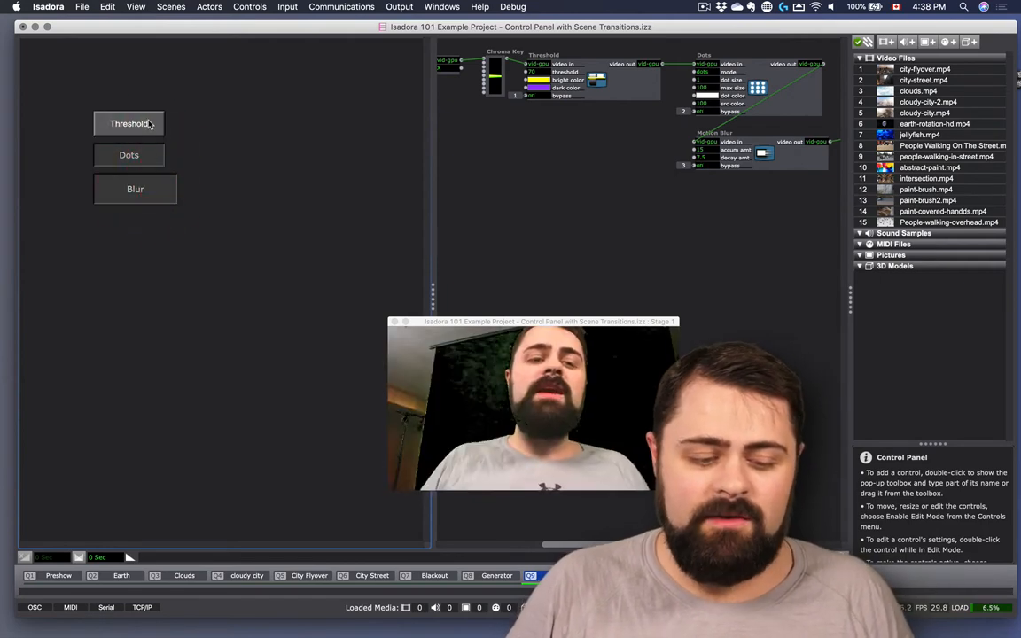
click(129, 154)
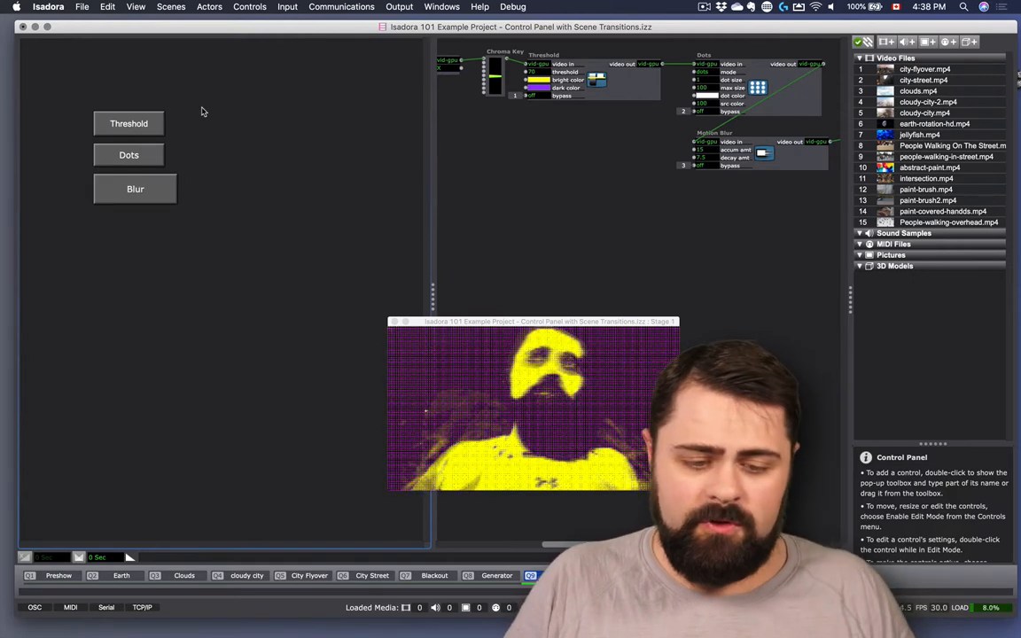
click(249, 6)
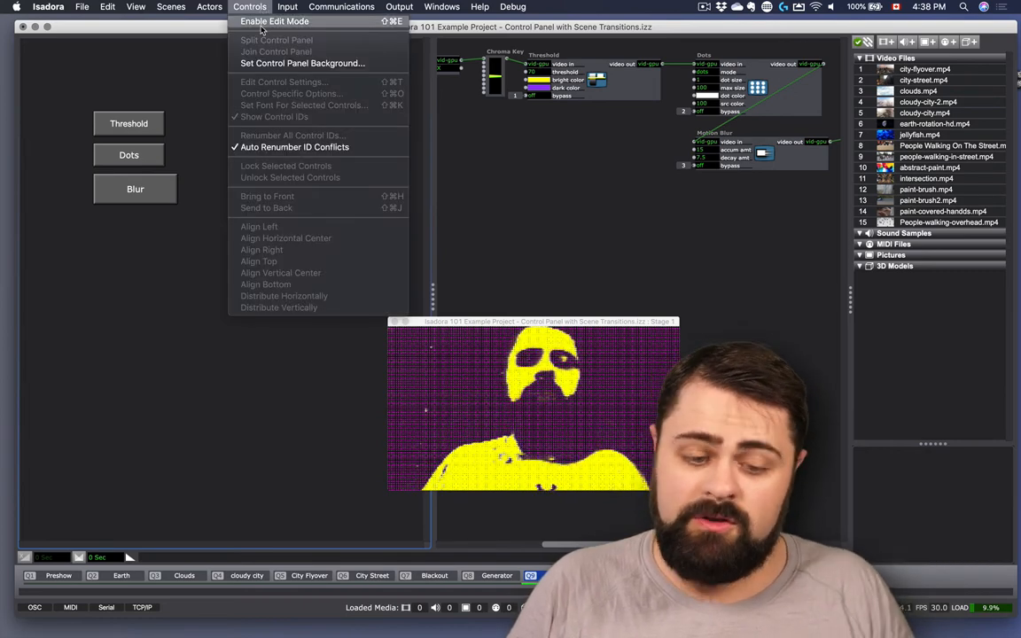
- Re-enable edit mode and place a vertical slider to the right of the toggle buttons
click(273, 22)
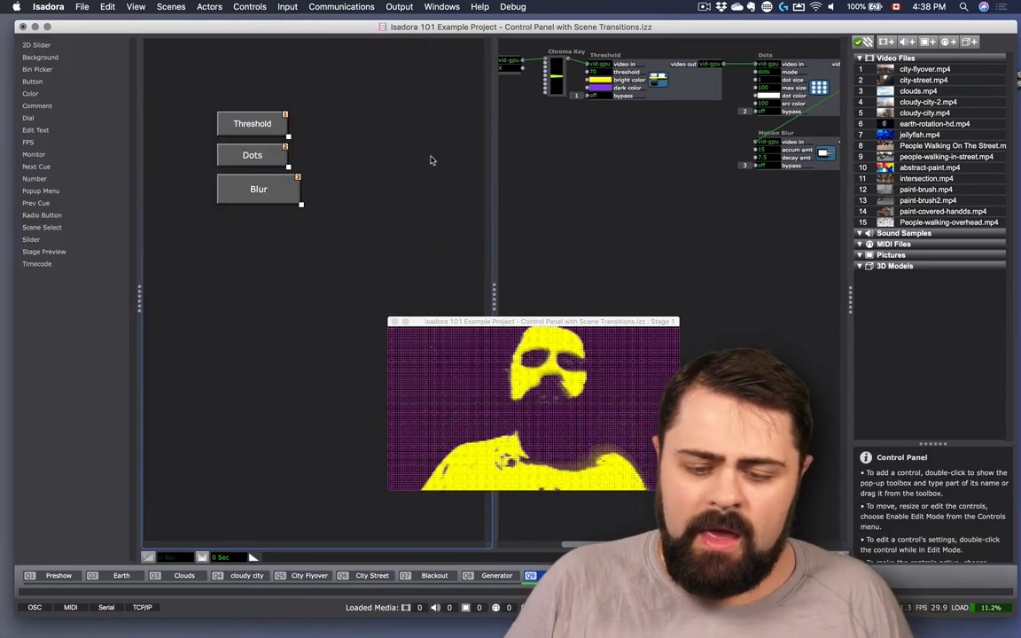
click(27, 118)
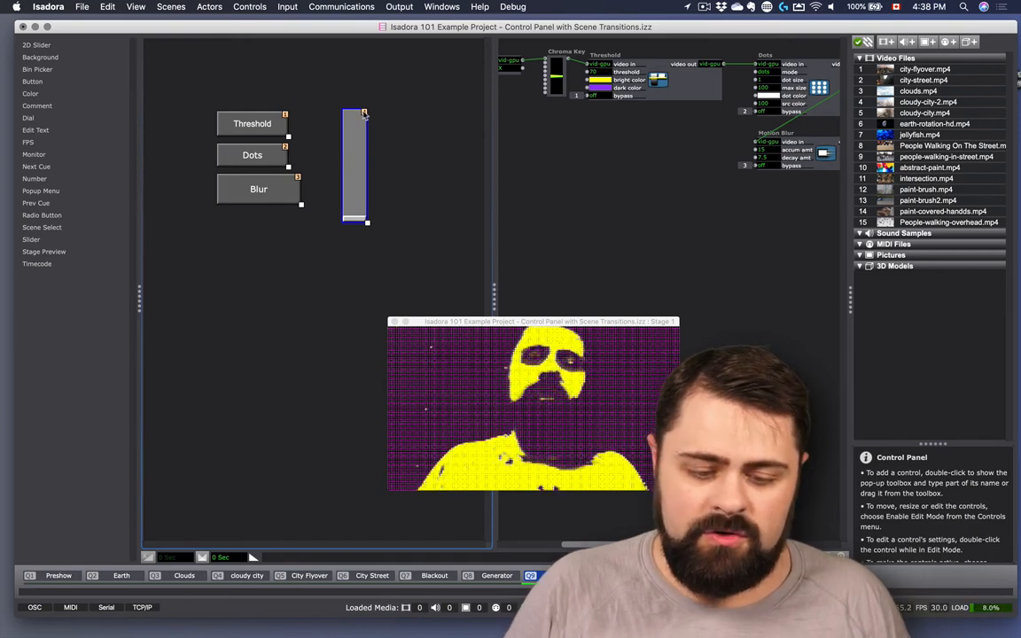
drag(363, 114, 753, 84)
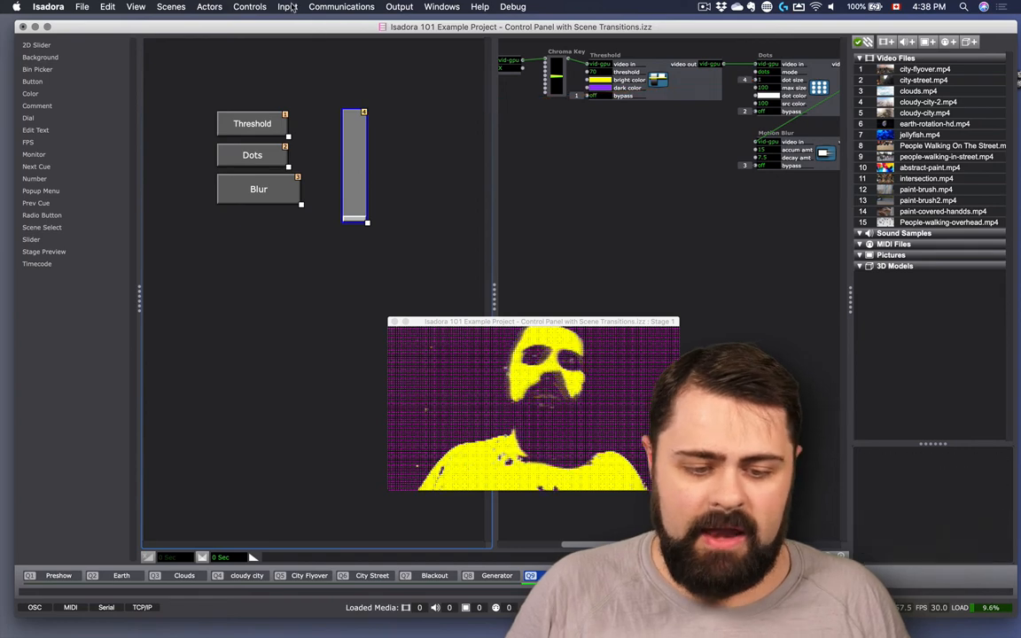
click(249, 6)
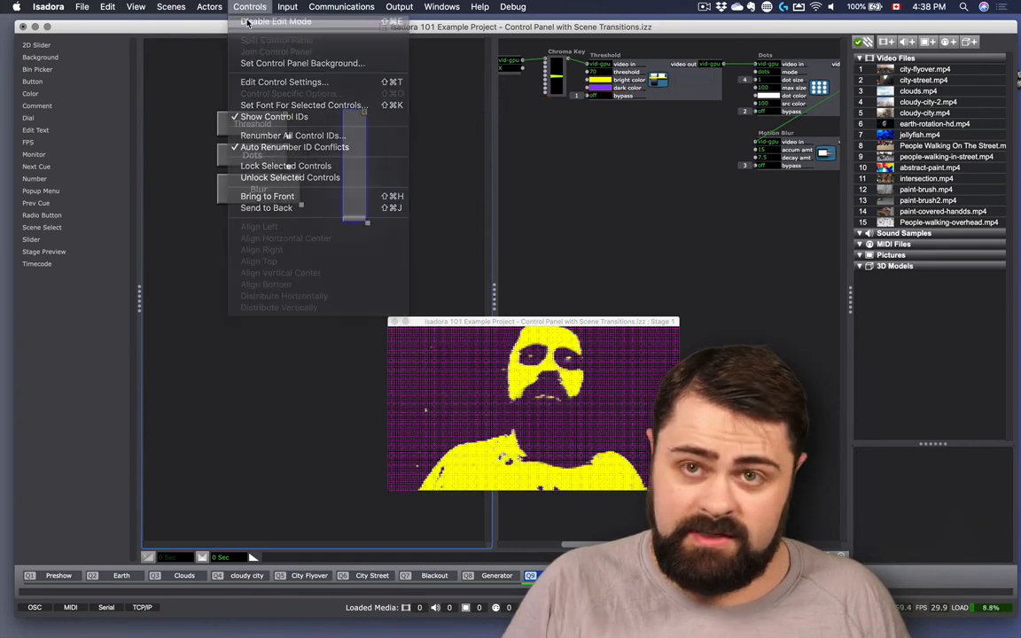
- Disable edit mode and move the slider to enlarge the stage dots
click(275, 21)
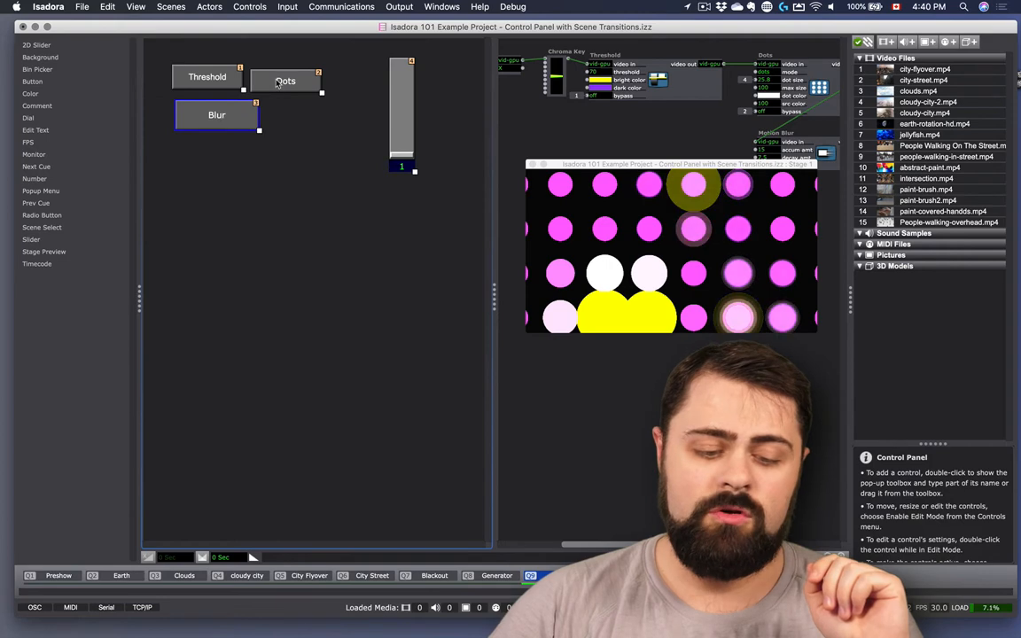
click(285, 76)
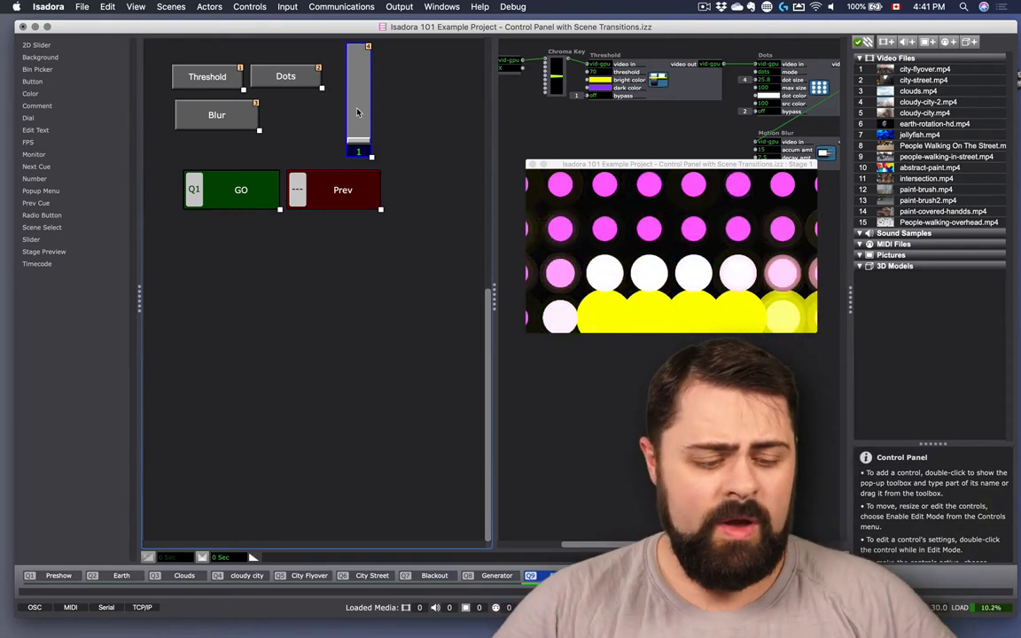
- Place a scene list control under the GO button, then resize the GO and Prev buttons
click(42, 216)
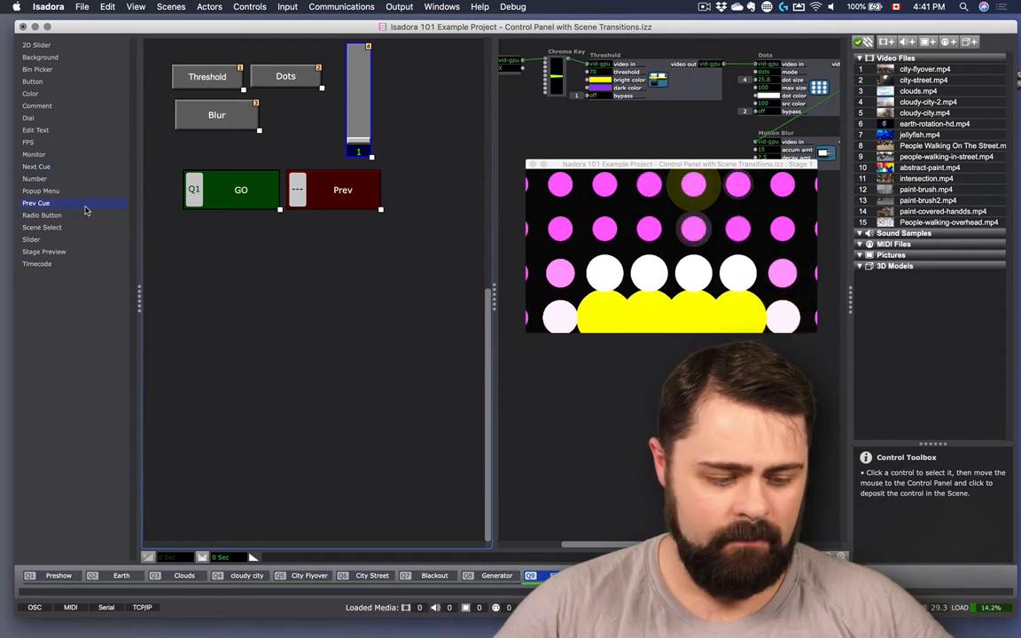
click(42, 227)
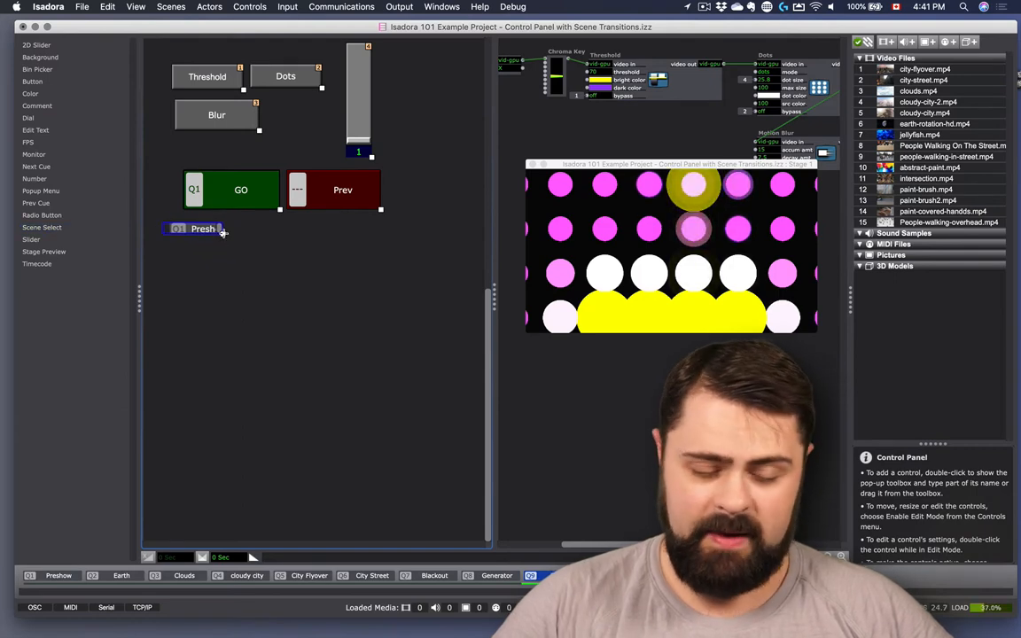
click(202, 228)
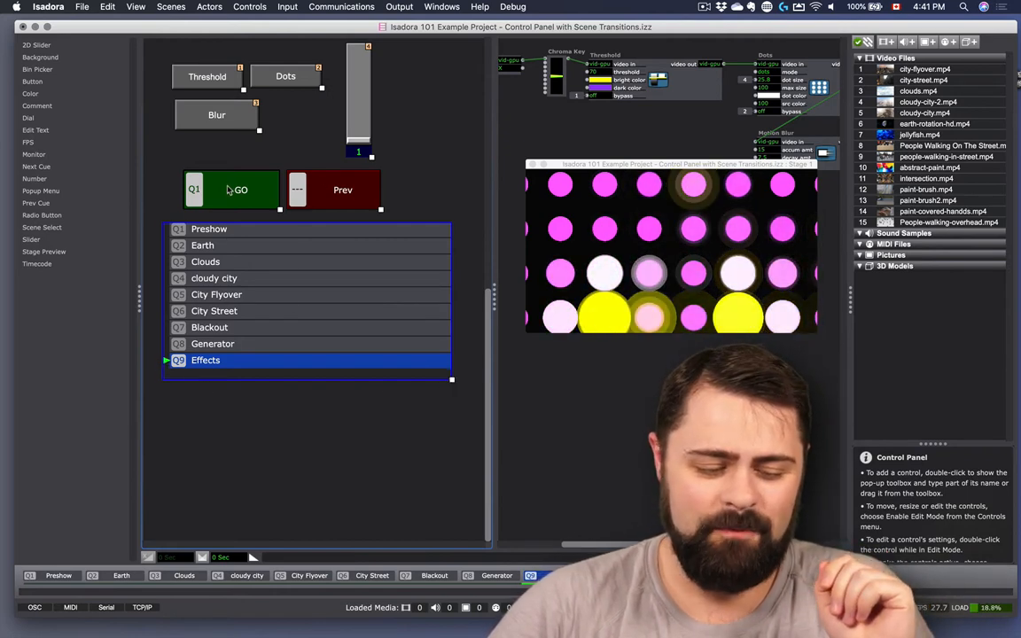
click(229, 190)
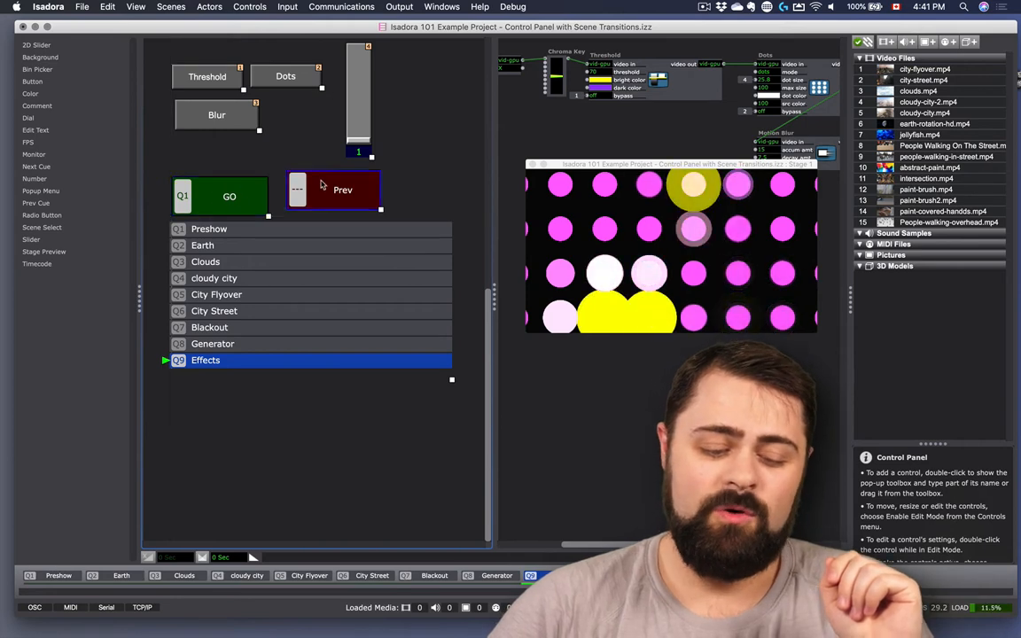
click(327, 196)
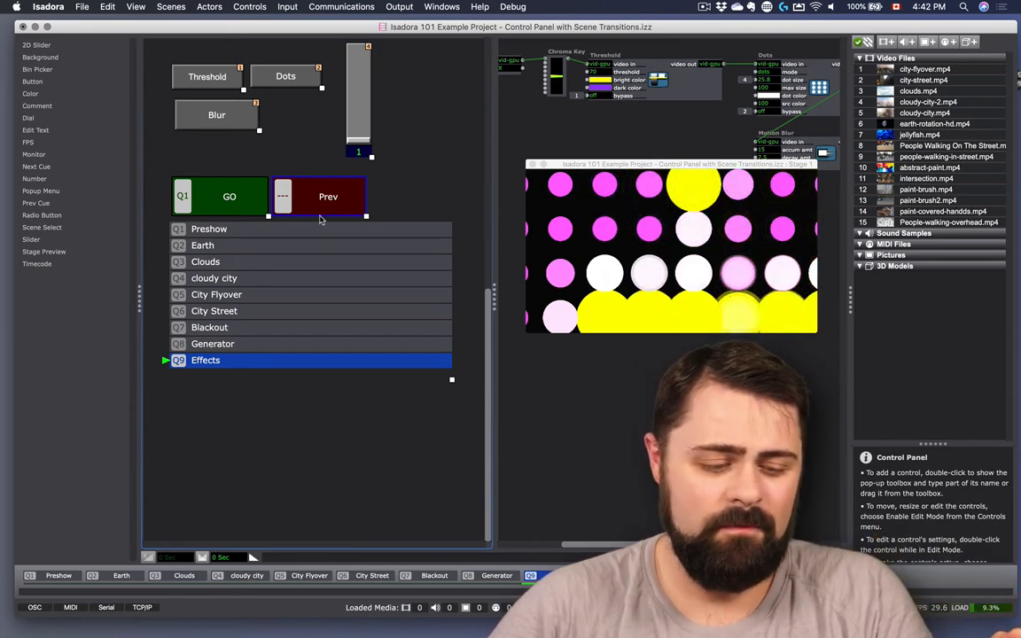
- Add an enlarged comment box below the scene list reading 'Hello! This is the control interface!'
click(32, 82)
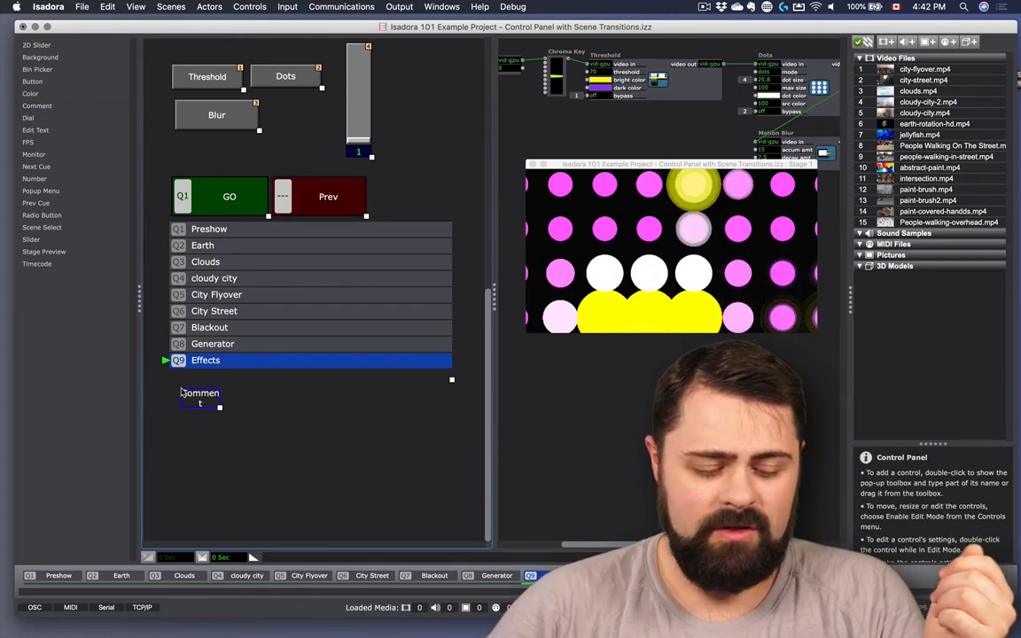
drag(220, 406, 346, 434)
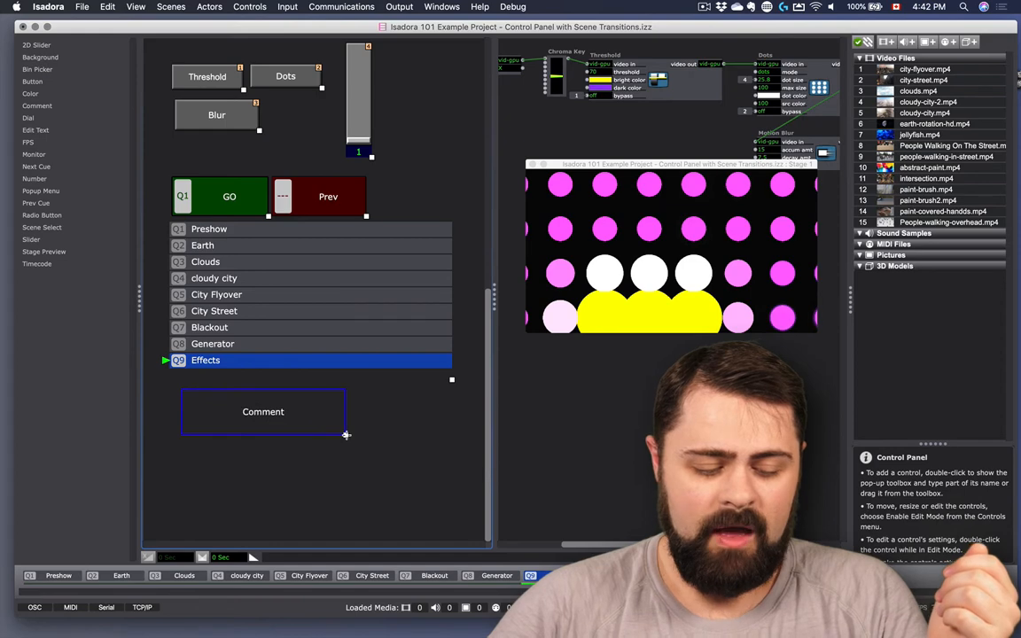
double_click(262, 412)
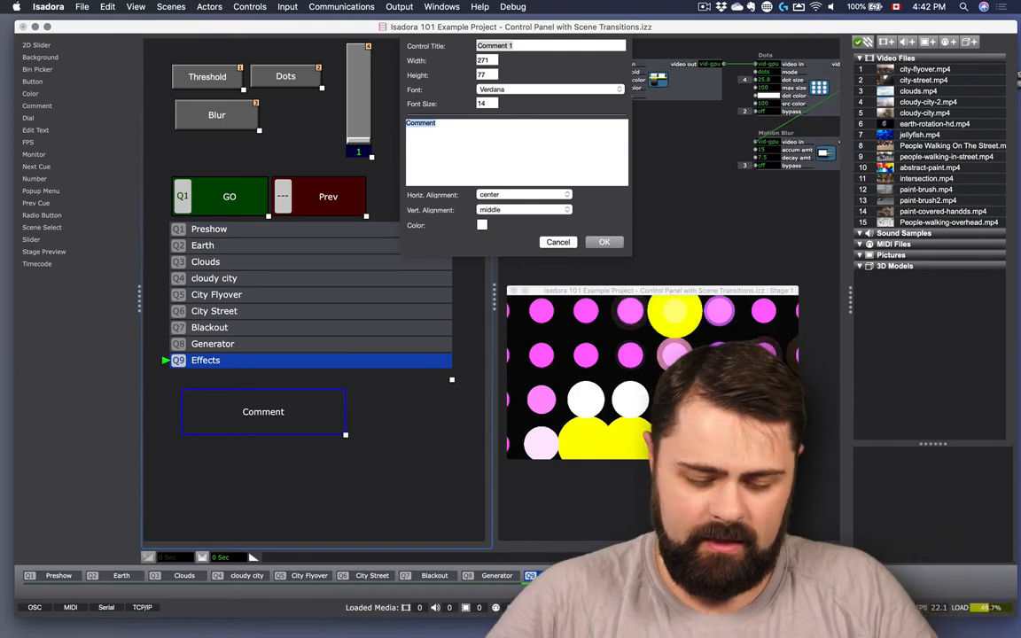
text(Hello! This is the control)
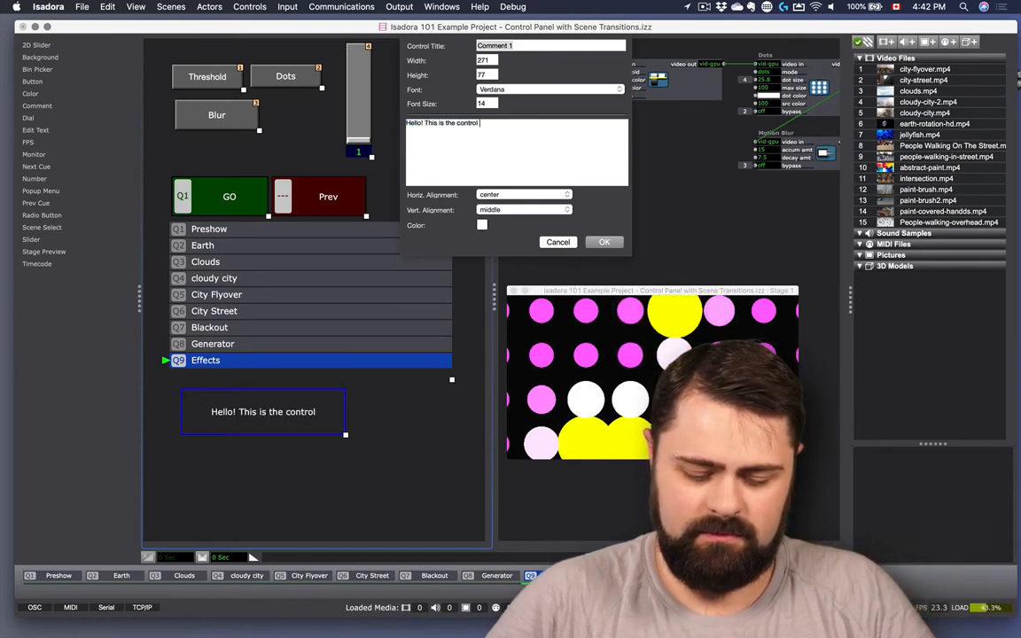
text(interface!@)
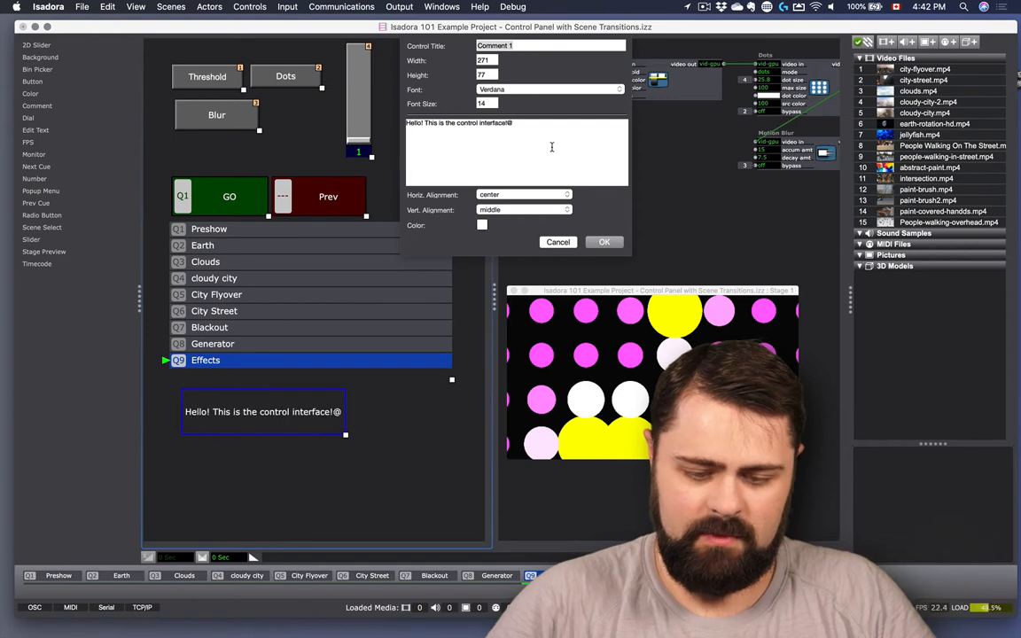
click(604, 242)
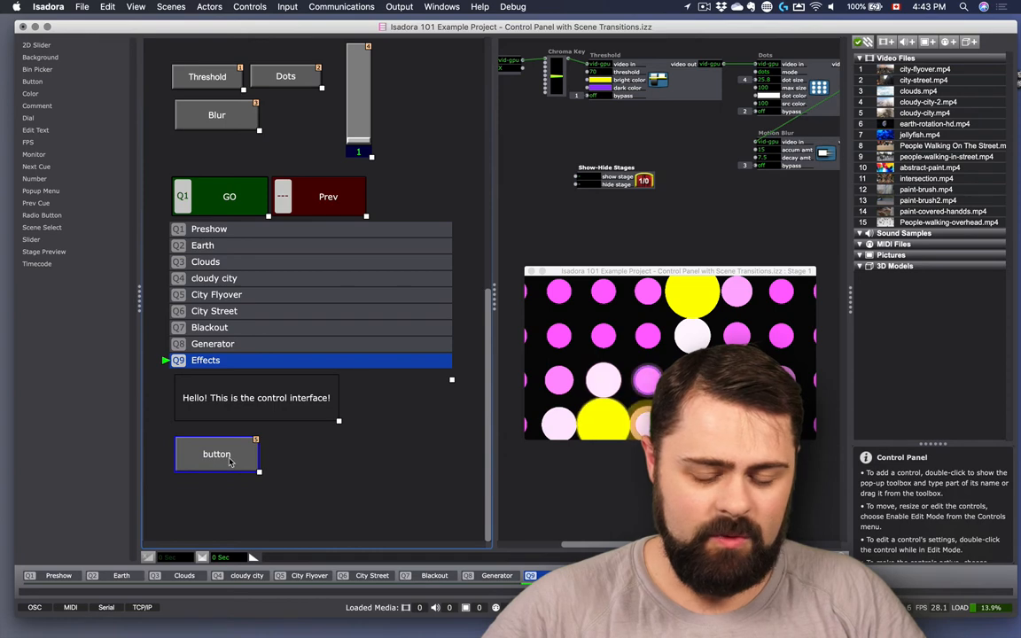
- Label the first new button 'show stages'
double_click(216, 454)
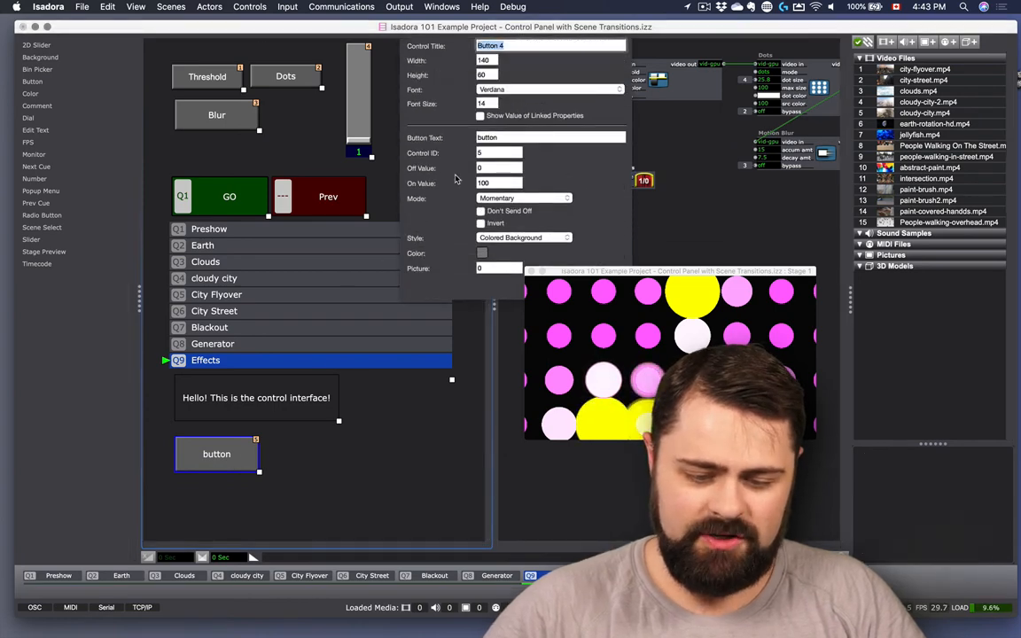
text(show s)
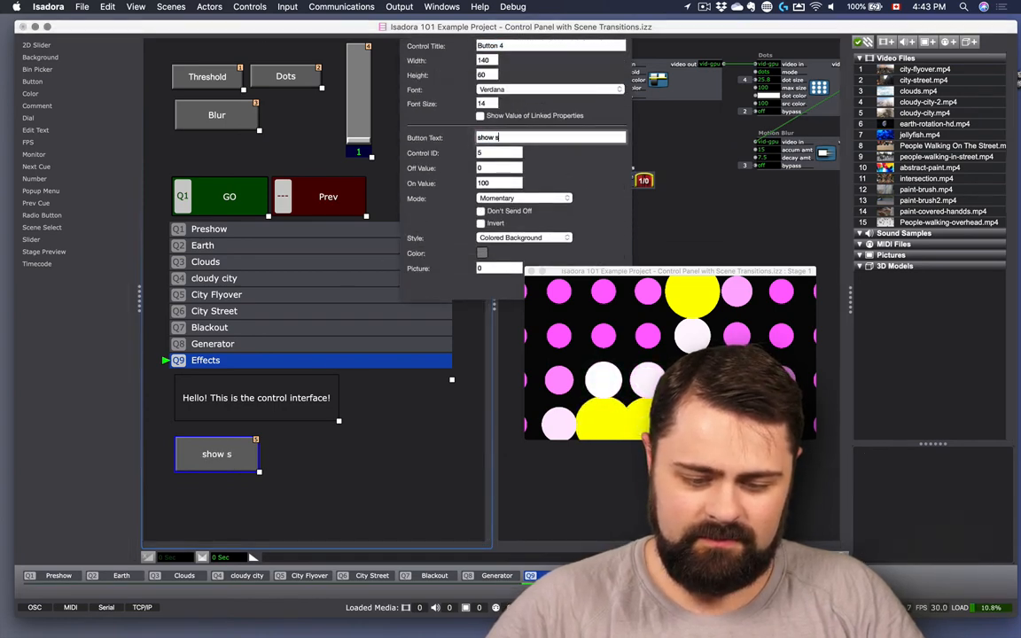
text(tages)
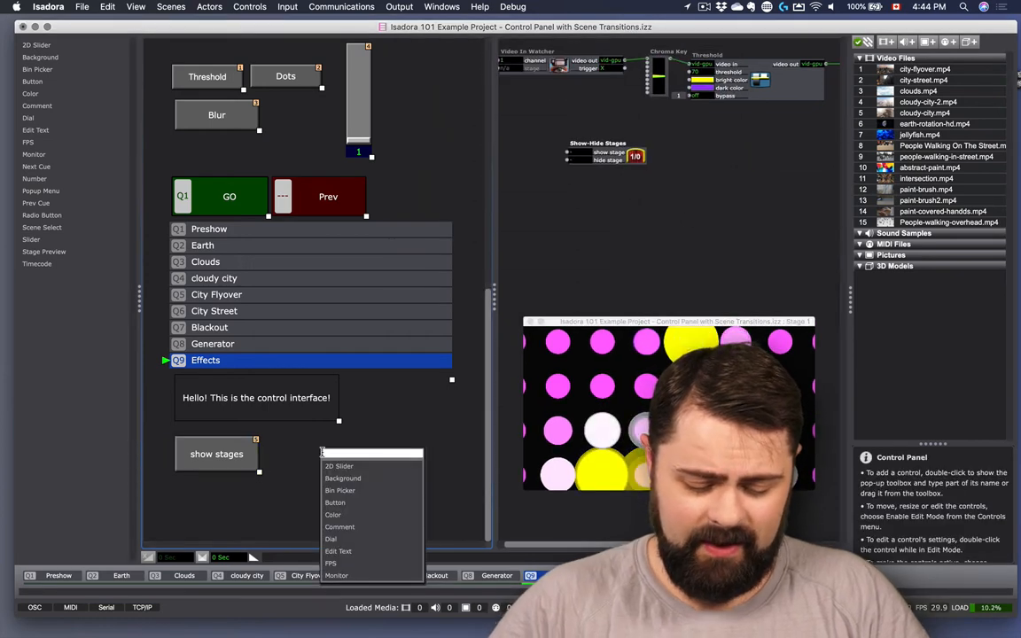
text(button)
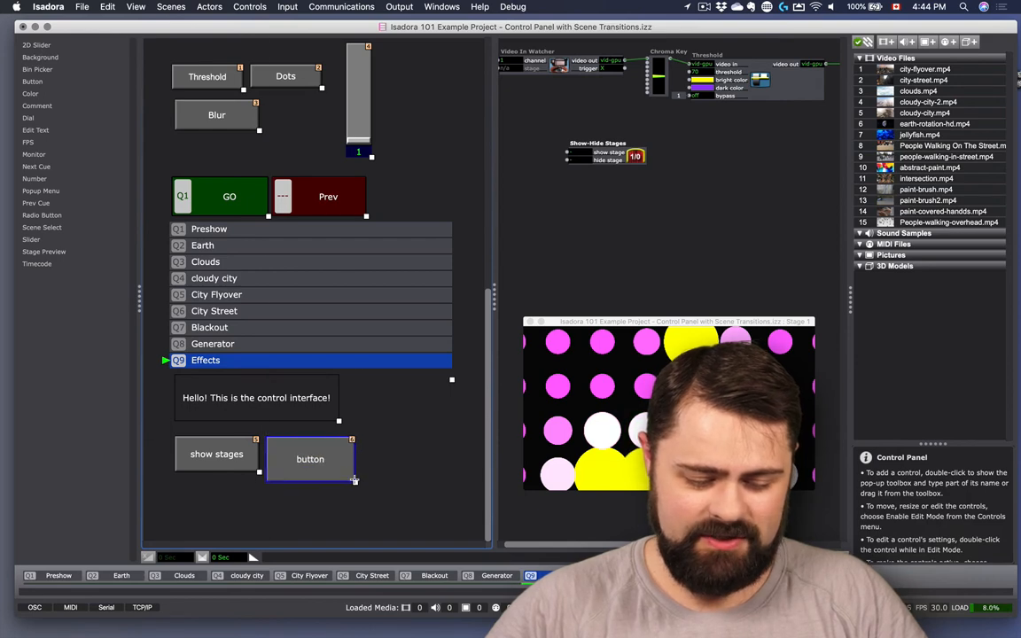
- Label the second new button 'hide stages'
double_click(309, 458)
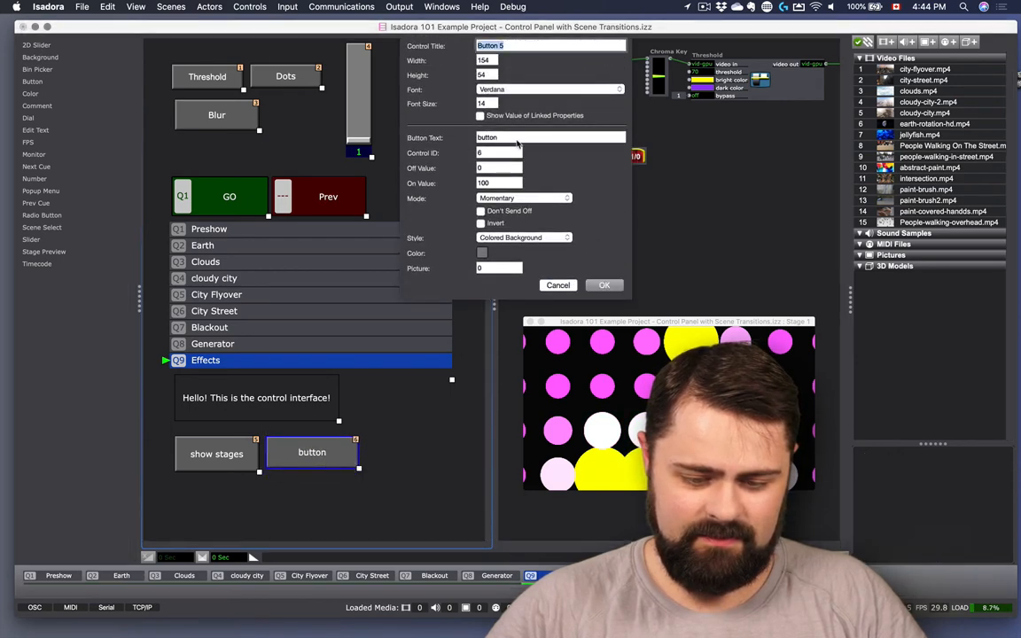
text(hide stages)
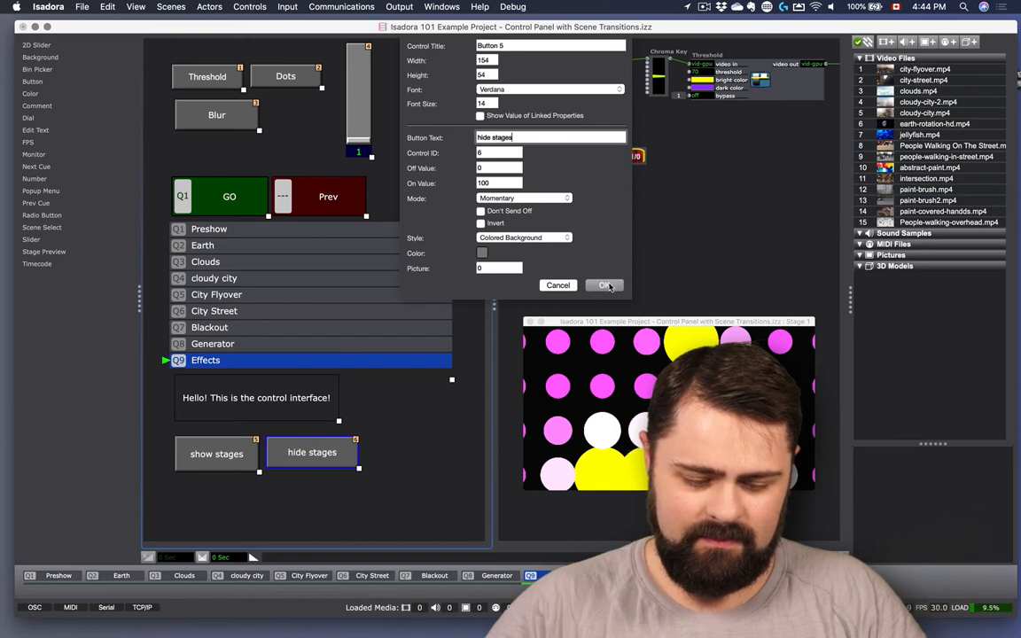
click(605, 285)
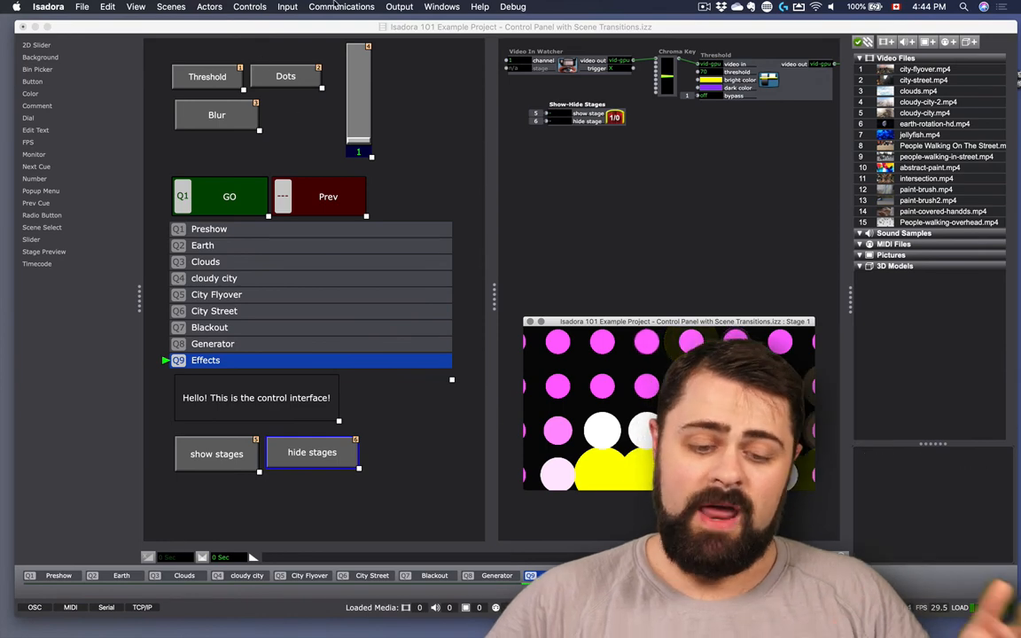
- Disable Edit Mode from the Controls menu and test the stage buttons to bring the stage window back
click(342, 6)
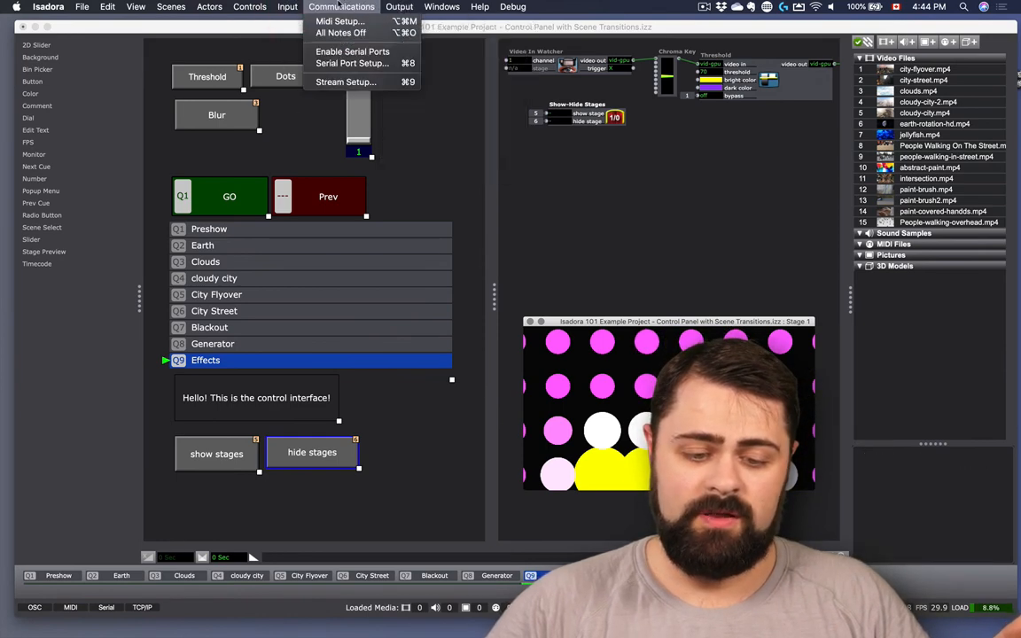
click(249, 7)
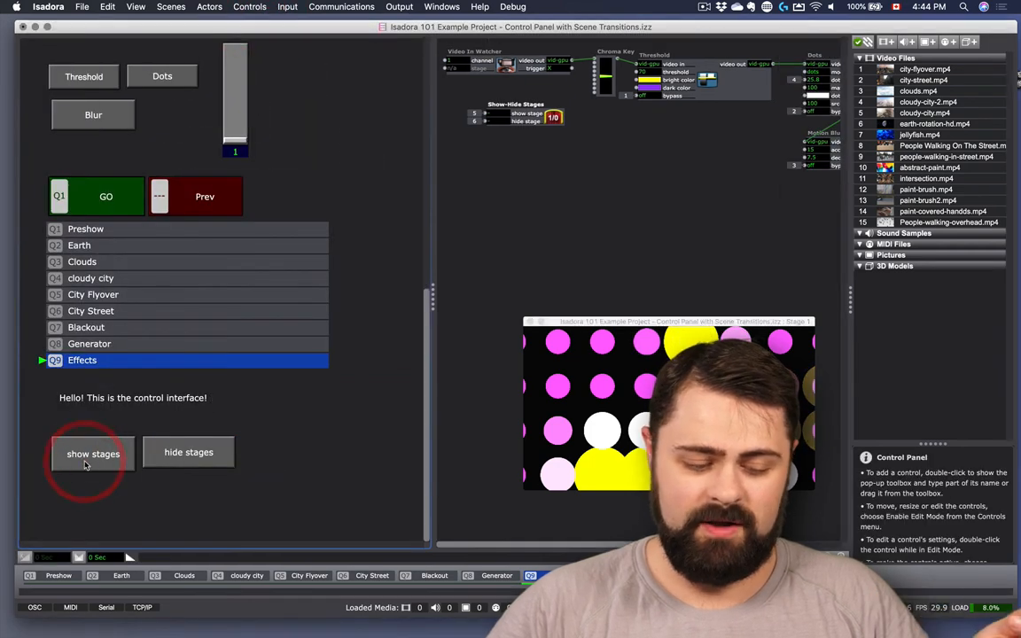
click(93, 454)
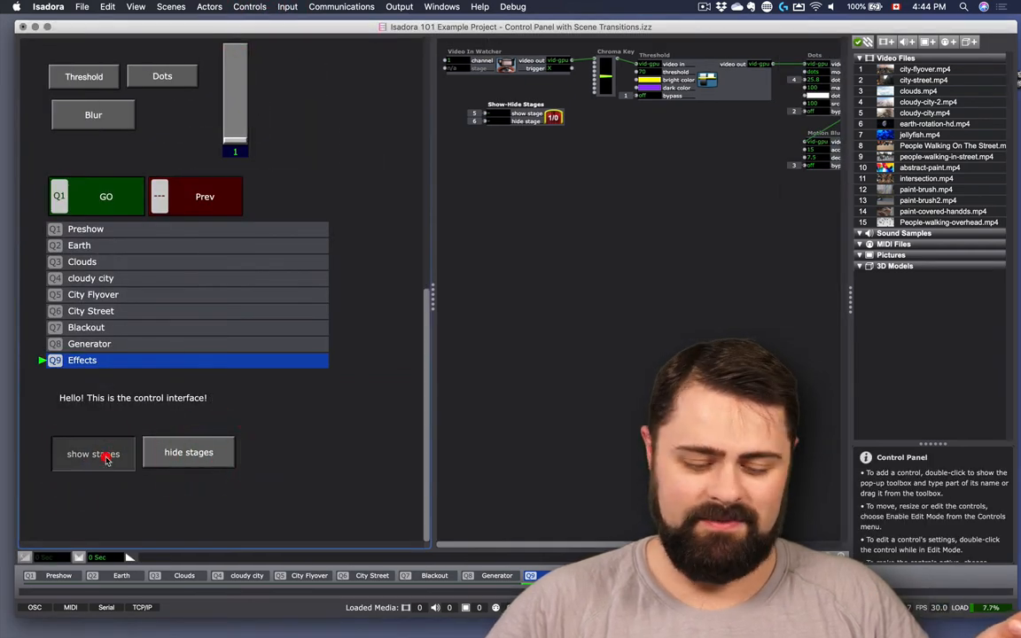
click(93, 453)
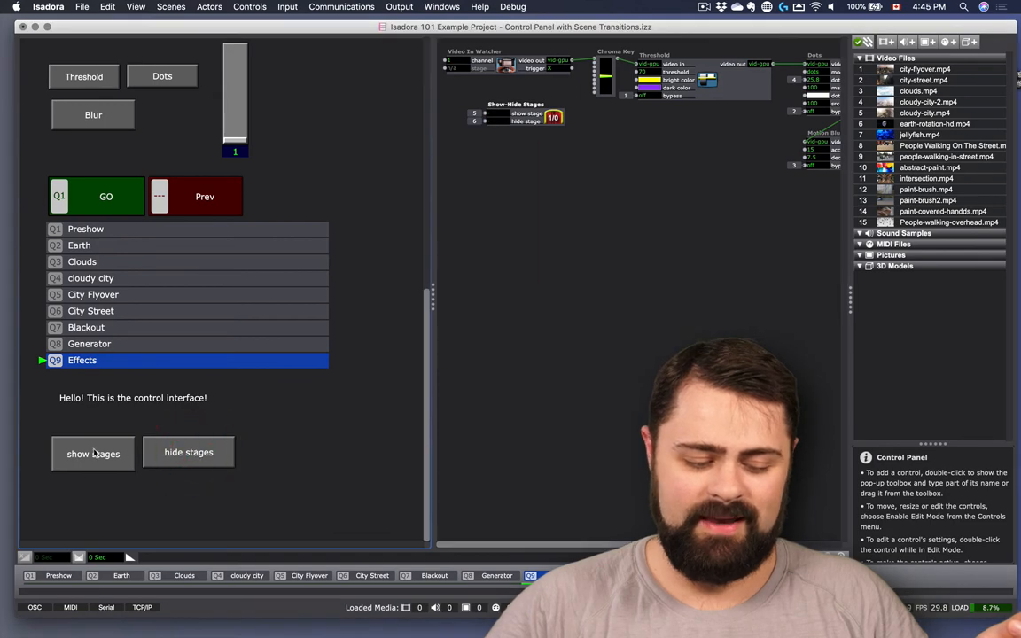
click(92, 453)
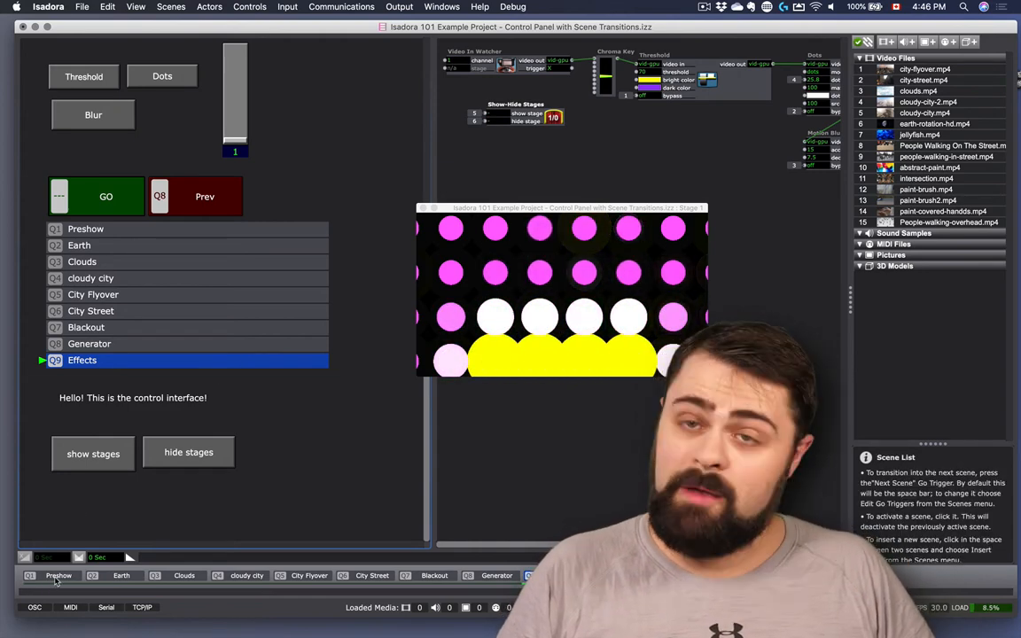
click(85, 229)
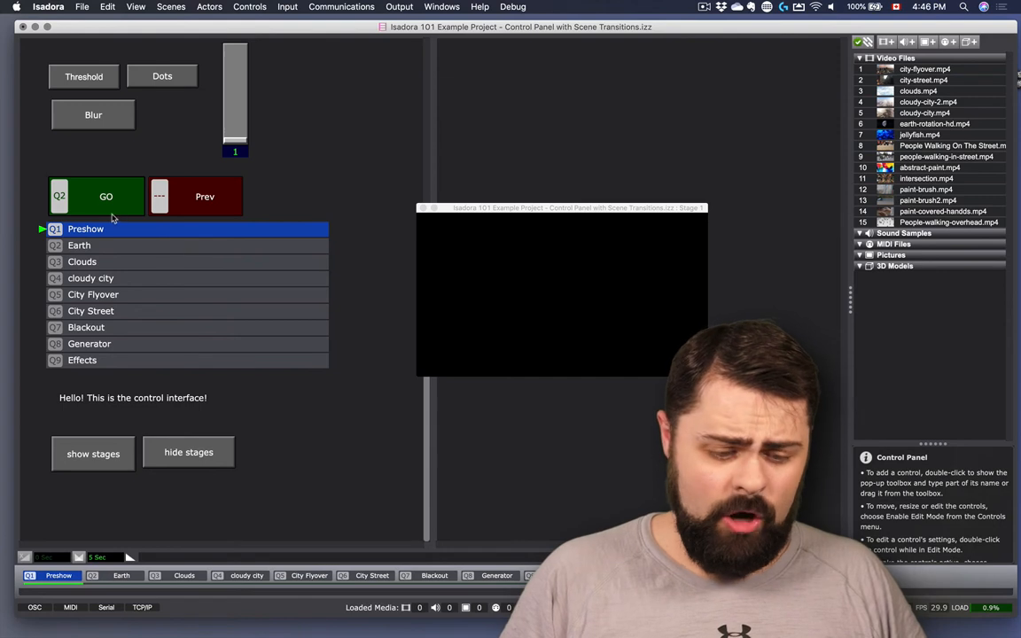
click(106, 196)
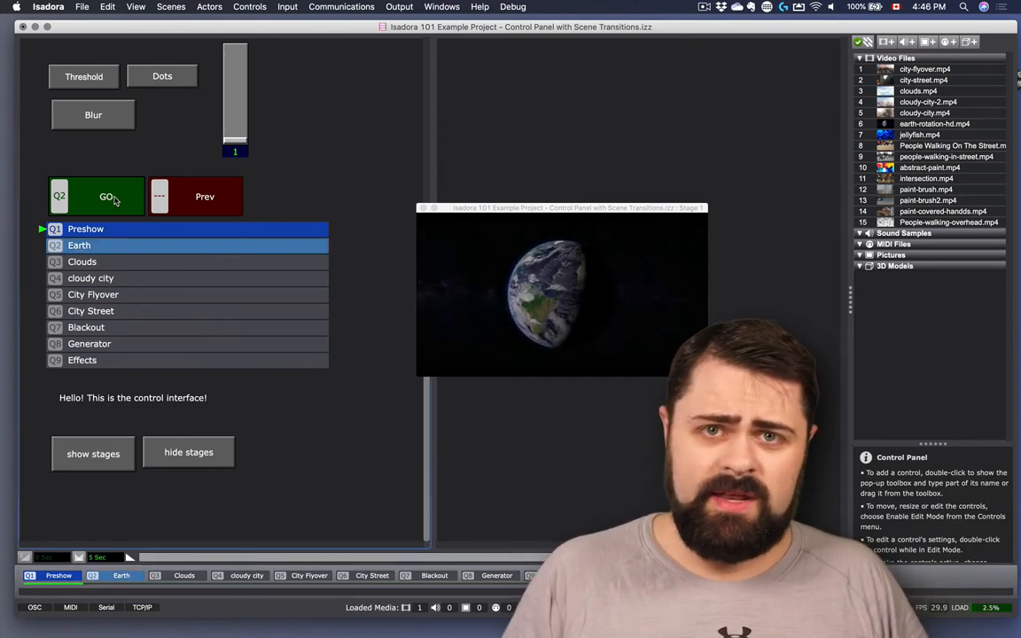
click(106, 195)
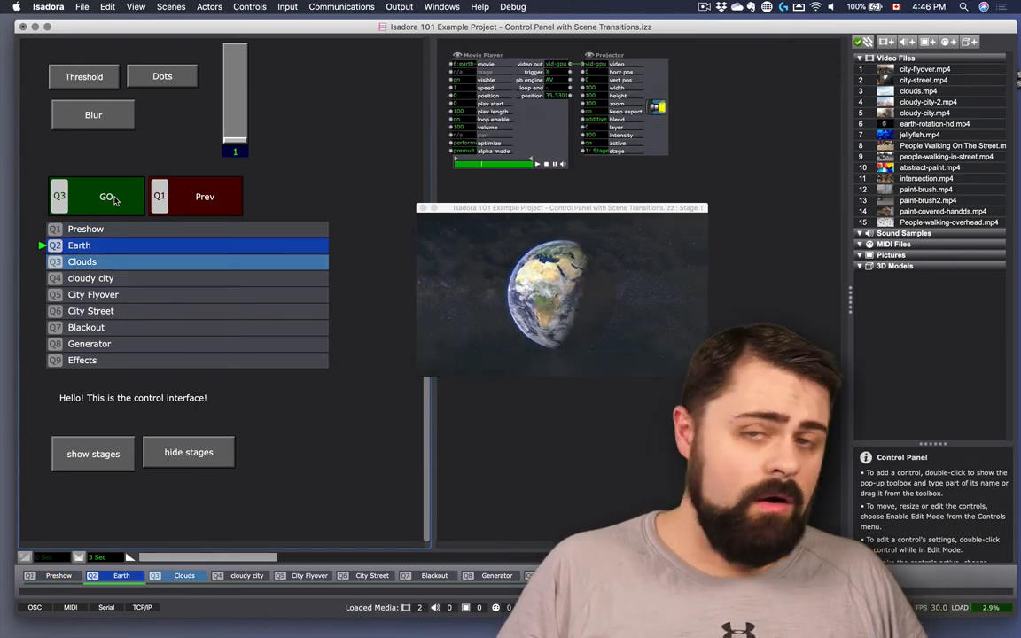
click(81, 262)
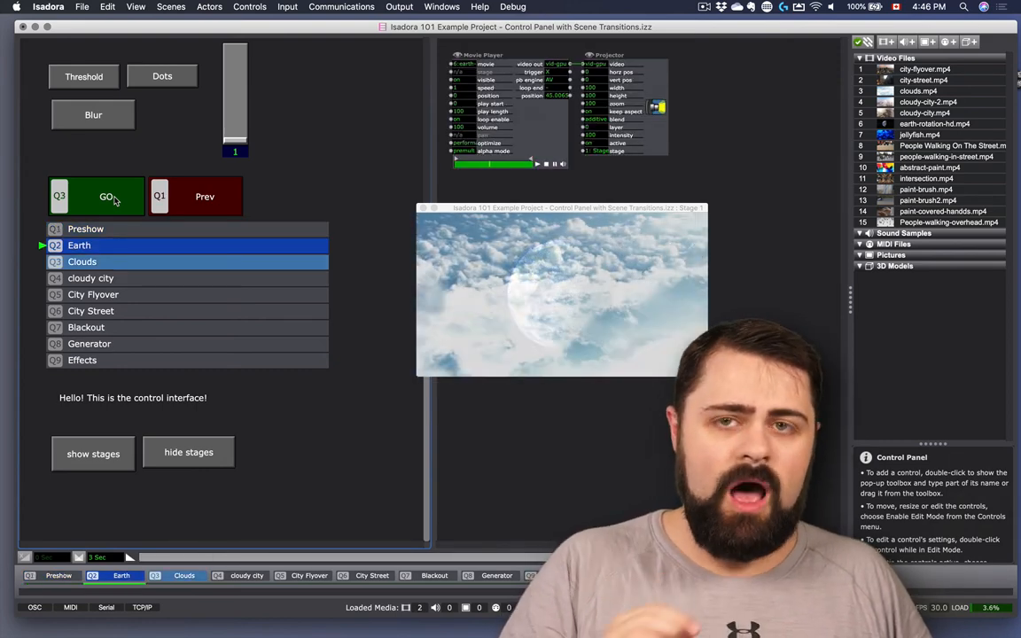
click(106, 195)
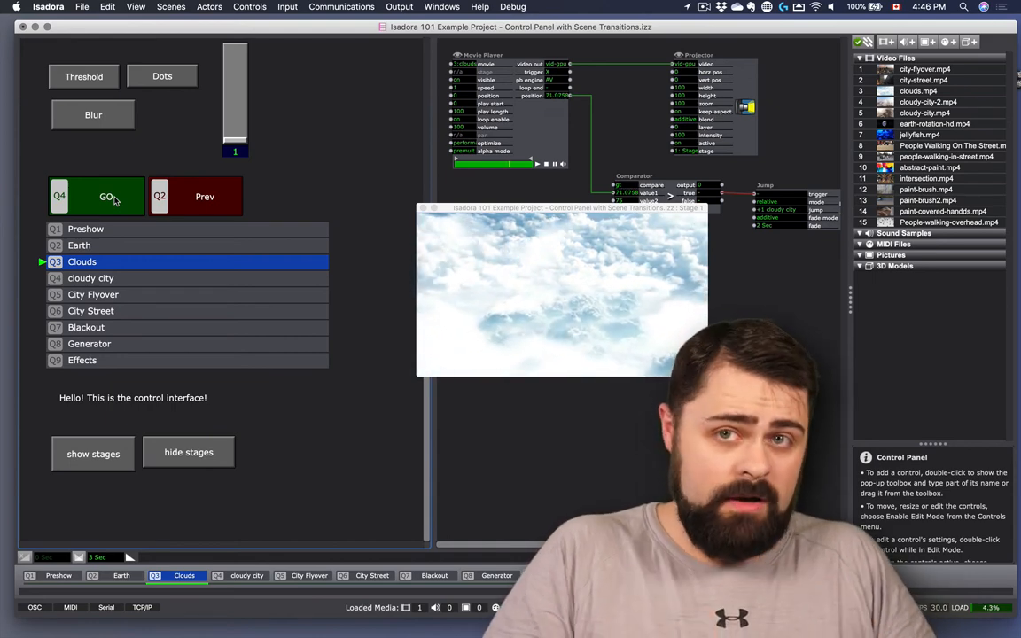
click(90, 278)
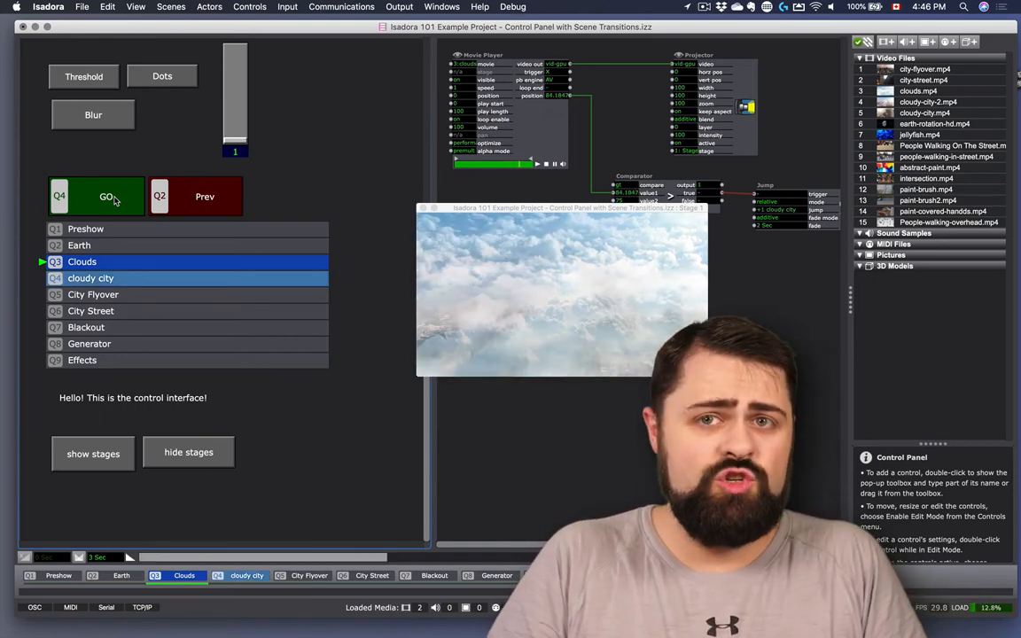
click(106, 195)
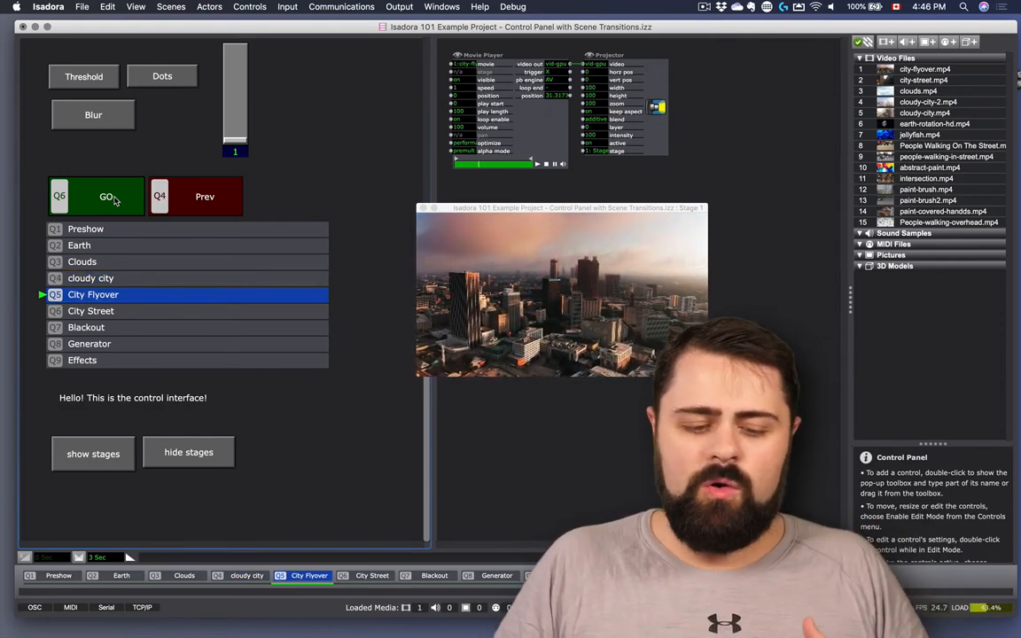
click(105, 196)
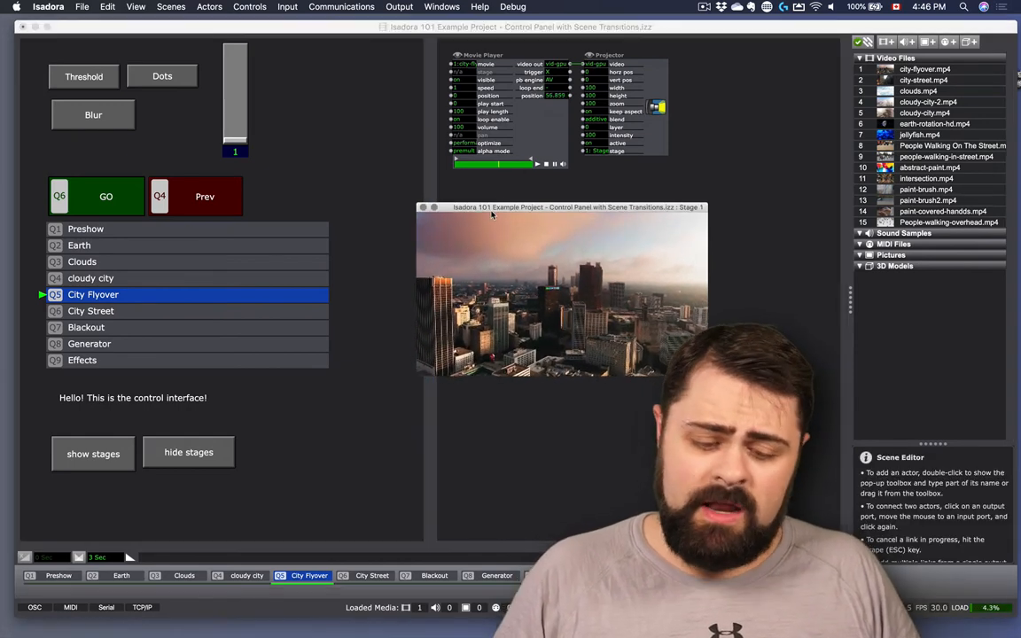
drag(575, 207, 519, 211)
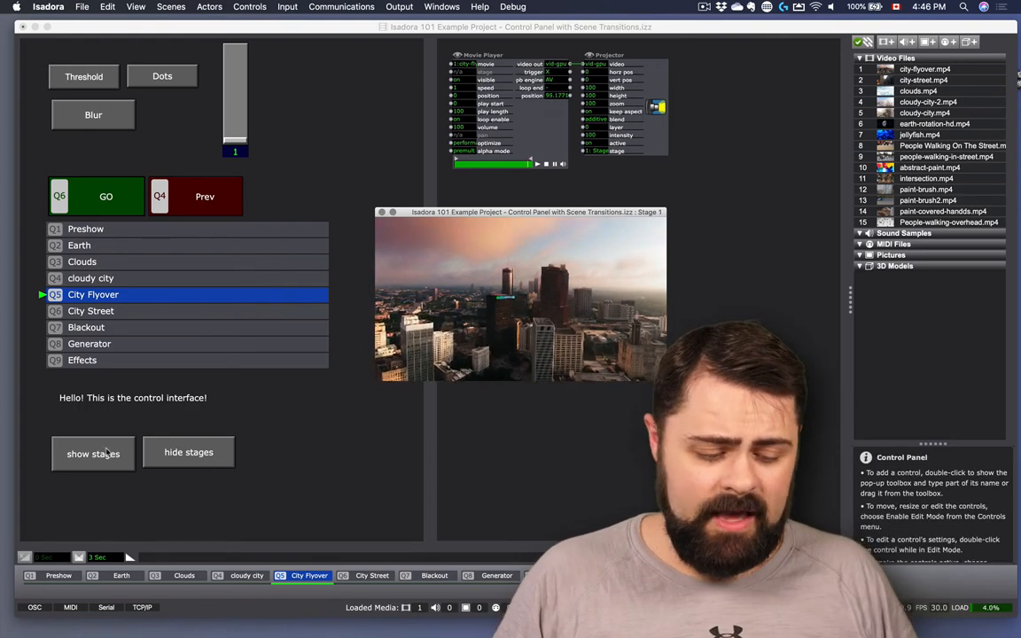
click(189, 452)
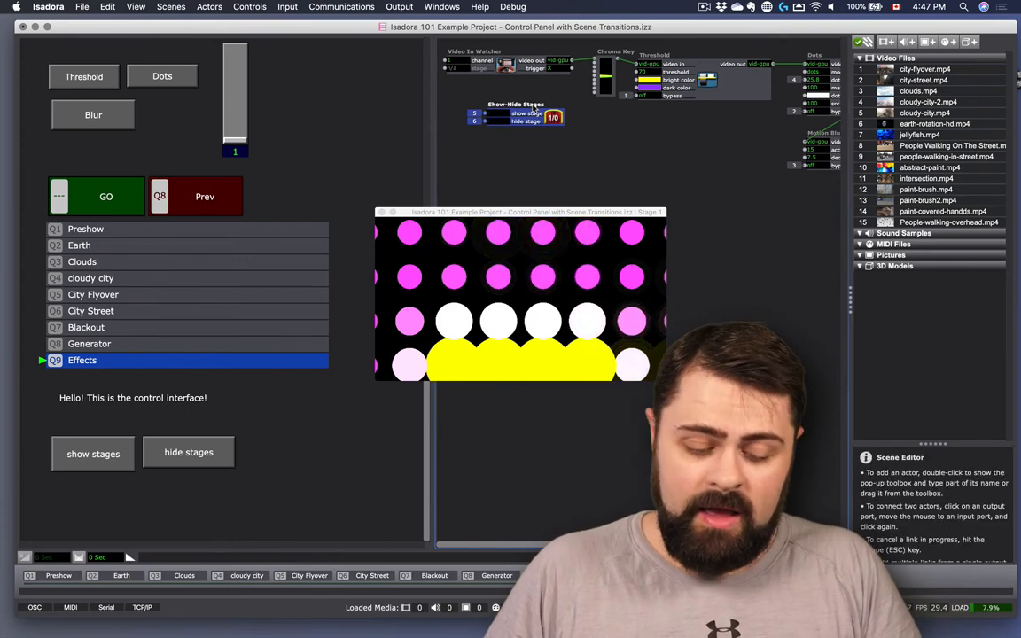
- Select the Blackout scene (Q7) in the control panel's scene list
click(86, 327)
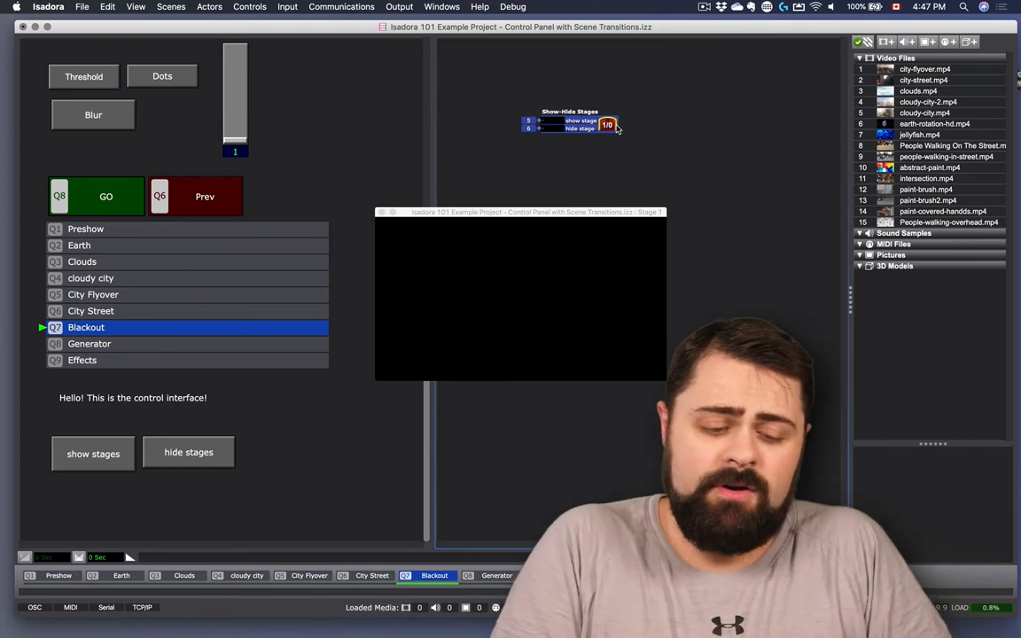
click(250, 6)
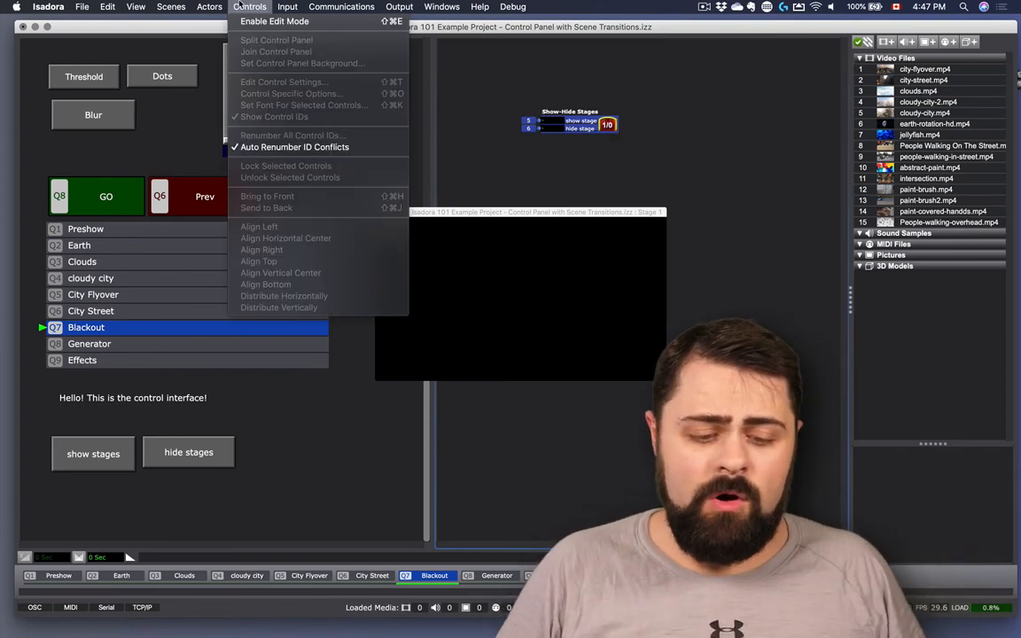
click(274, 21)
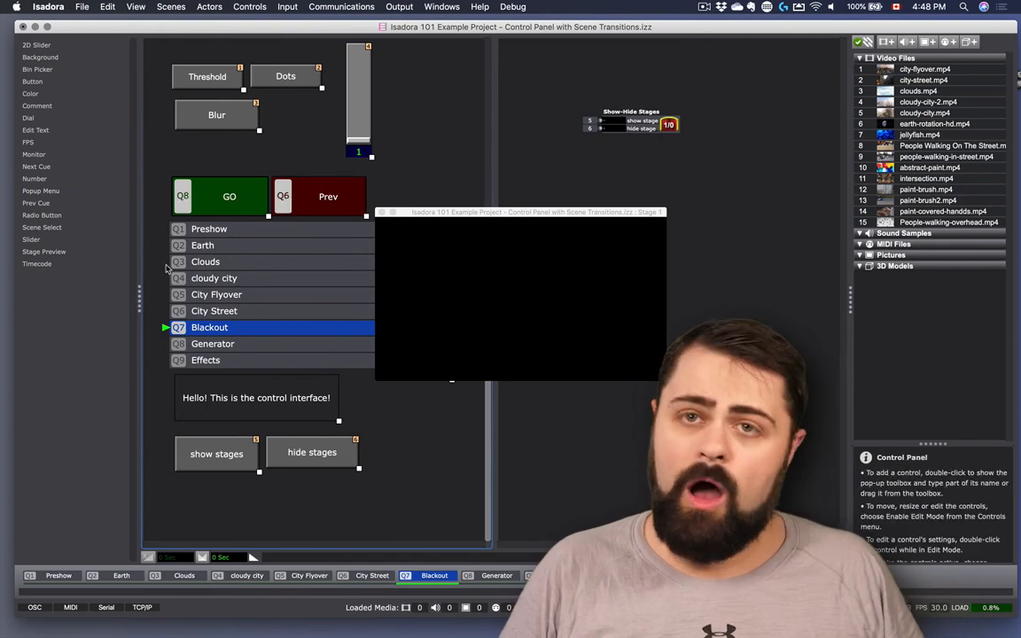
click(40, 56)
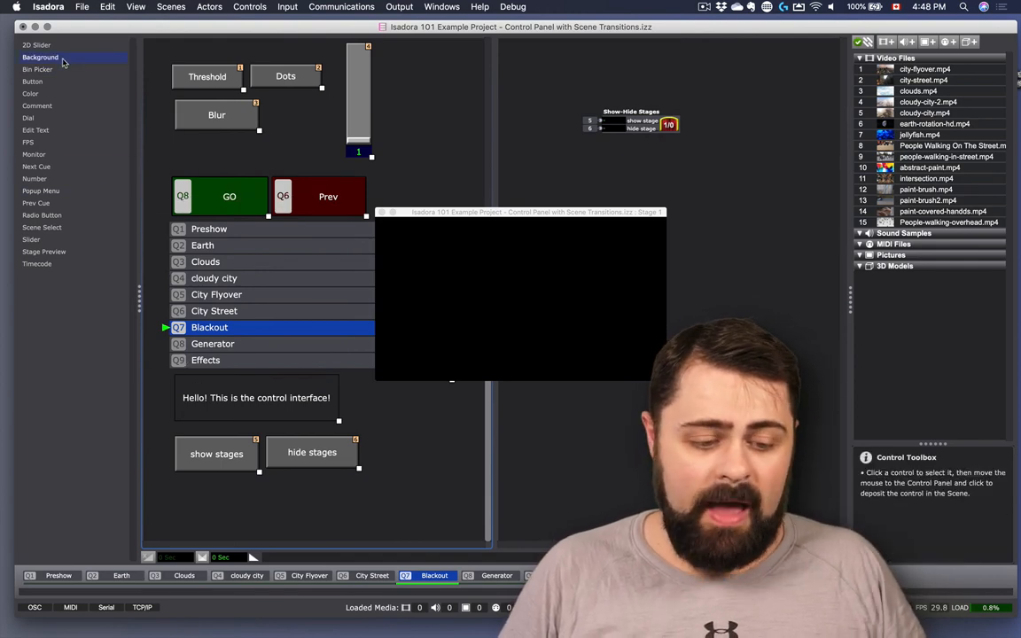
click(256, 397)
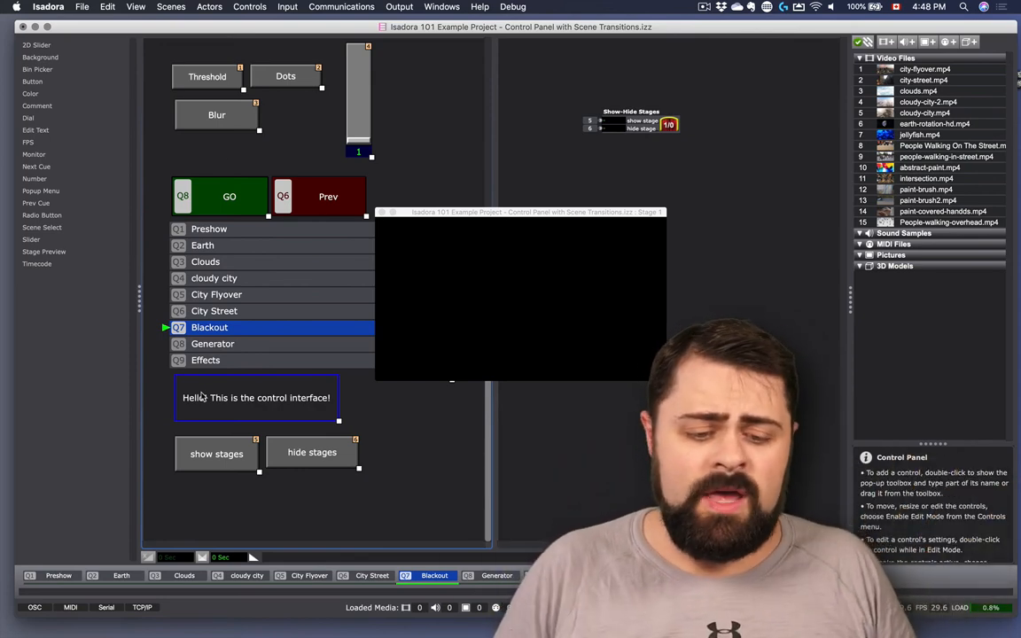
click(134, 6)
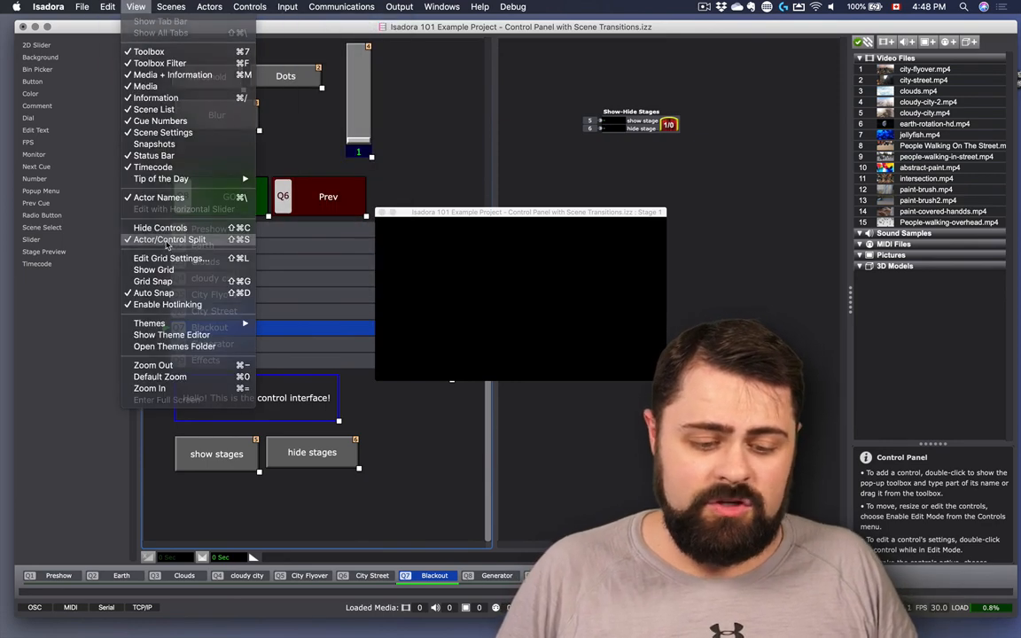
click(249, 6)
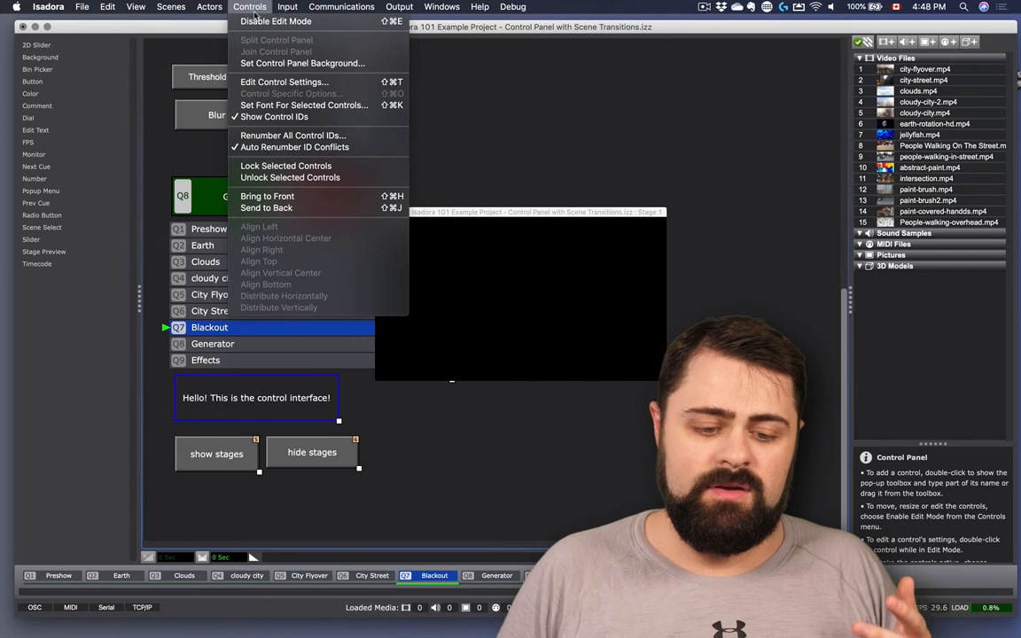
click(249, 6)
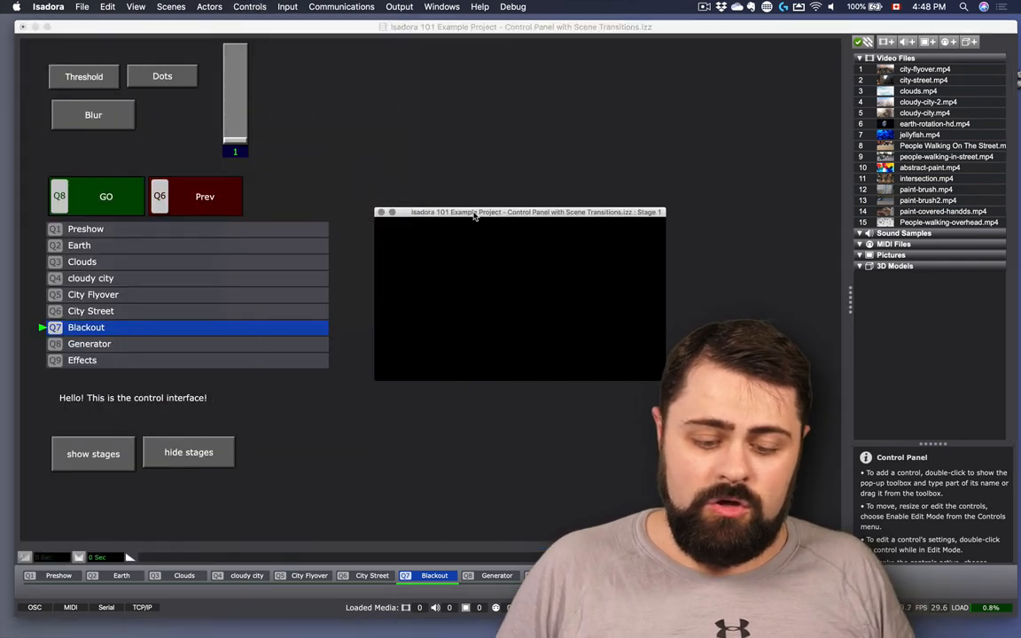